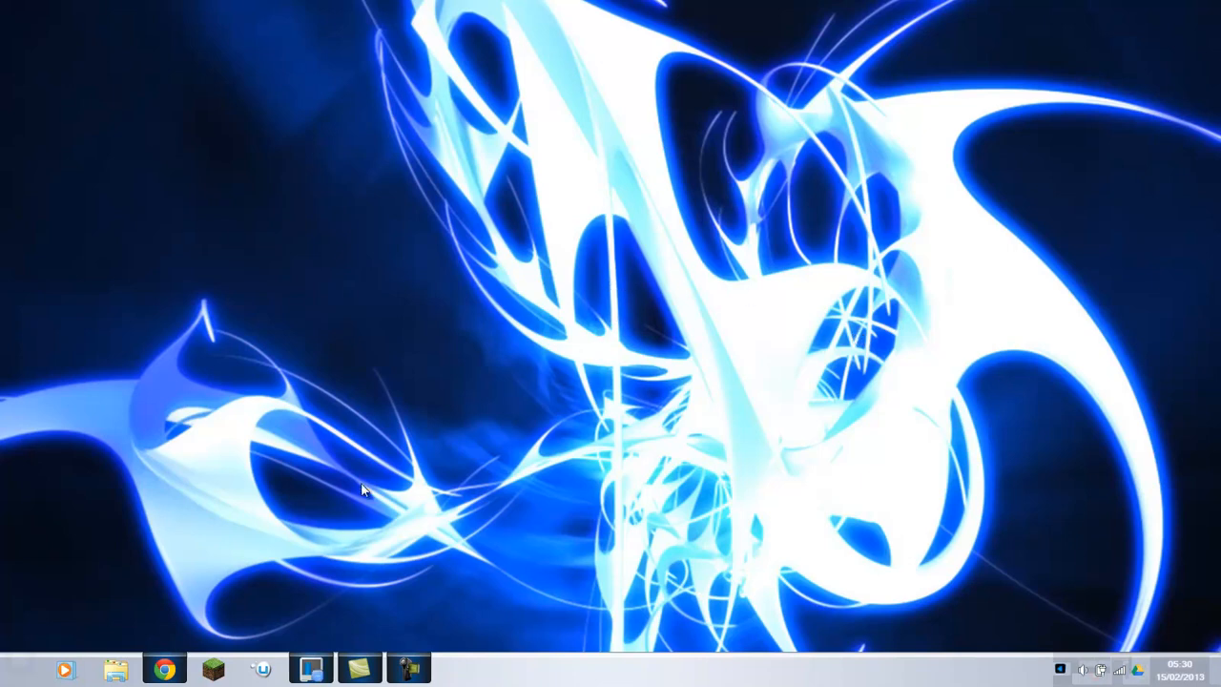
- Restore the Chrome window showing the Drupal.org homepage
left_click(164, 668)
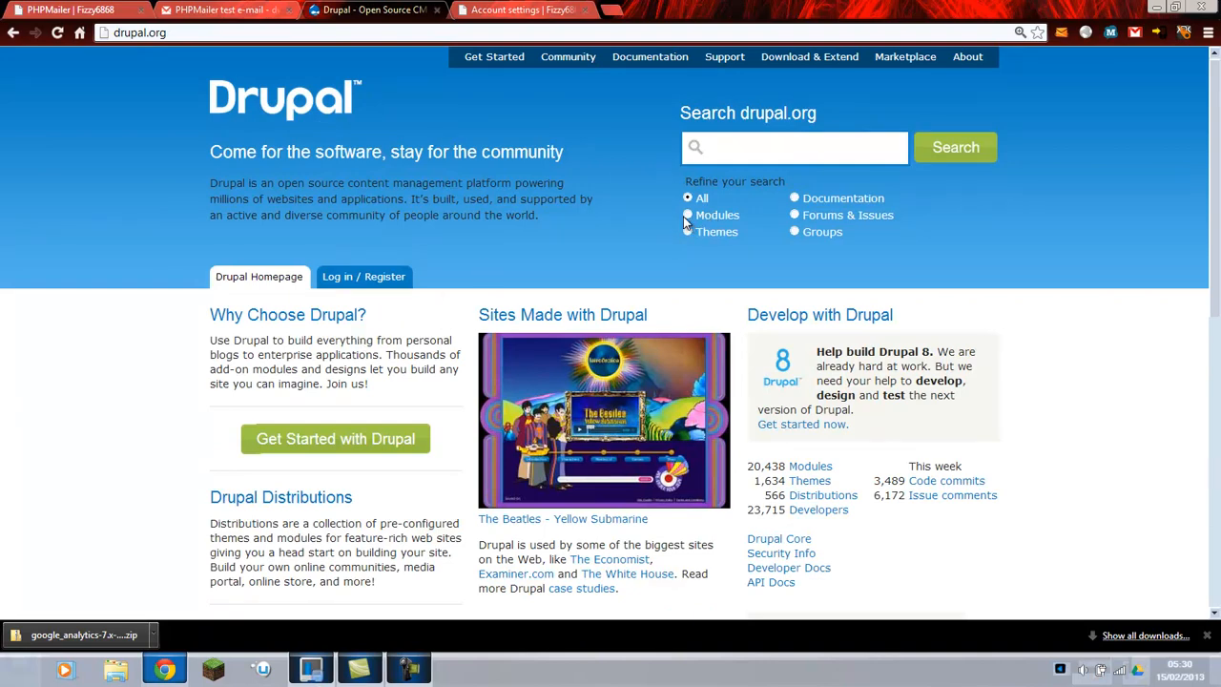
- Search Drupal.org modules for 'PHPMailer' and list the 12 matching results
left_click(686, 214)
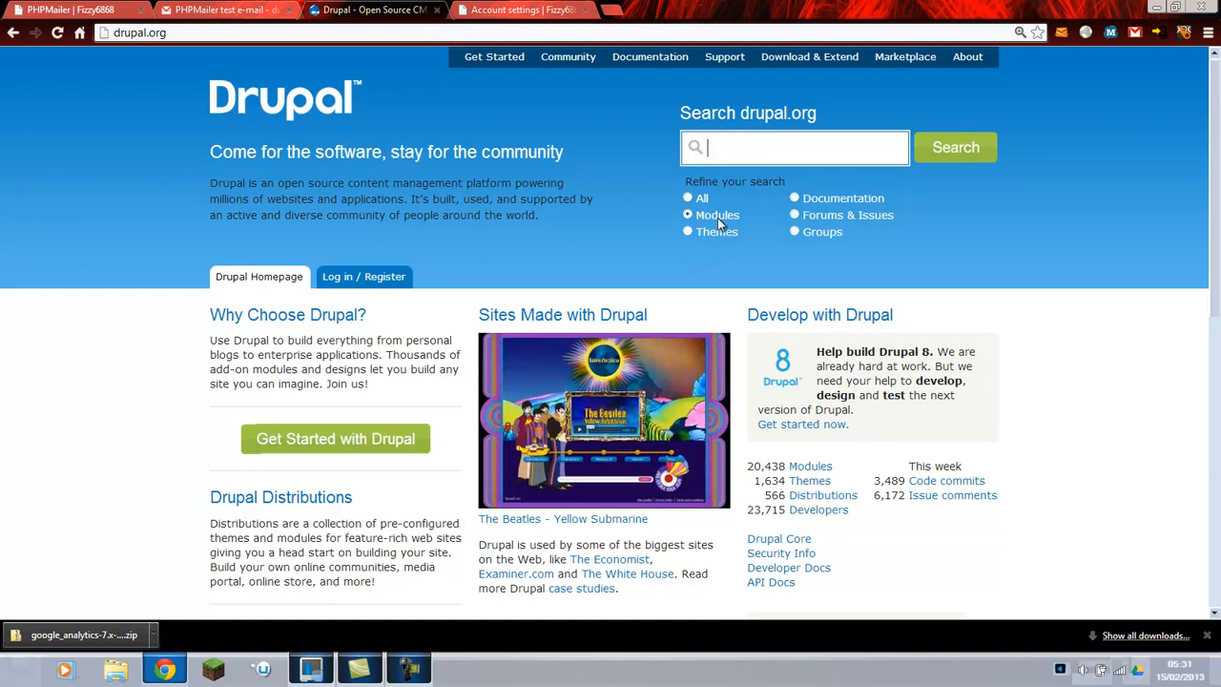
type("PHPMailer")
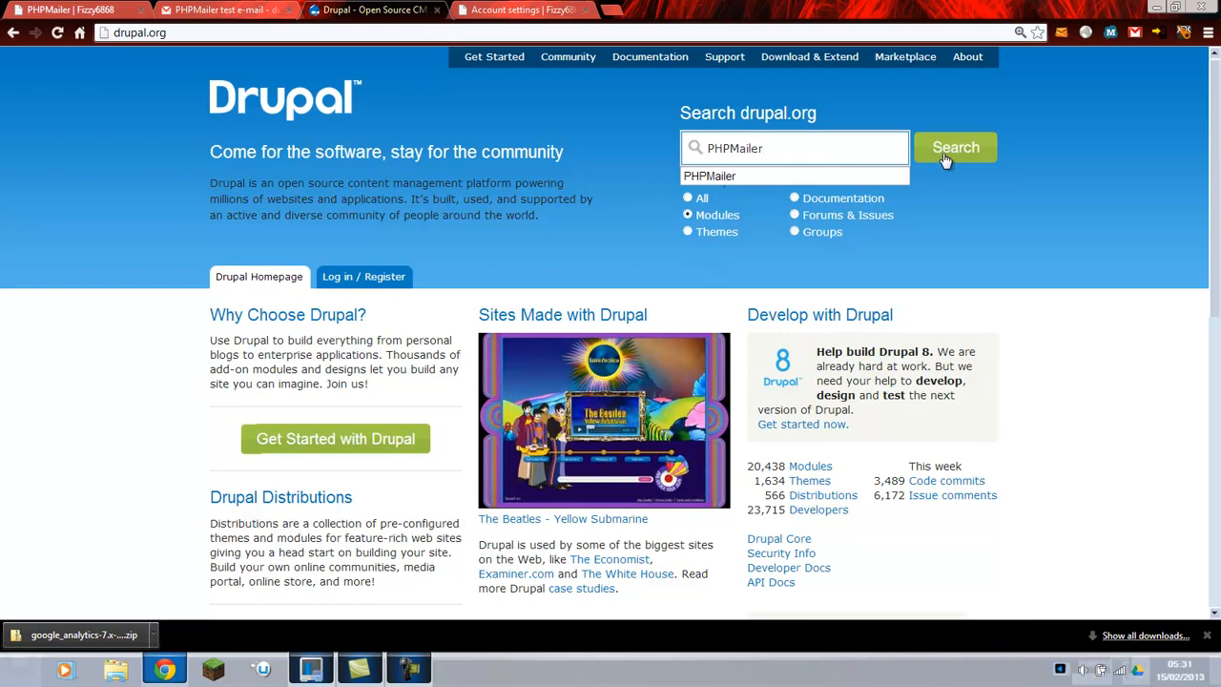
left_click(954, 149)
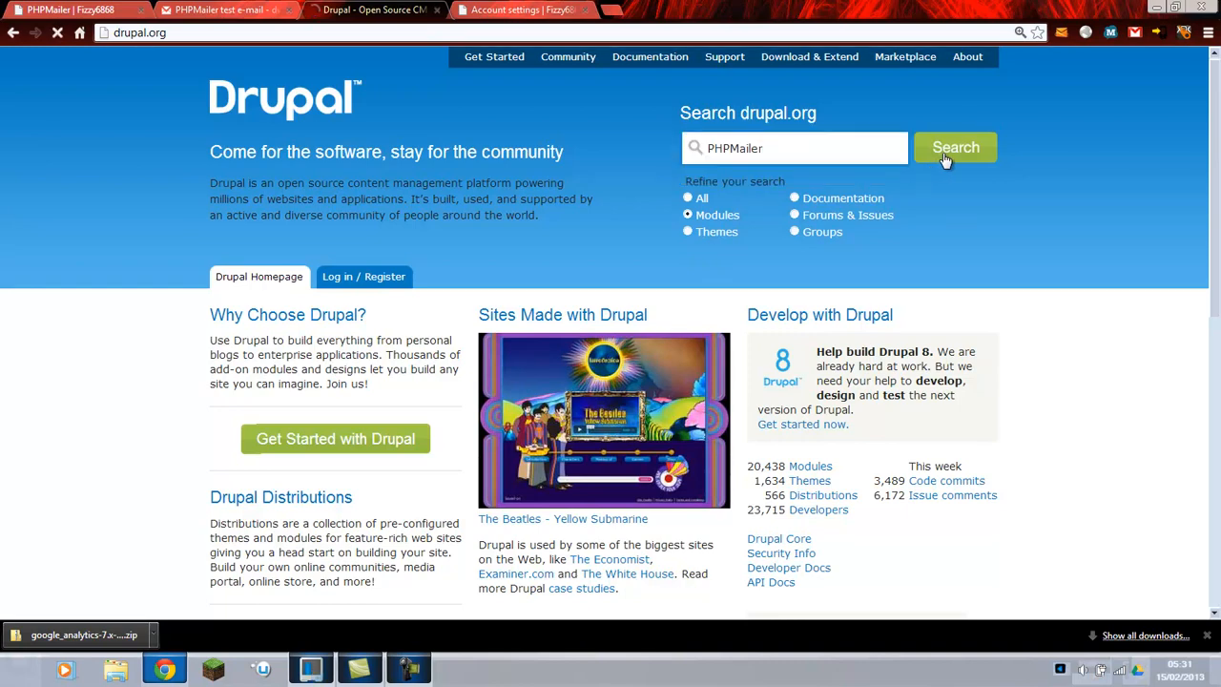
left_click(954, 147)
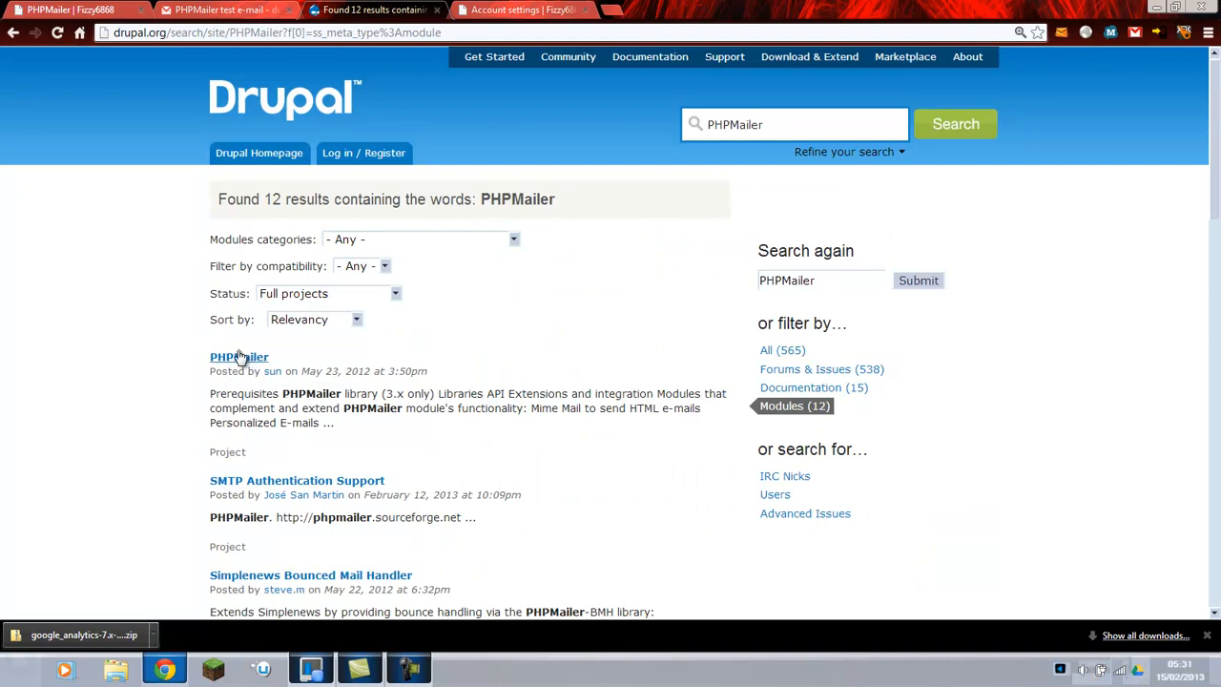
- View the PHPMailer project page's download releases (6.x-2.2 recommended), then close it
left_click(238, 357)
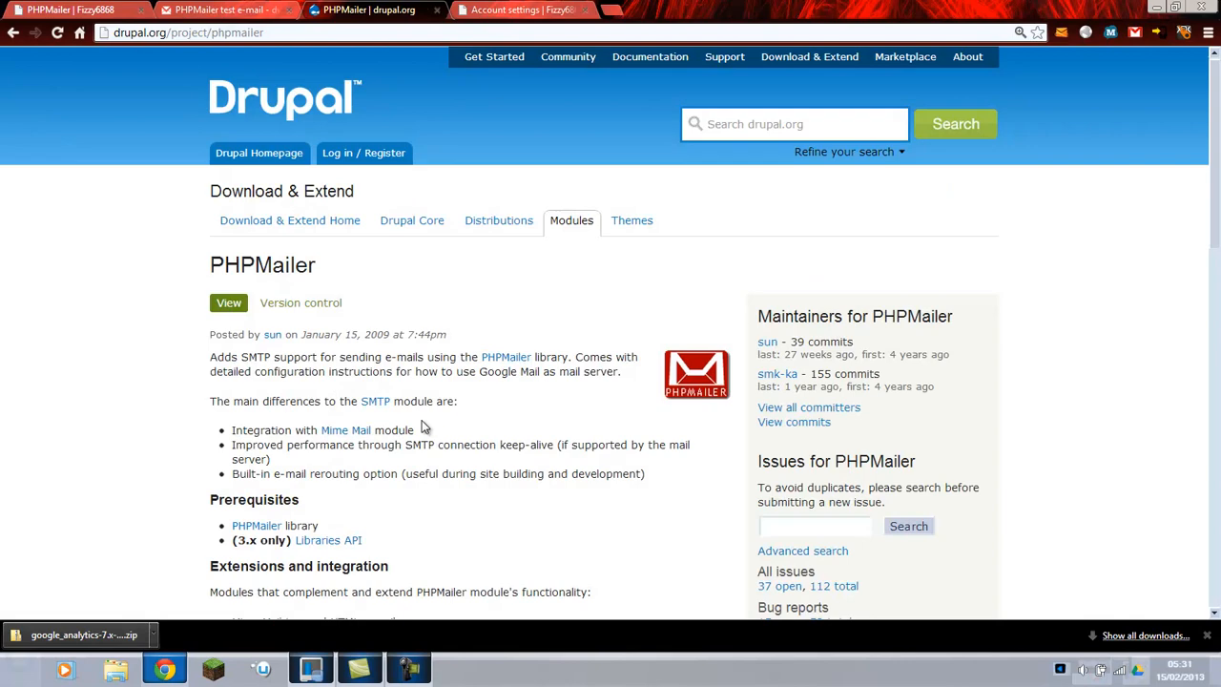
scroll("down", 3)
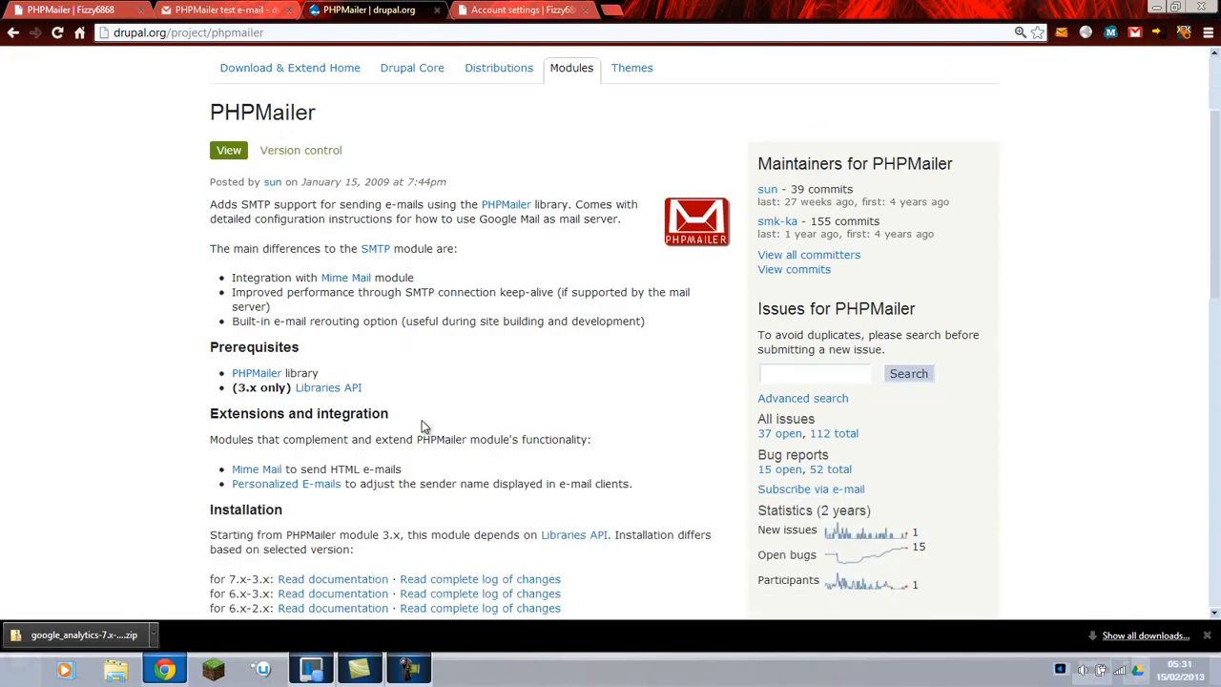
scroll("down", 3)
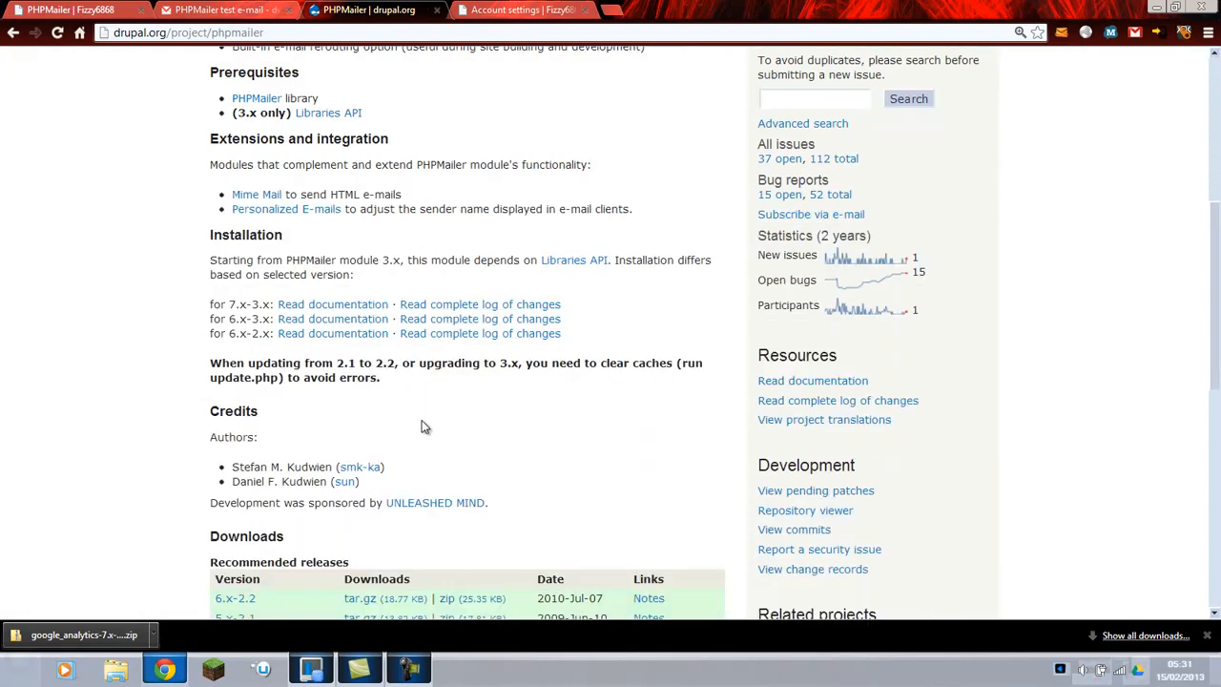
scroll("down", 3)
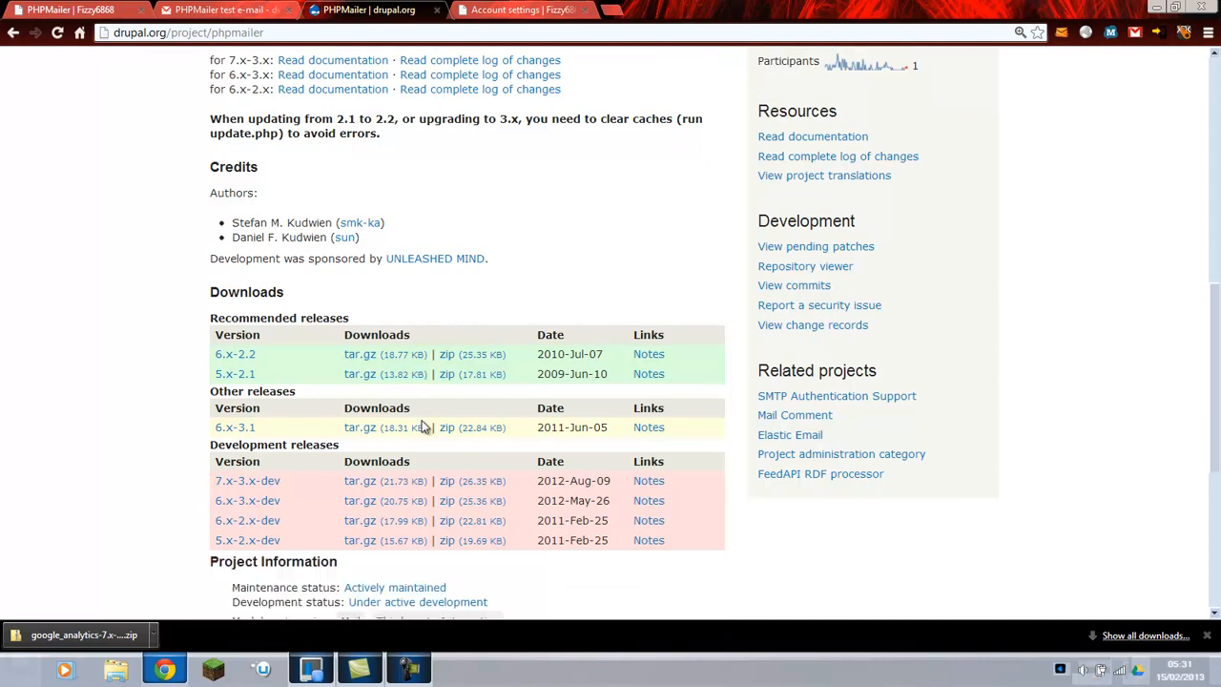
scroll("down", 3)
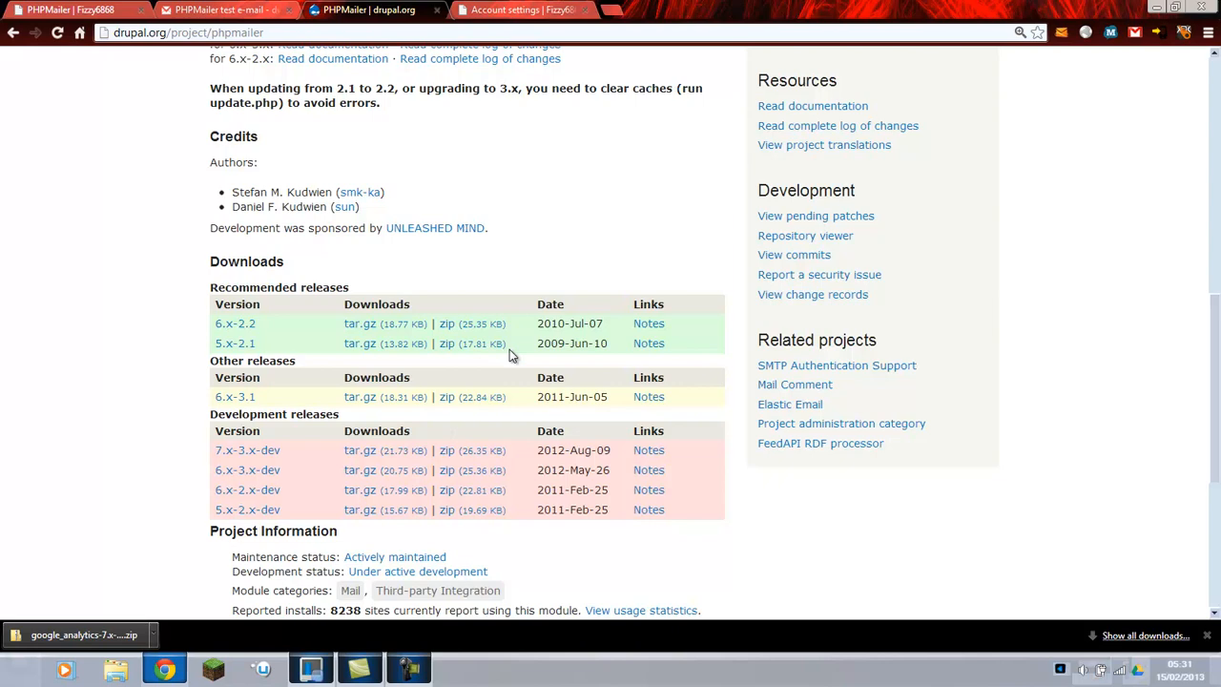
mouse_move(298, 412)
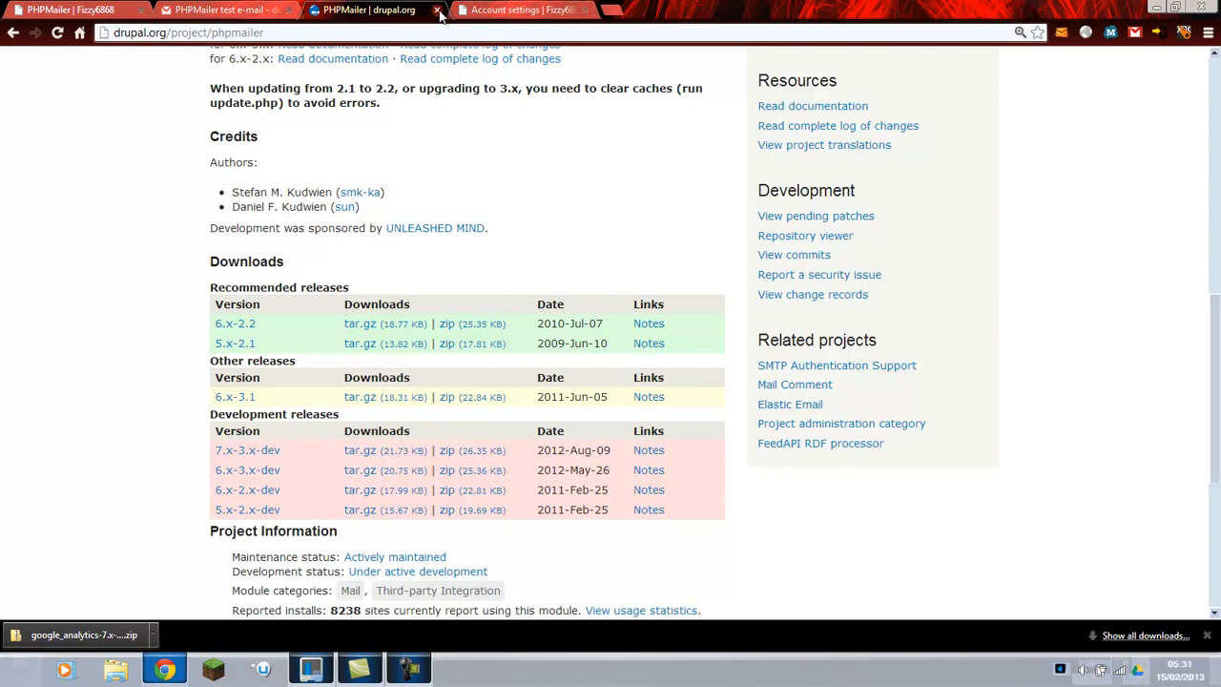
left_click(429, 10)
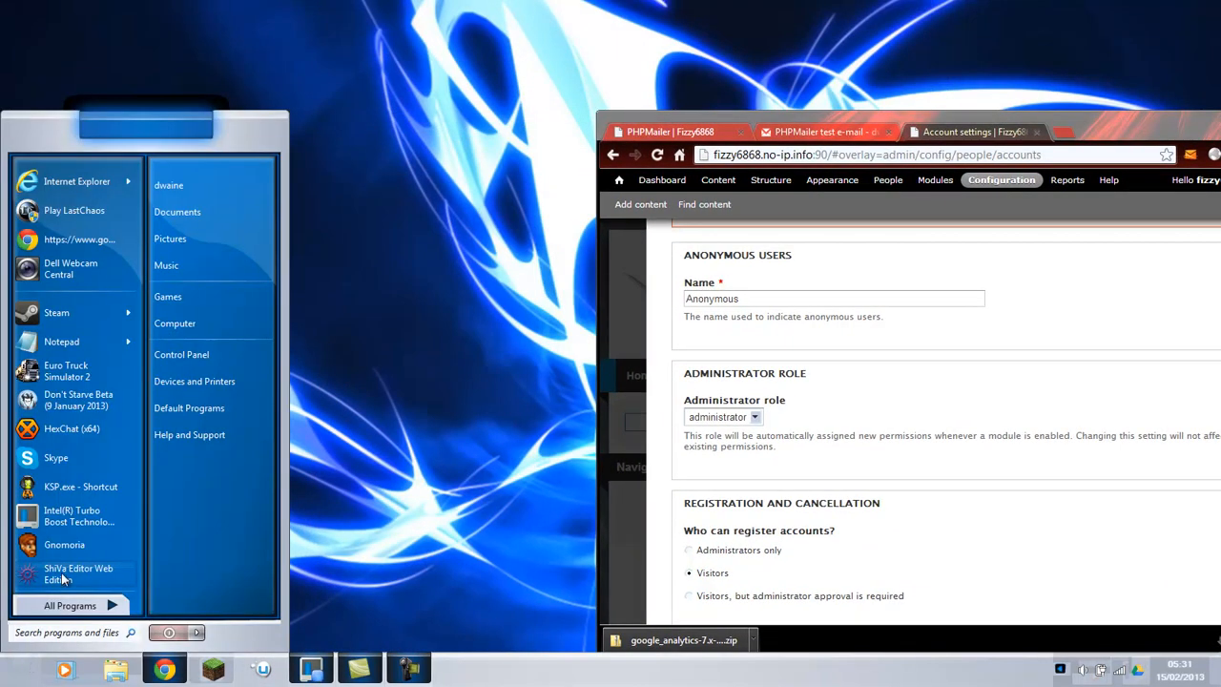
mouse_move(208, 325)
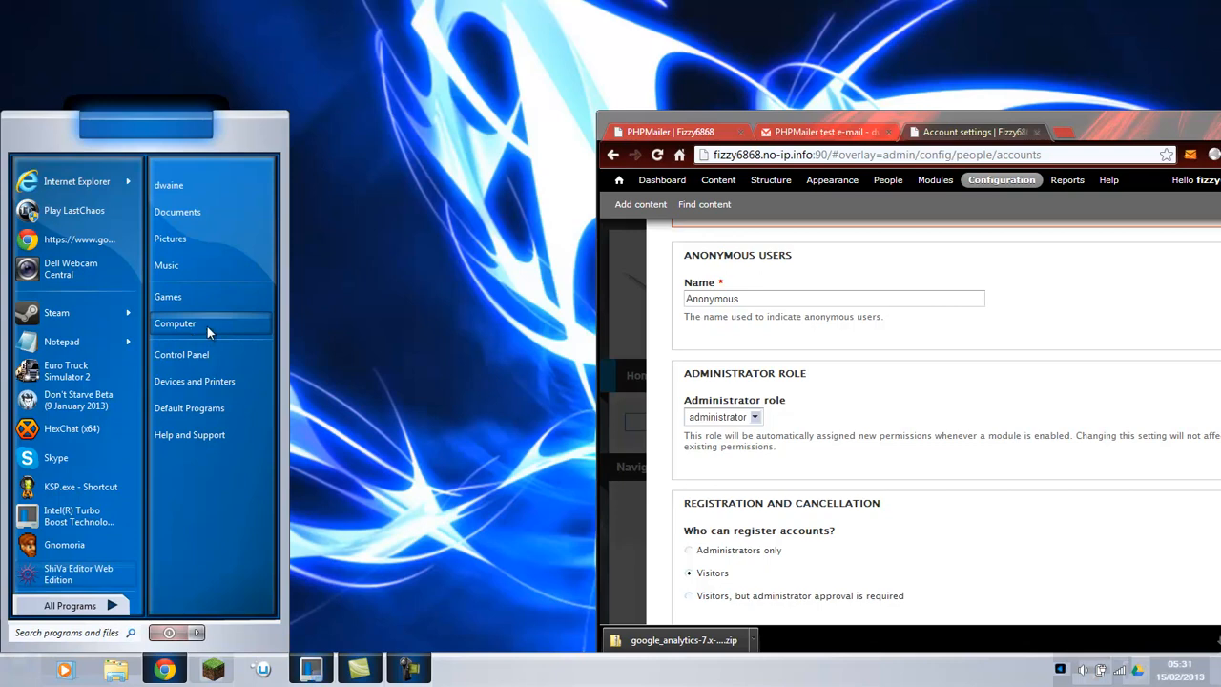
- Browse from Computer to NETWORK-PC > fizzy6868 > modules
left_click(176, 324)
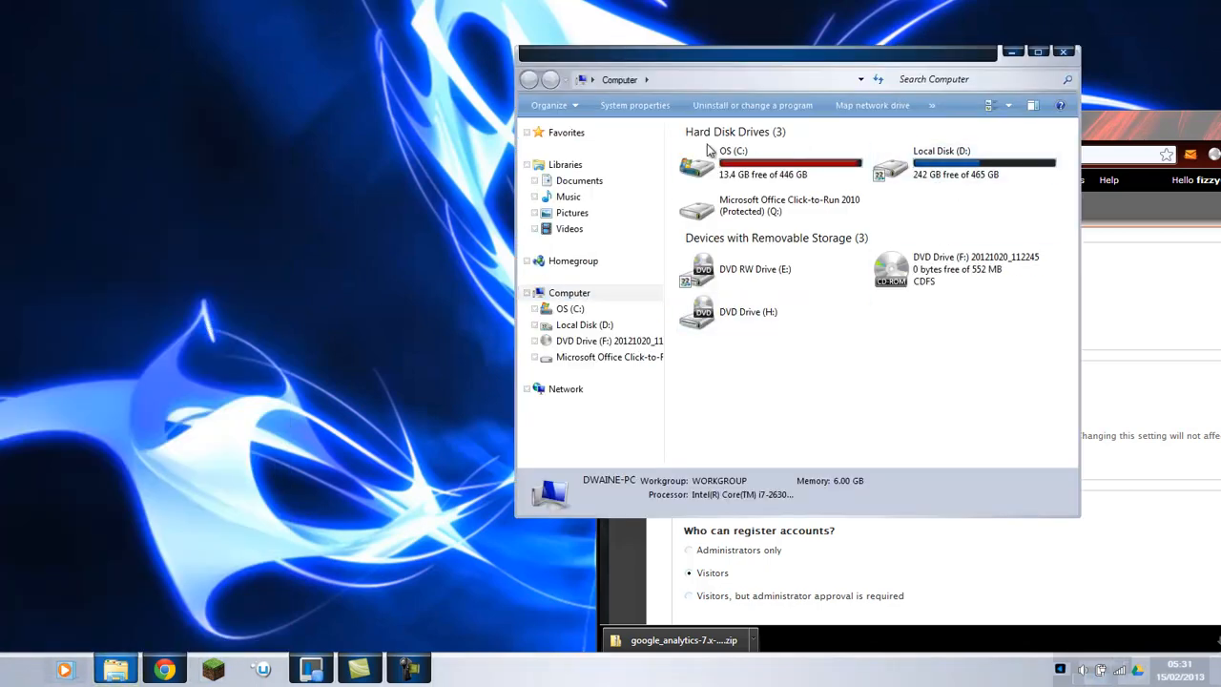
left_click(564, 389)
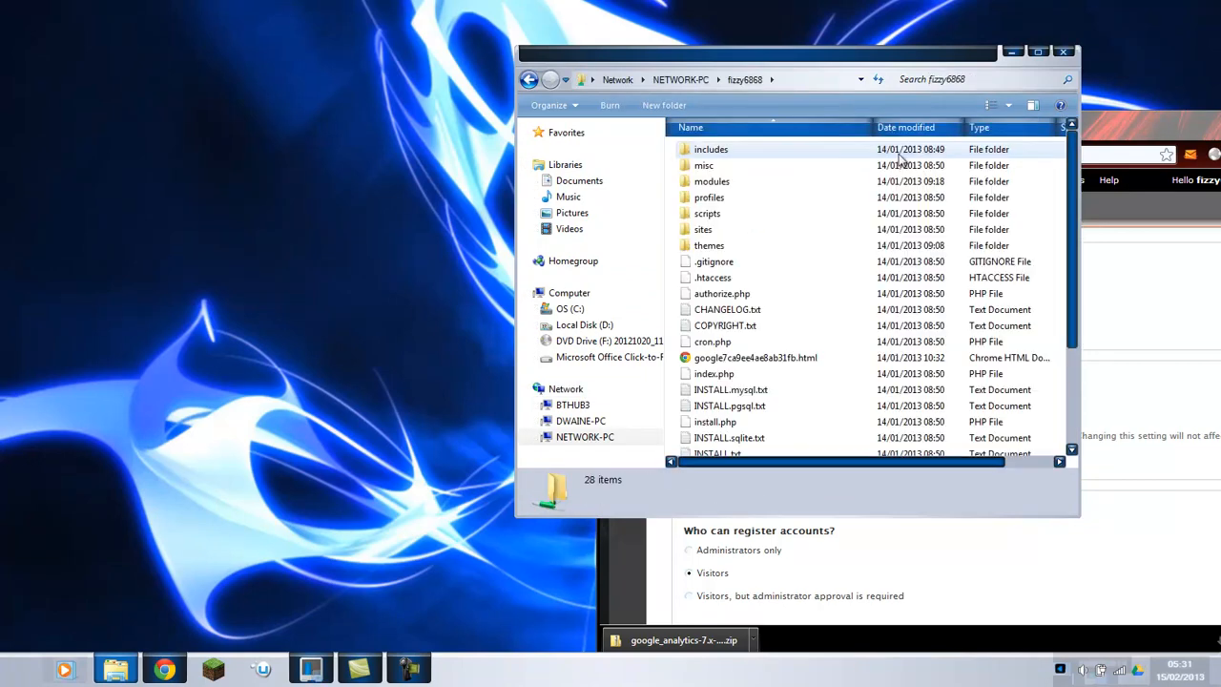
double_click(711, 181)
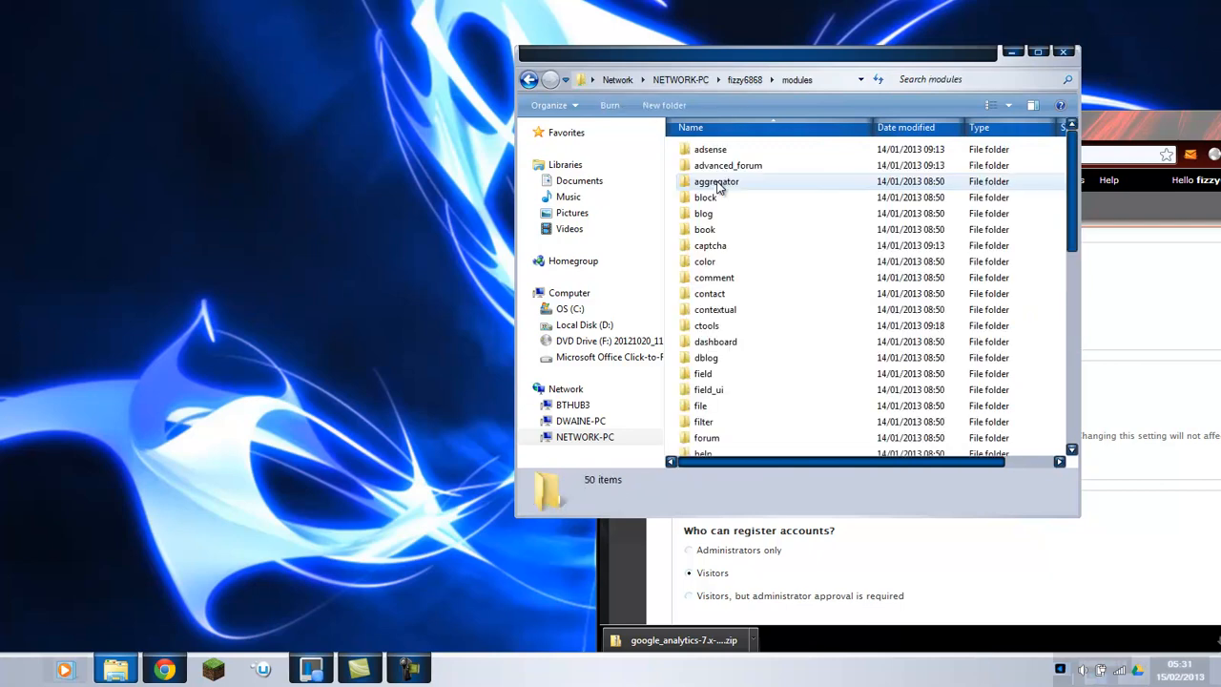
- Locate and open the phpmailer folder inside the modules directory
scroll("down", 3)
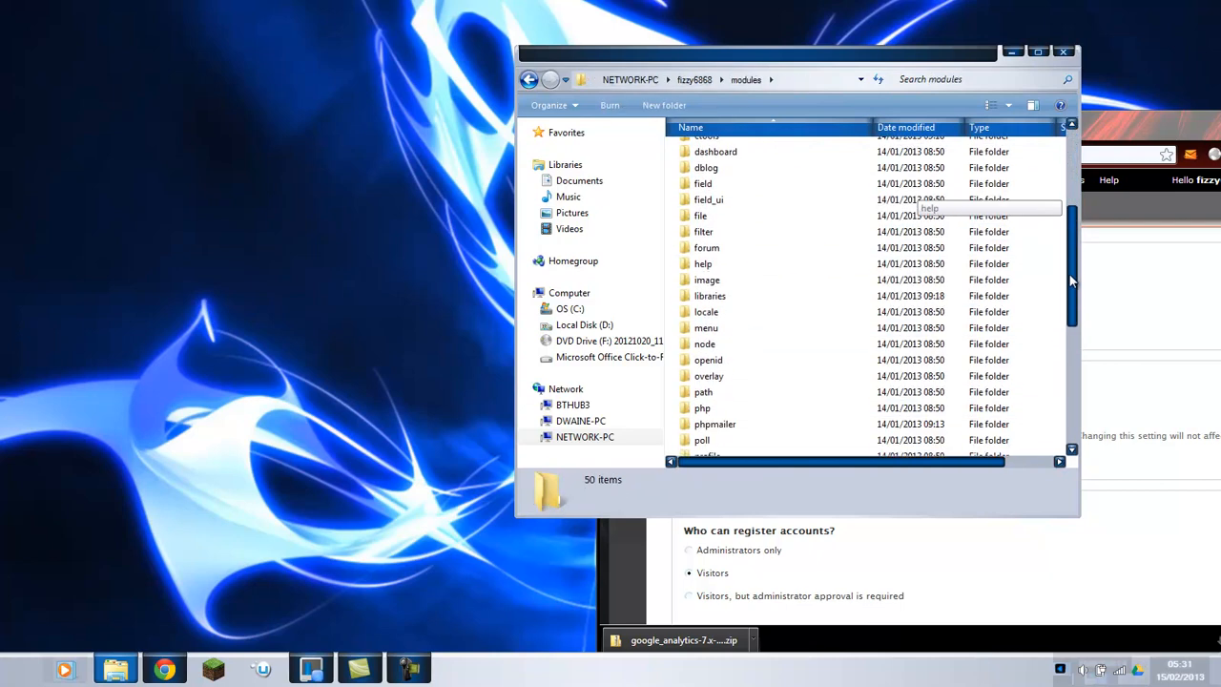
scroll("down", 3)
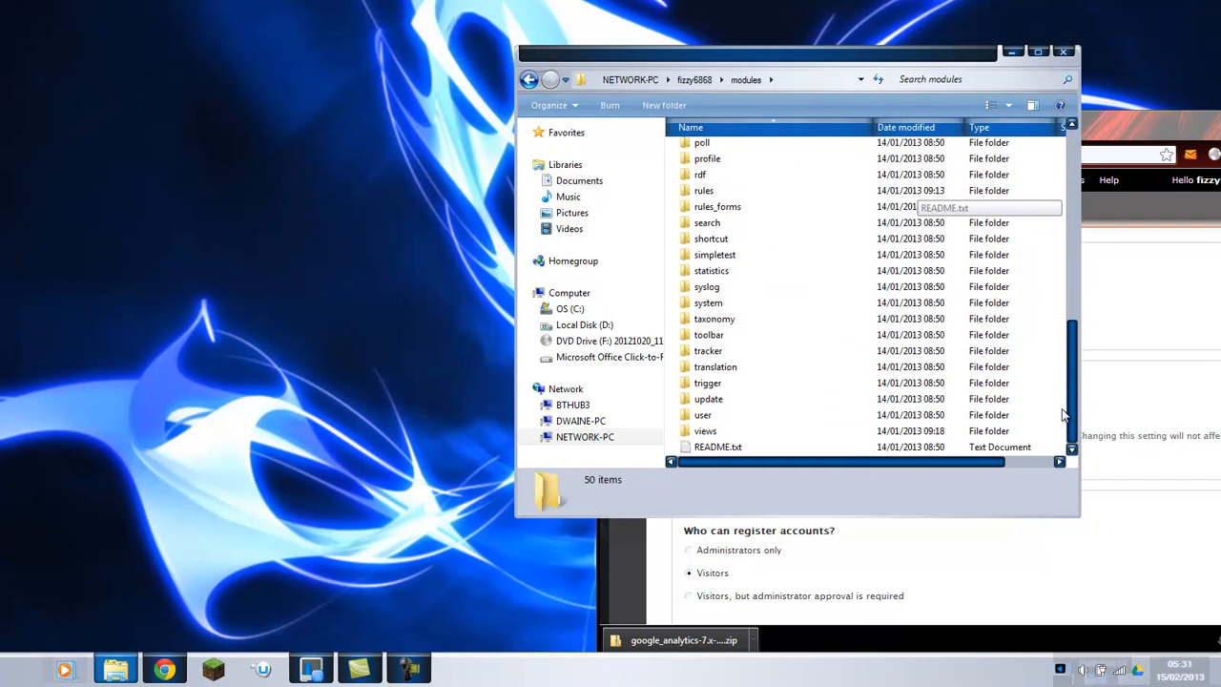
scroll("up", 3)
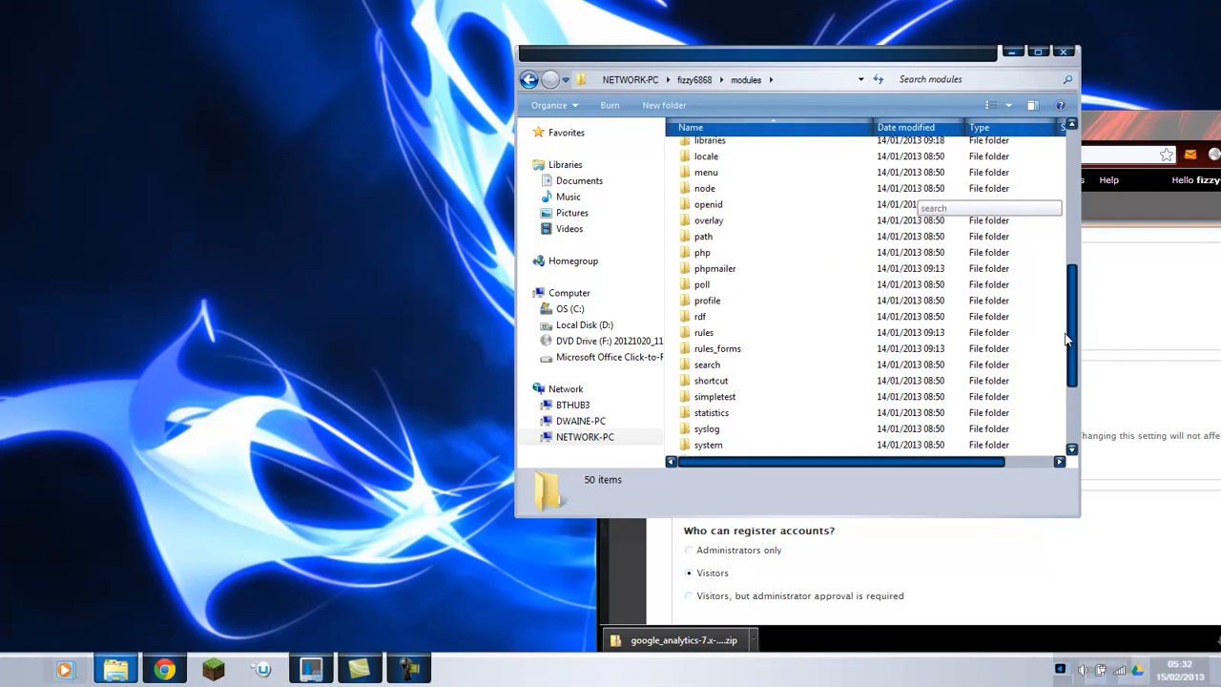
left_click(706, 259)
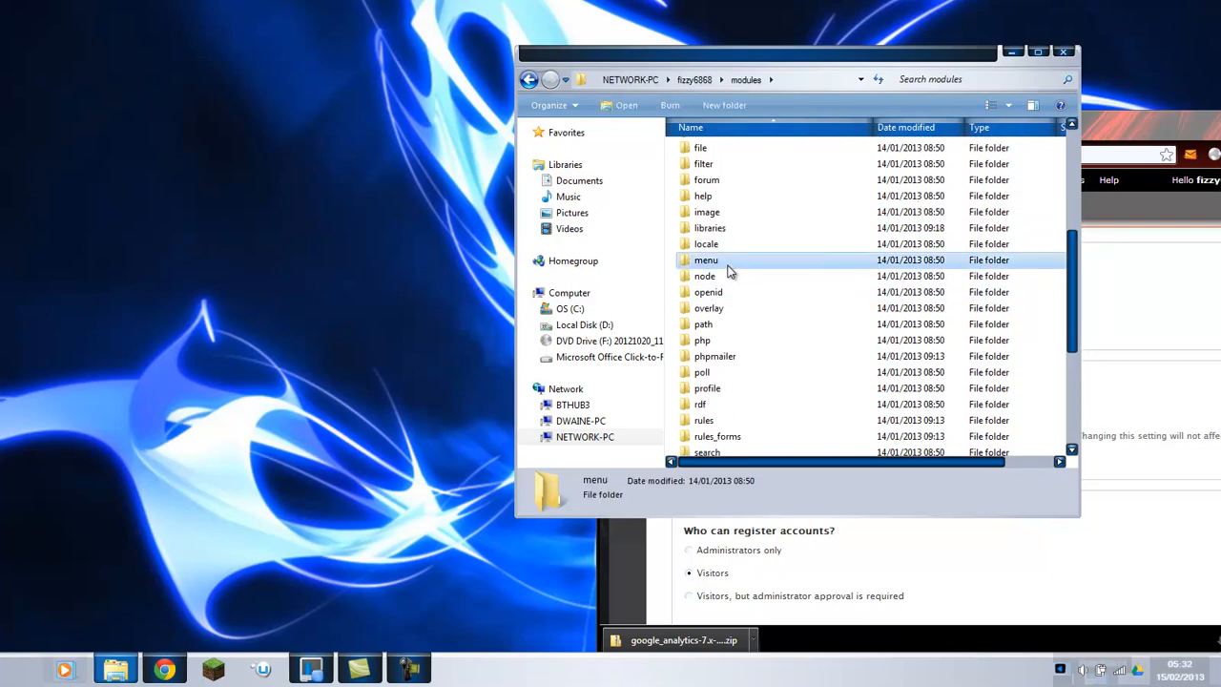
left_click(702, 339)
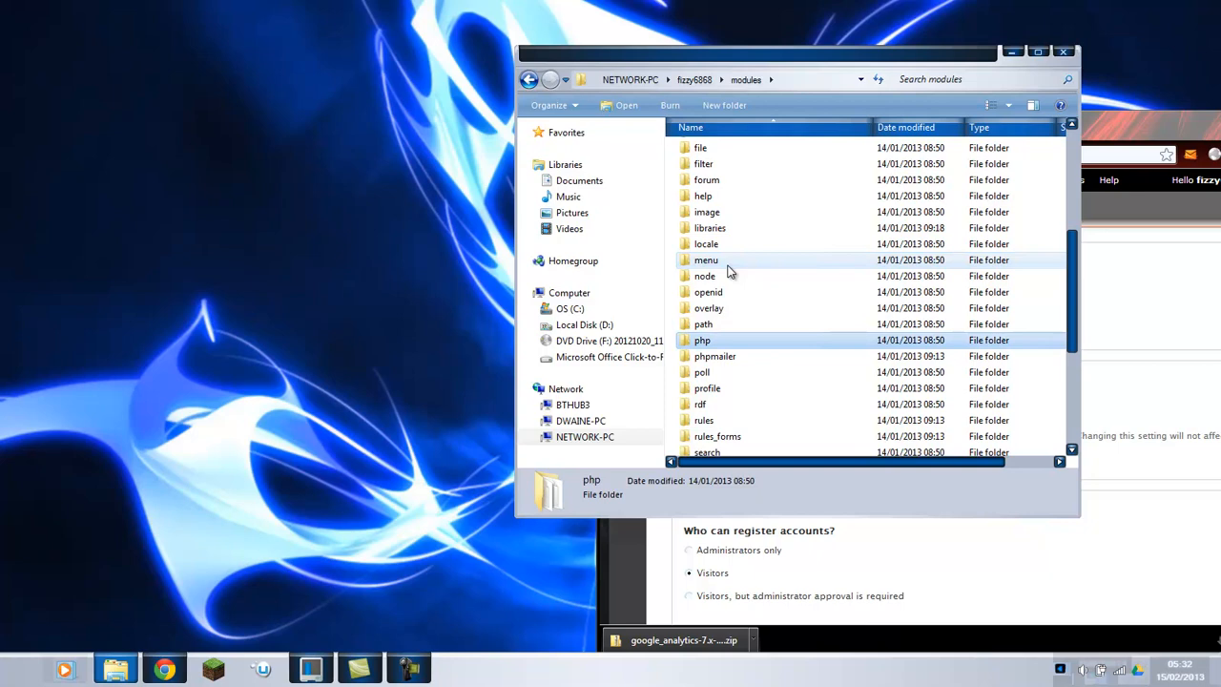
left_click(714, 357)
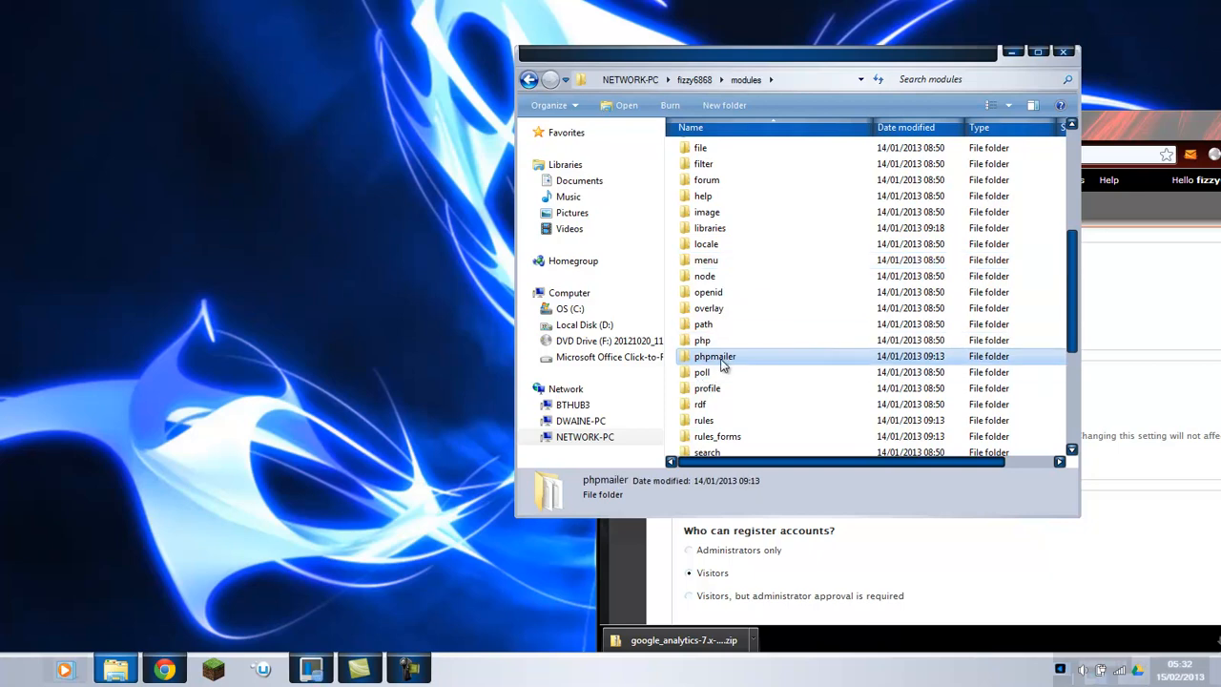
mouse_move(723, 367)
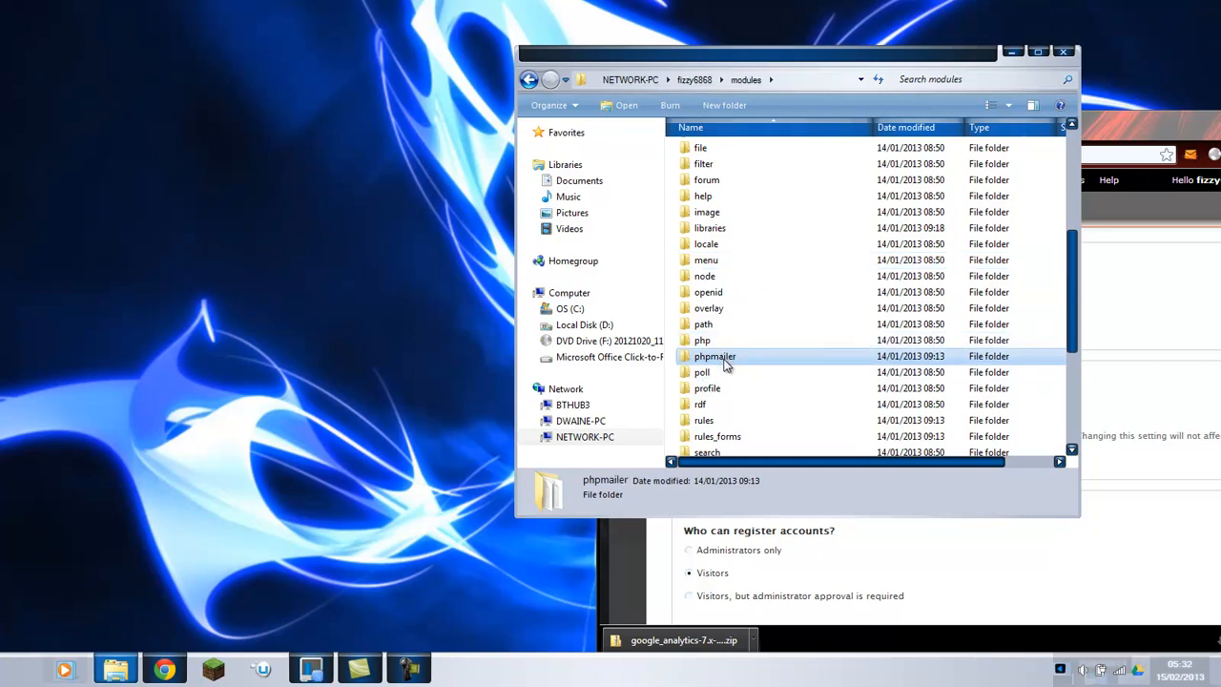
double_click(713, 357)
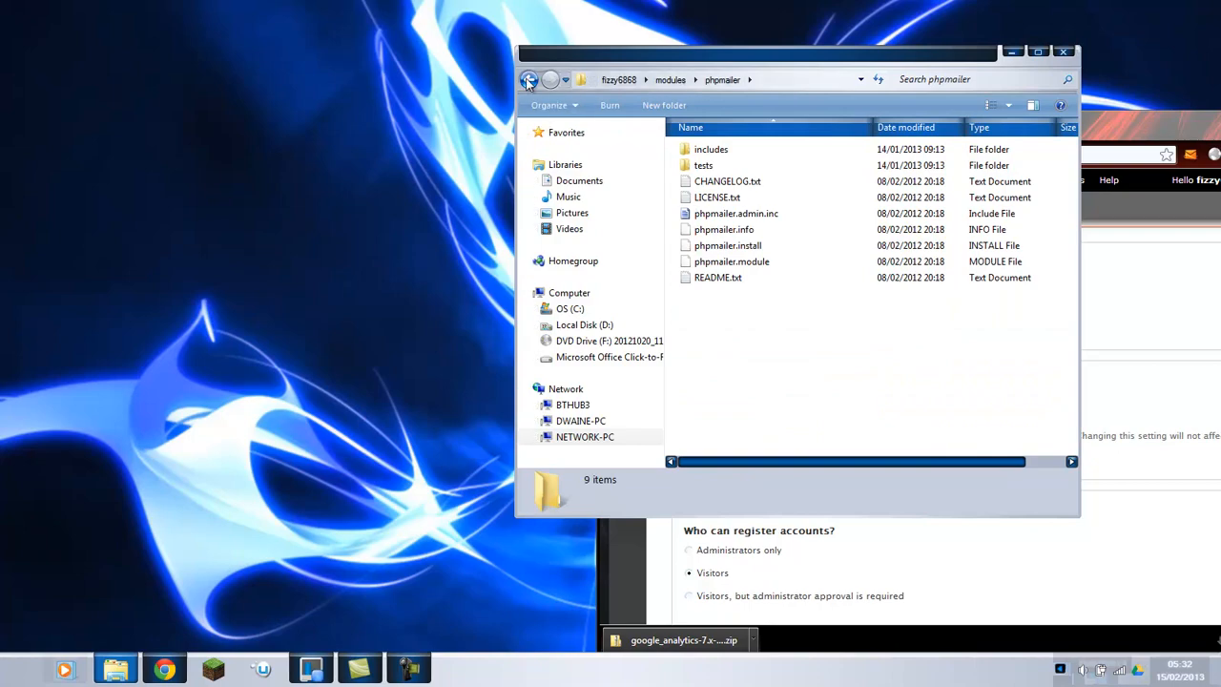
- Check the PHPMailer test e-mail in Gmail, then return to the site's account settings tab
left_click(531, 80)
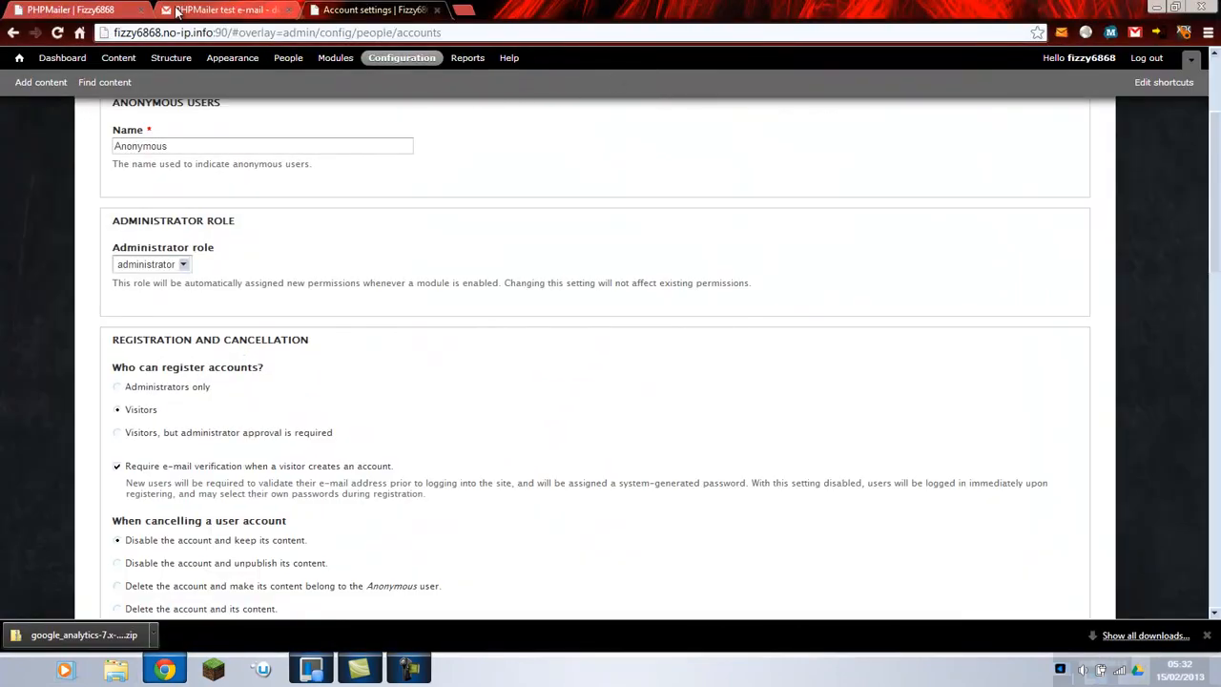
left_click(229, 10)
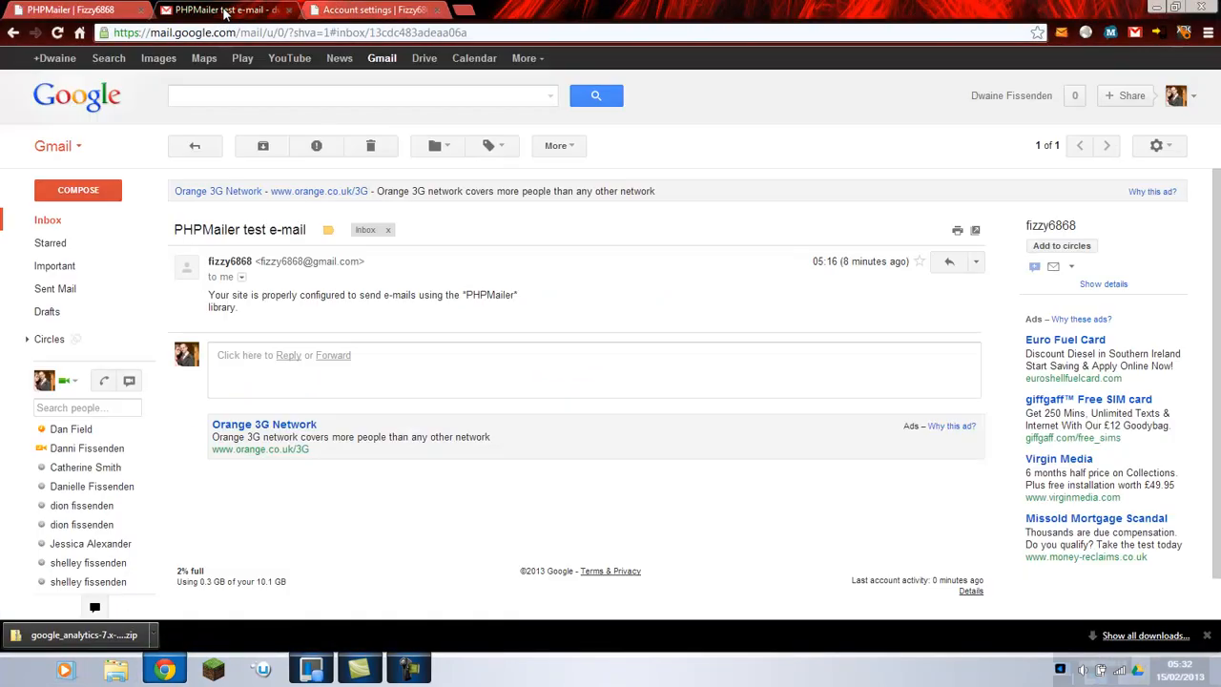
left_click(372, 10)
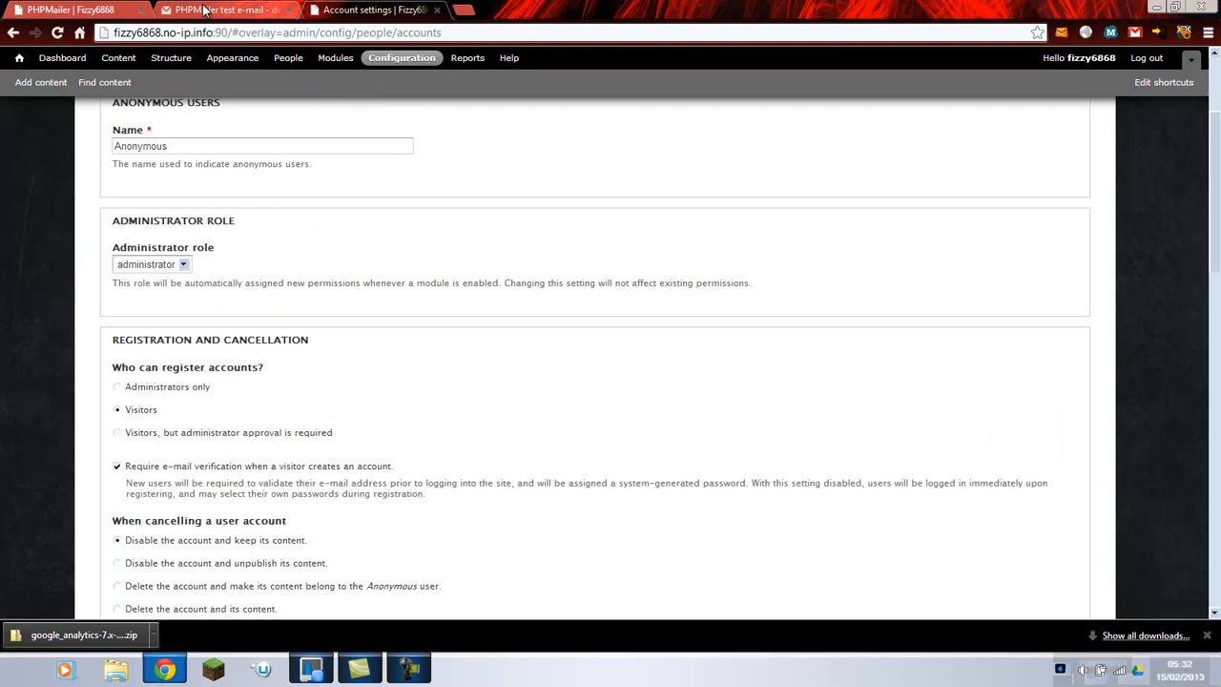
mouse_move(336, 57)
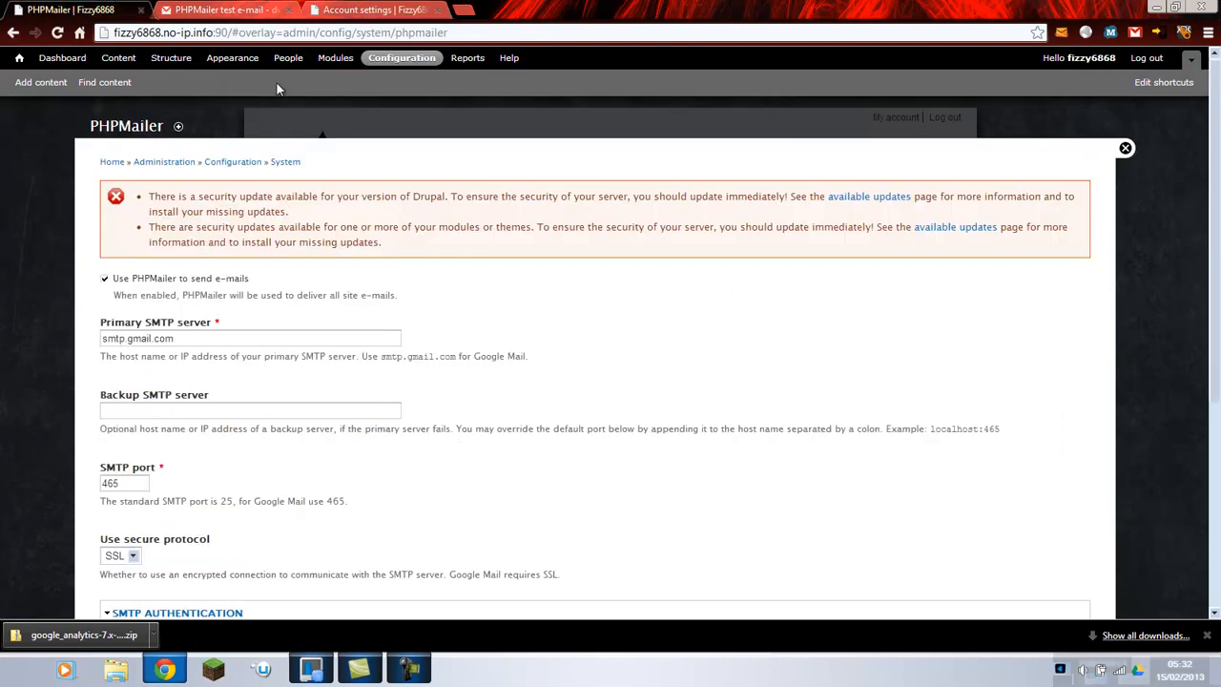
left_click(338, 57)
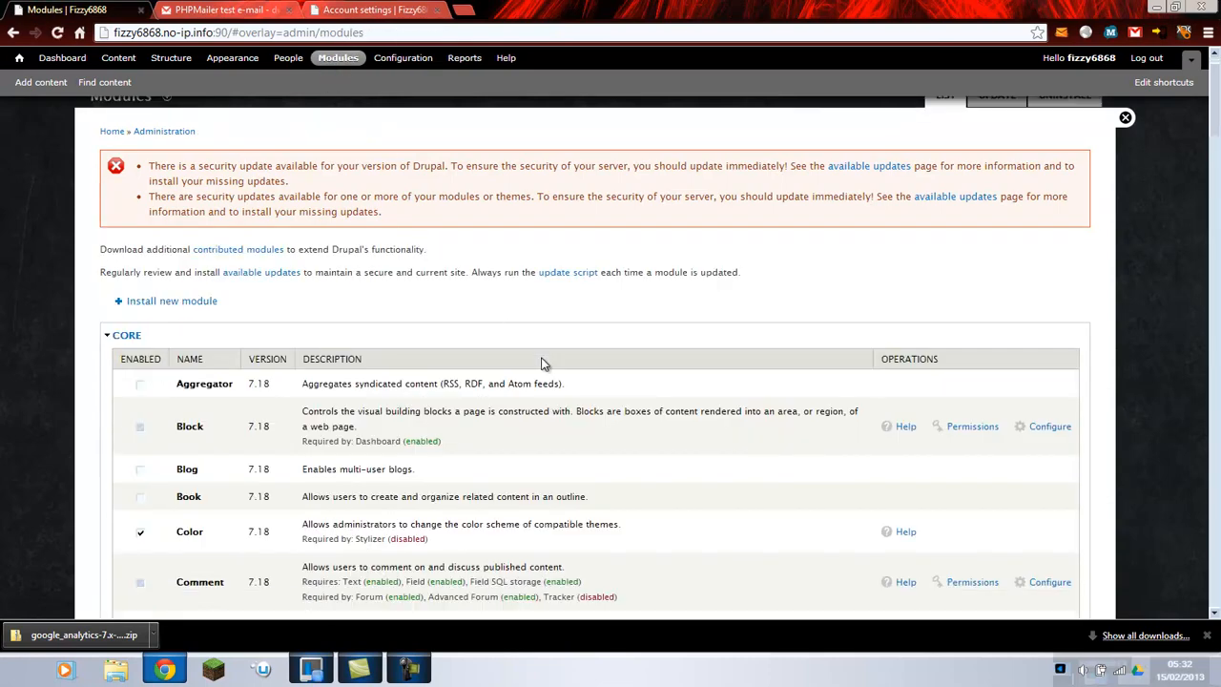
scroll("down", 3)
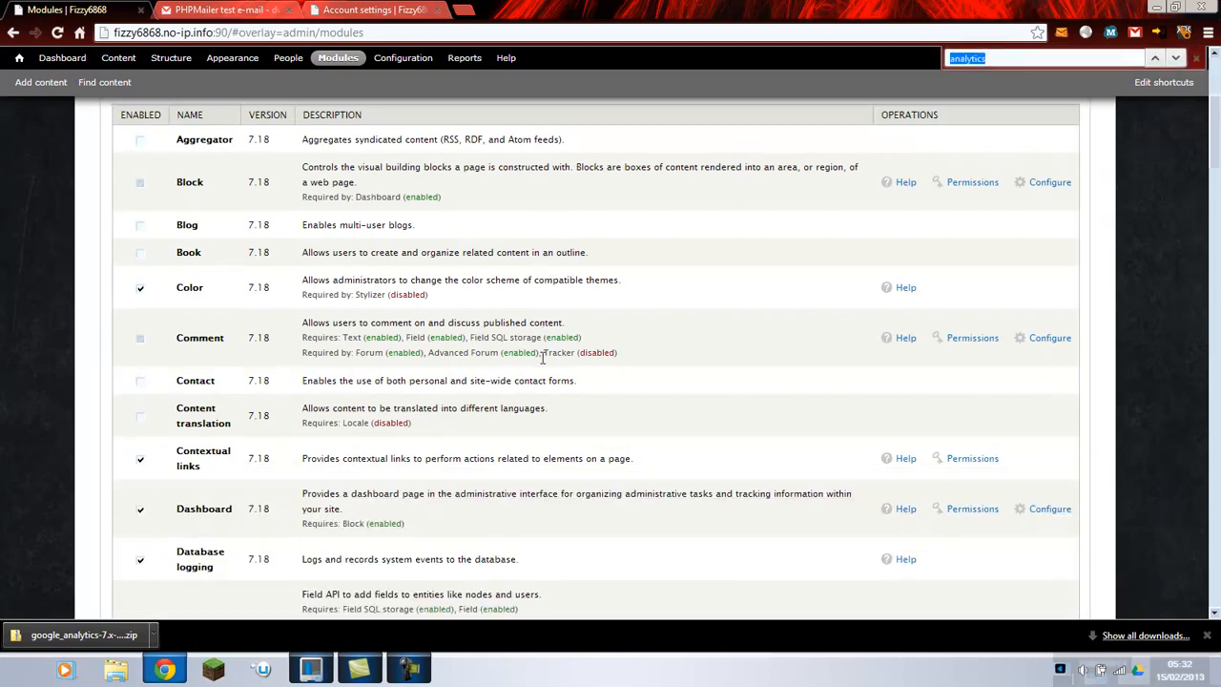
type("php")
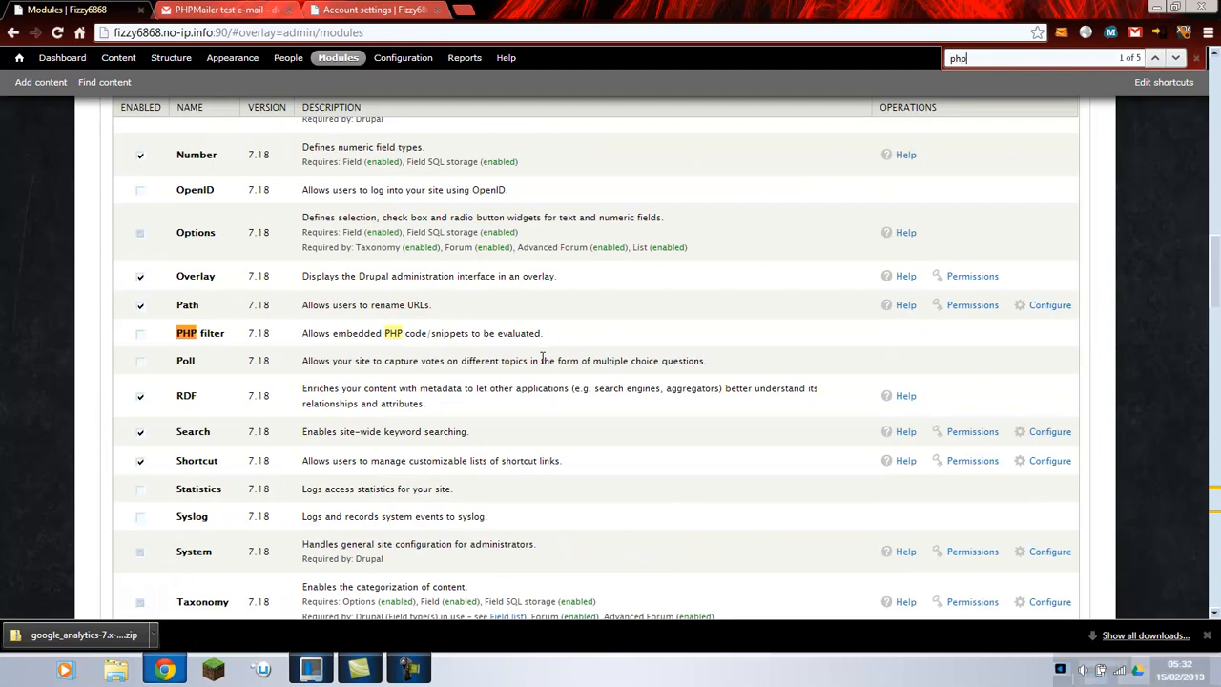
type("m")
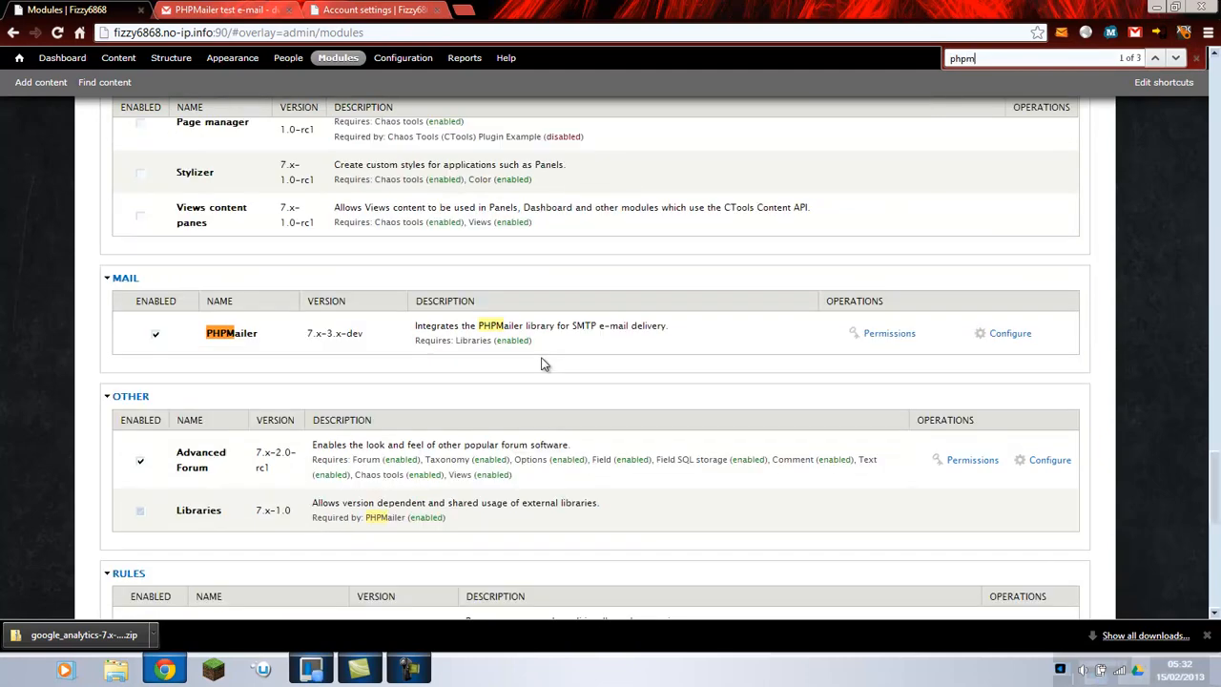
mouse_move(137, 359)
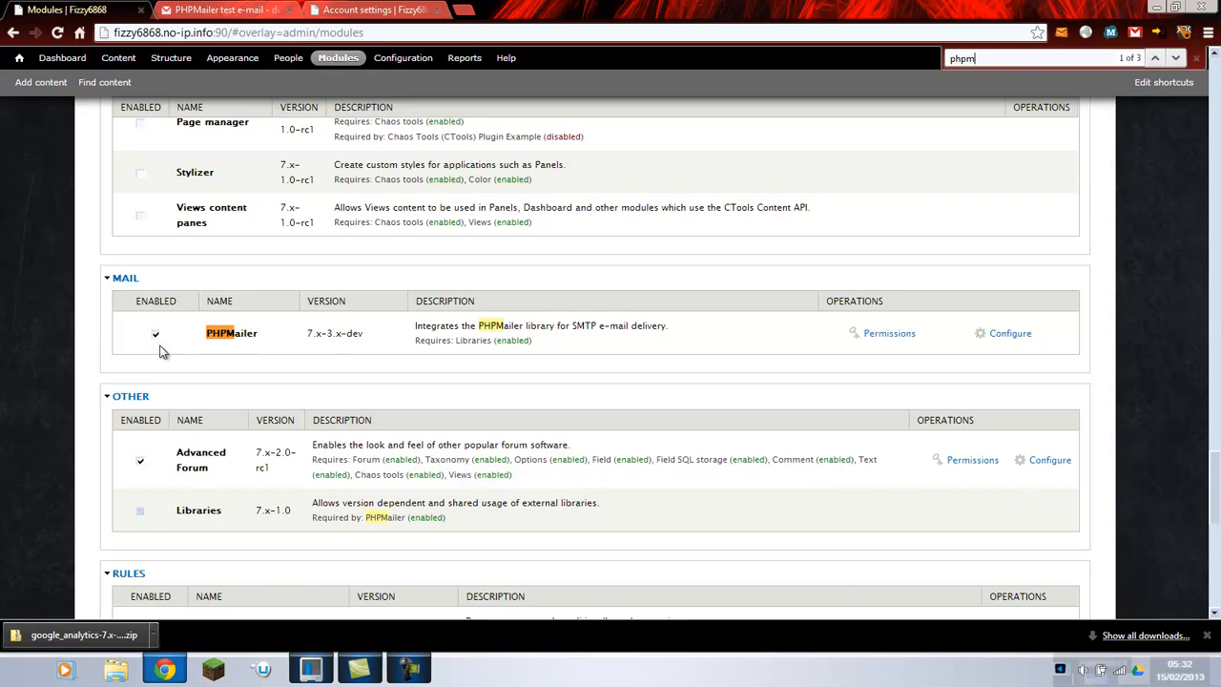
scroll("up", 3)
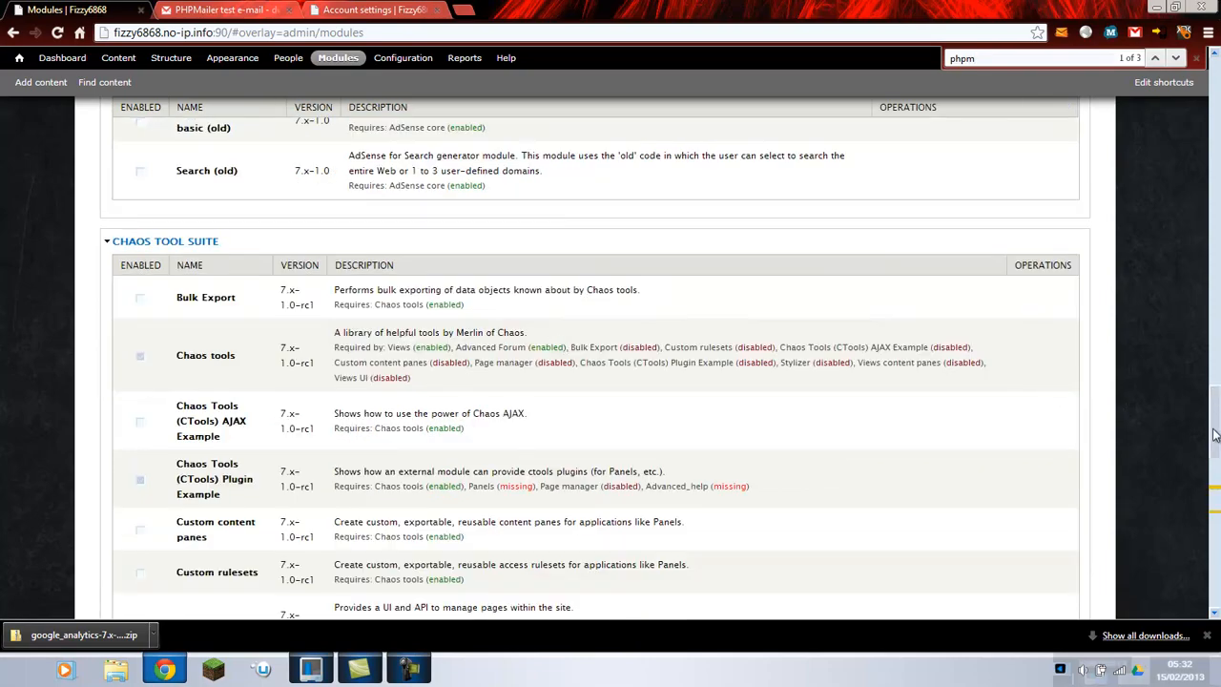
scroll("down", 3)
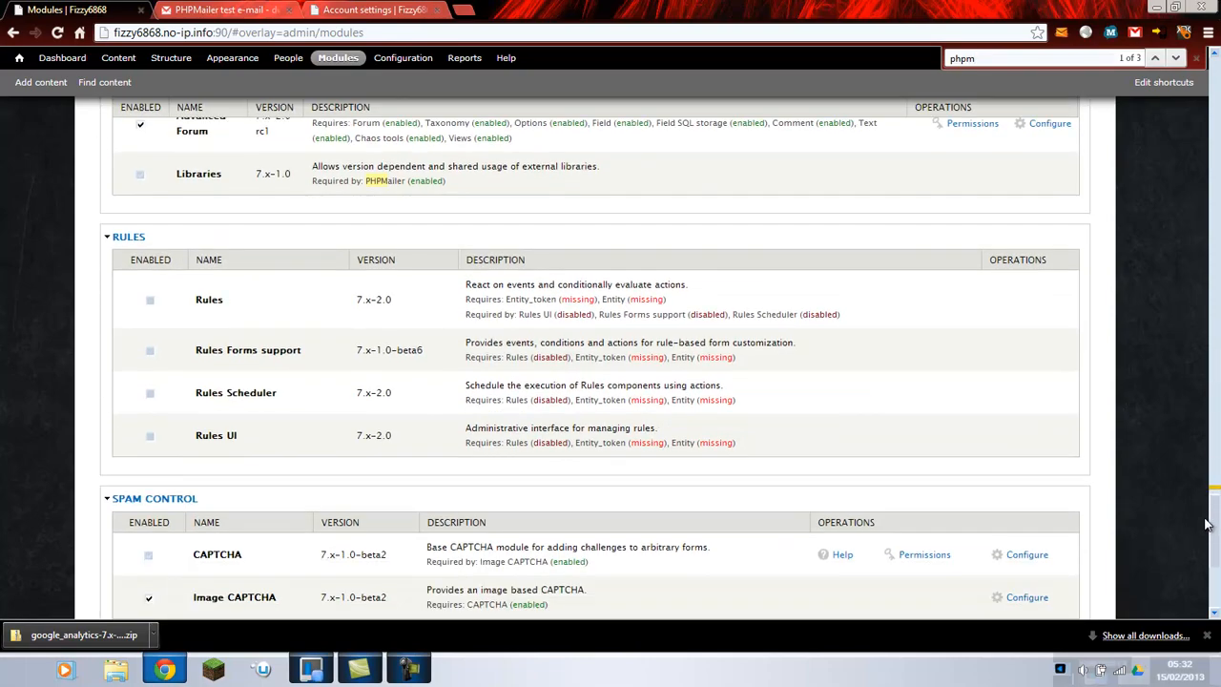
scroll("down", 3)
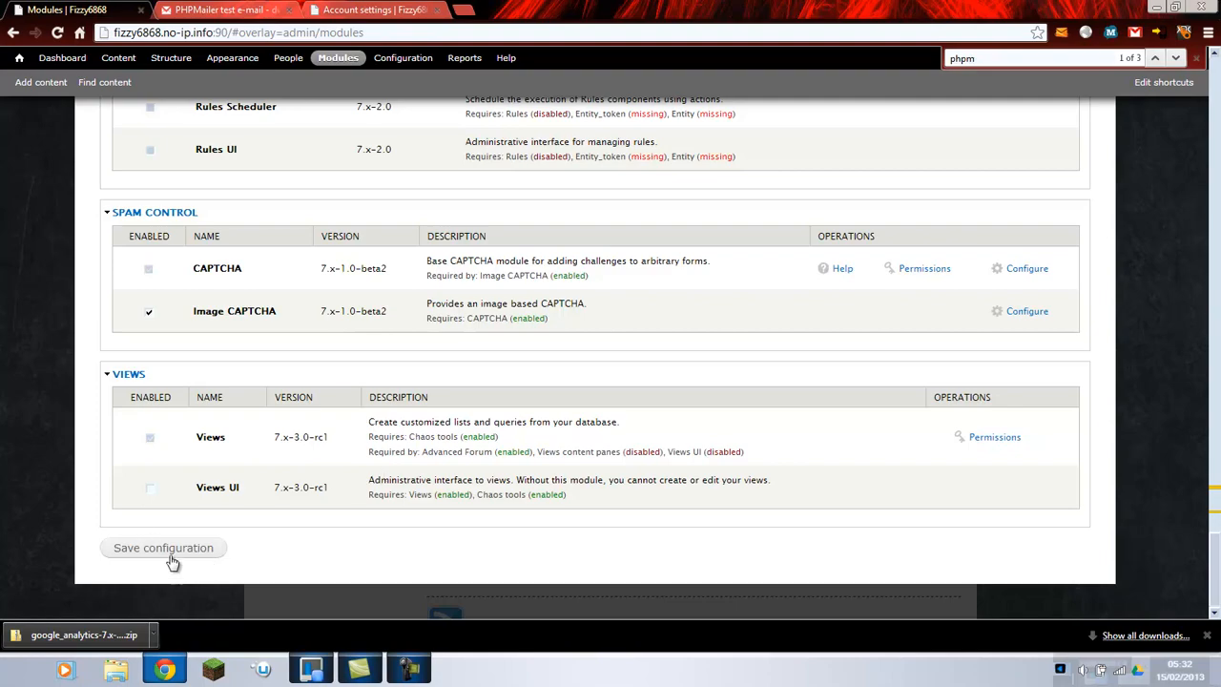
mouse_move(793, 499)
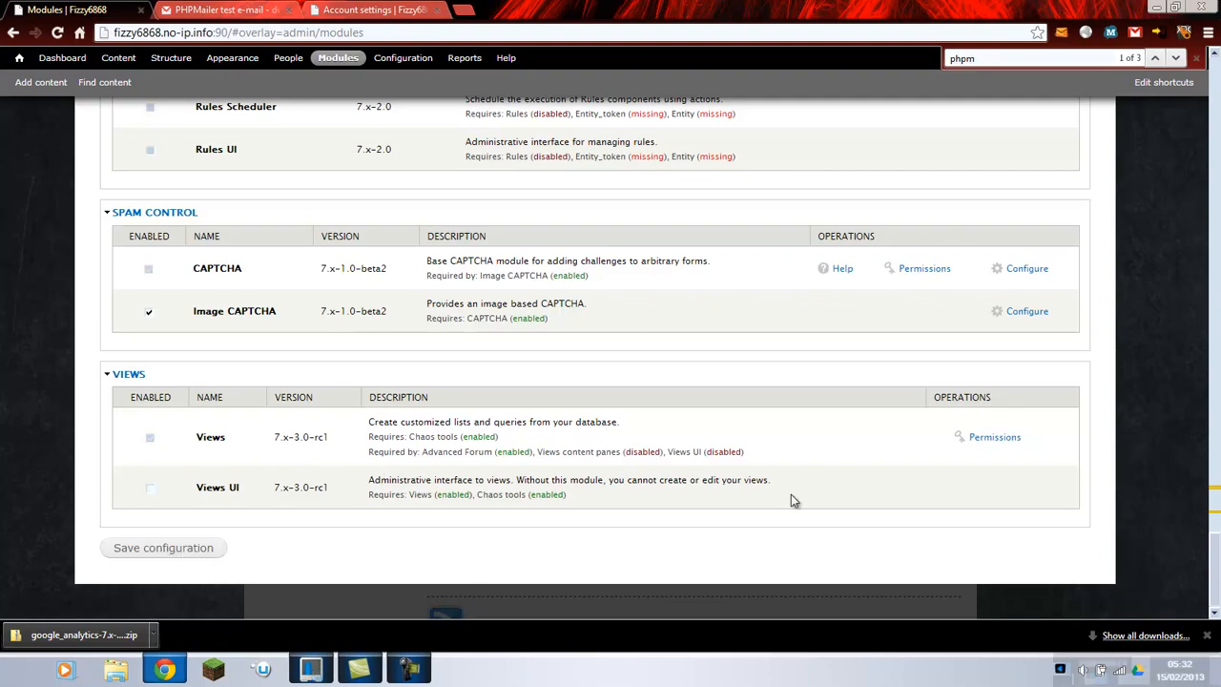
scroll("up", 3)
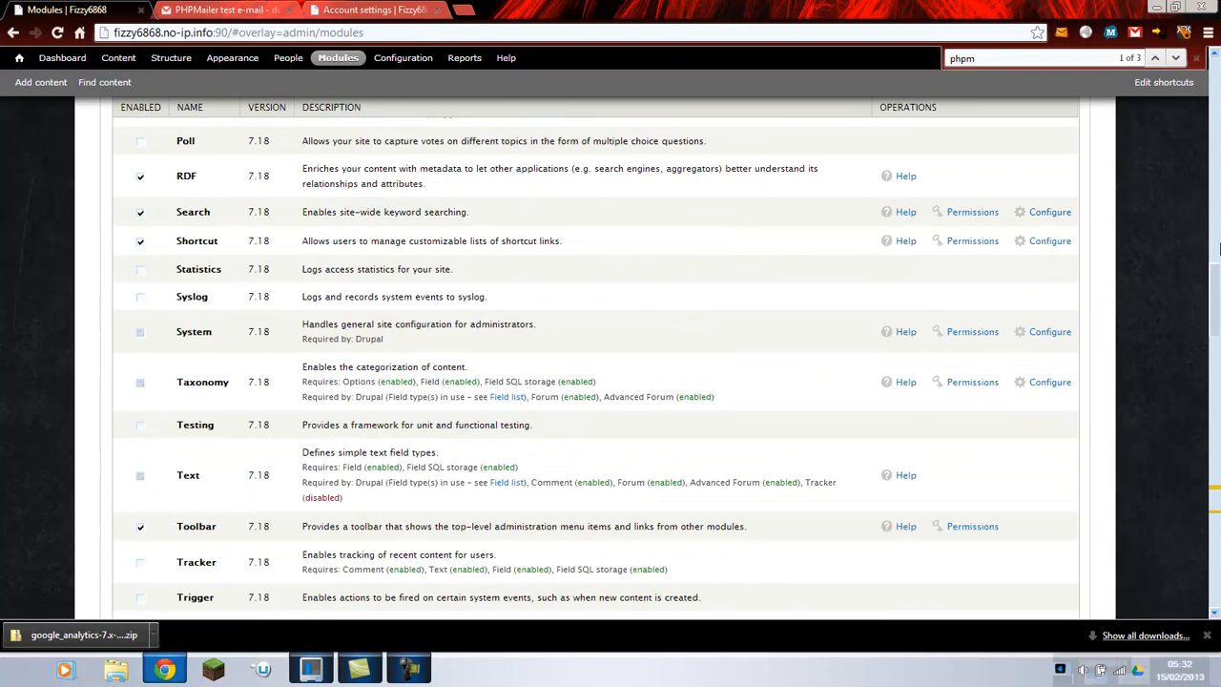
scroll("up", 3)
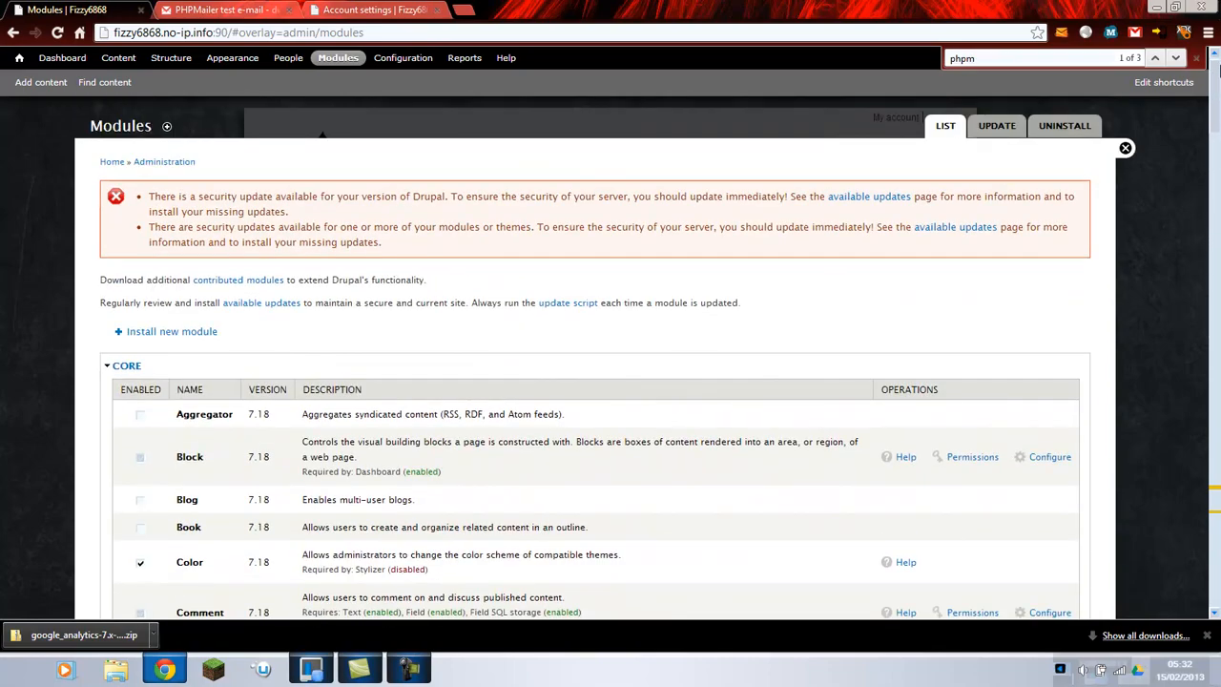
mouse_move(403, 57)
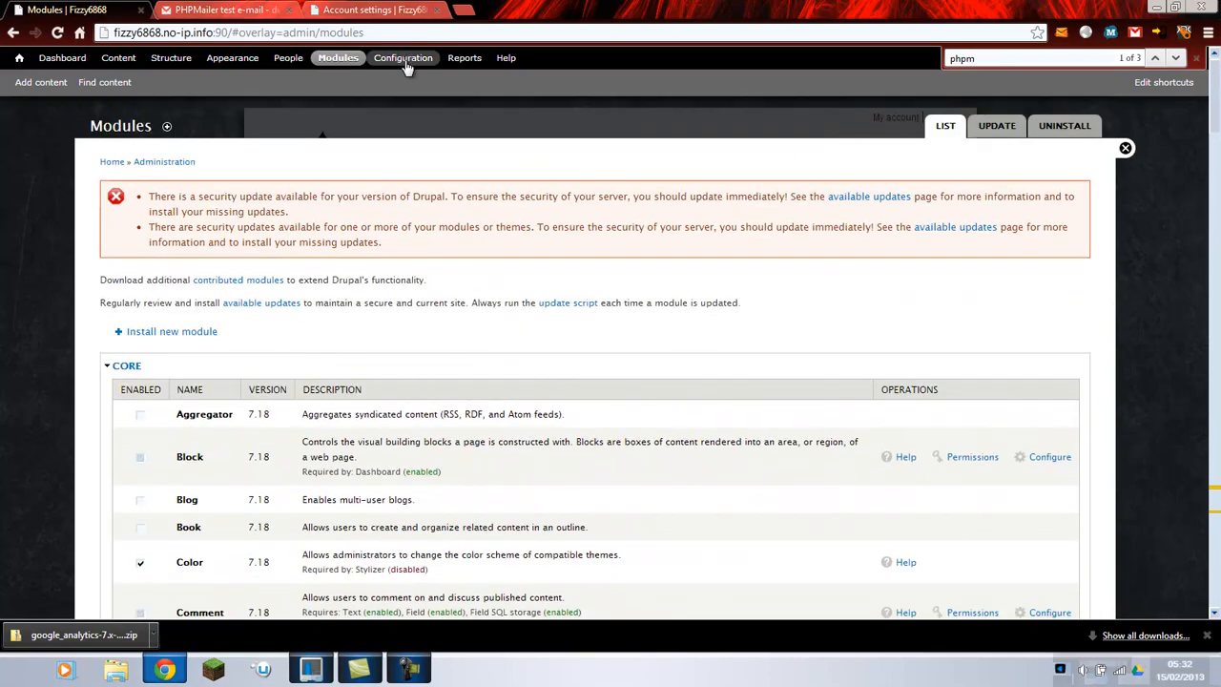
- Open PHPMailer settings from the Configuration overview's System section
left_click(401, 57)
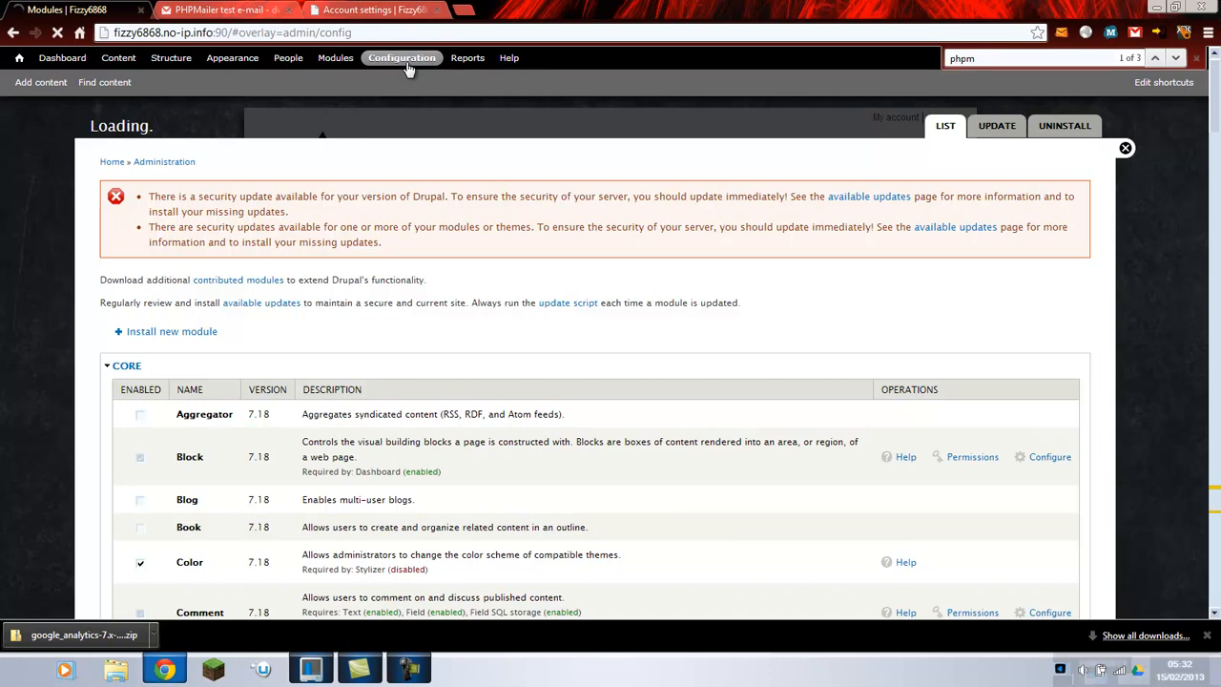
left_click(401, 58)
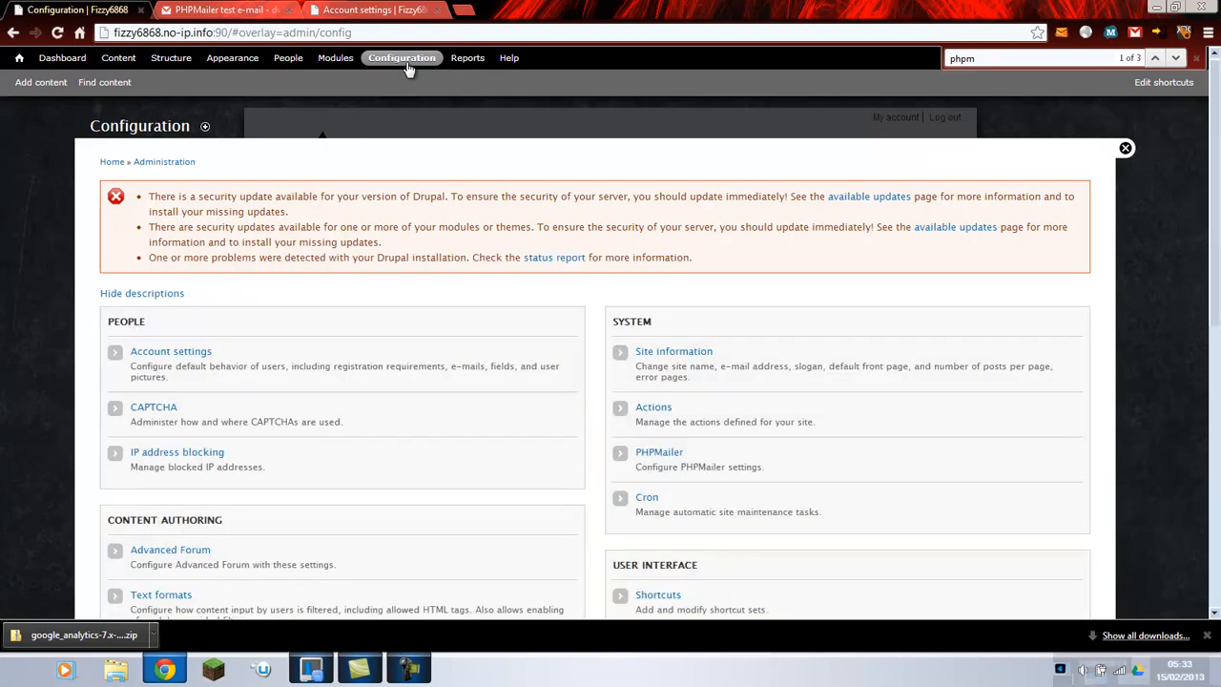
mouse_move(661, 461)
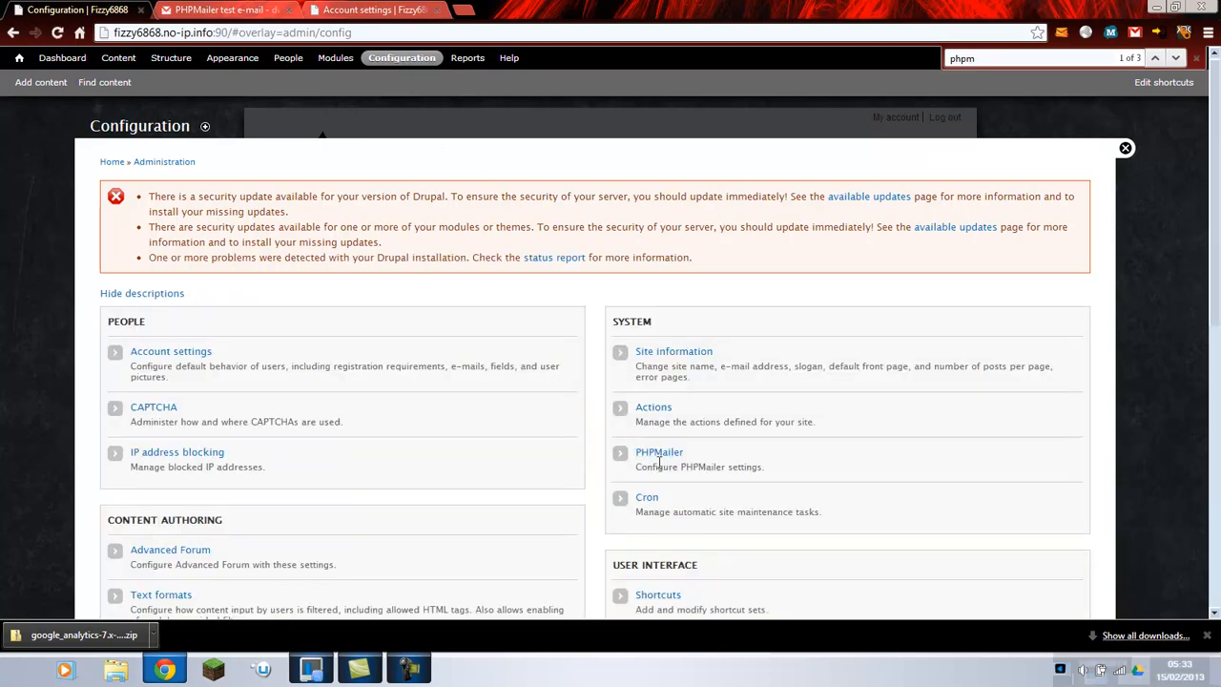
left_click(660, 450)
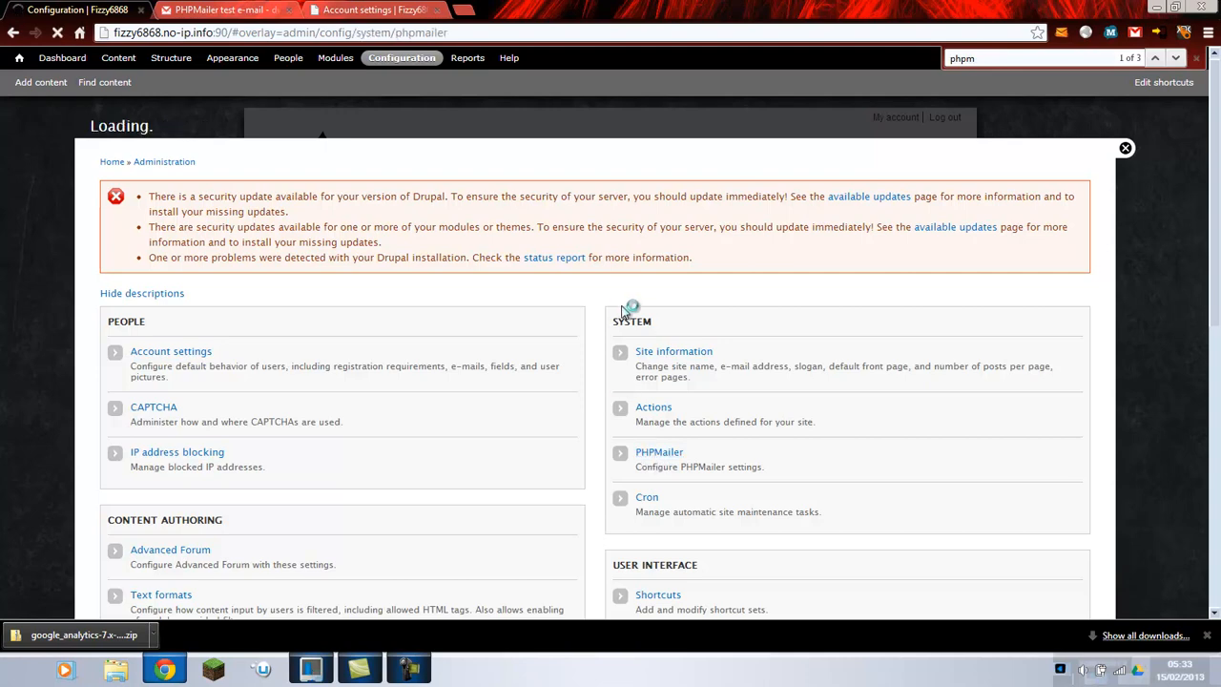
left_click(660, 450)
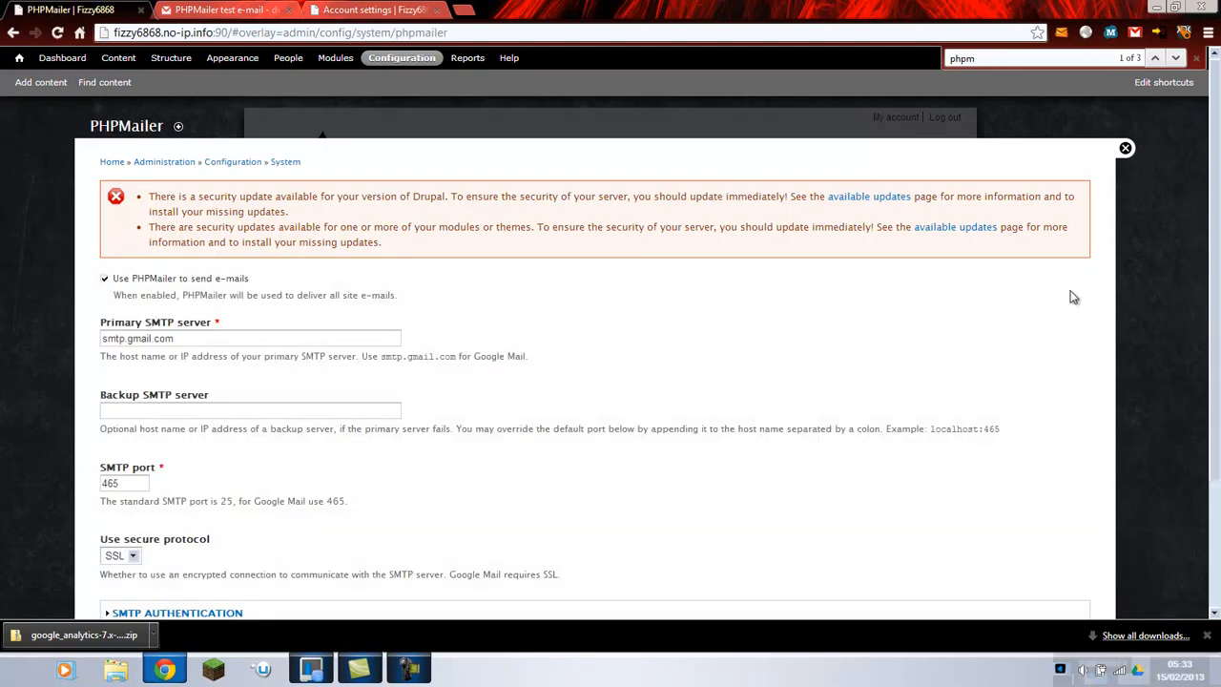
scroll("down", 3)
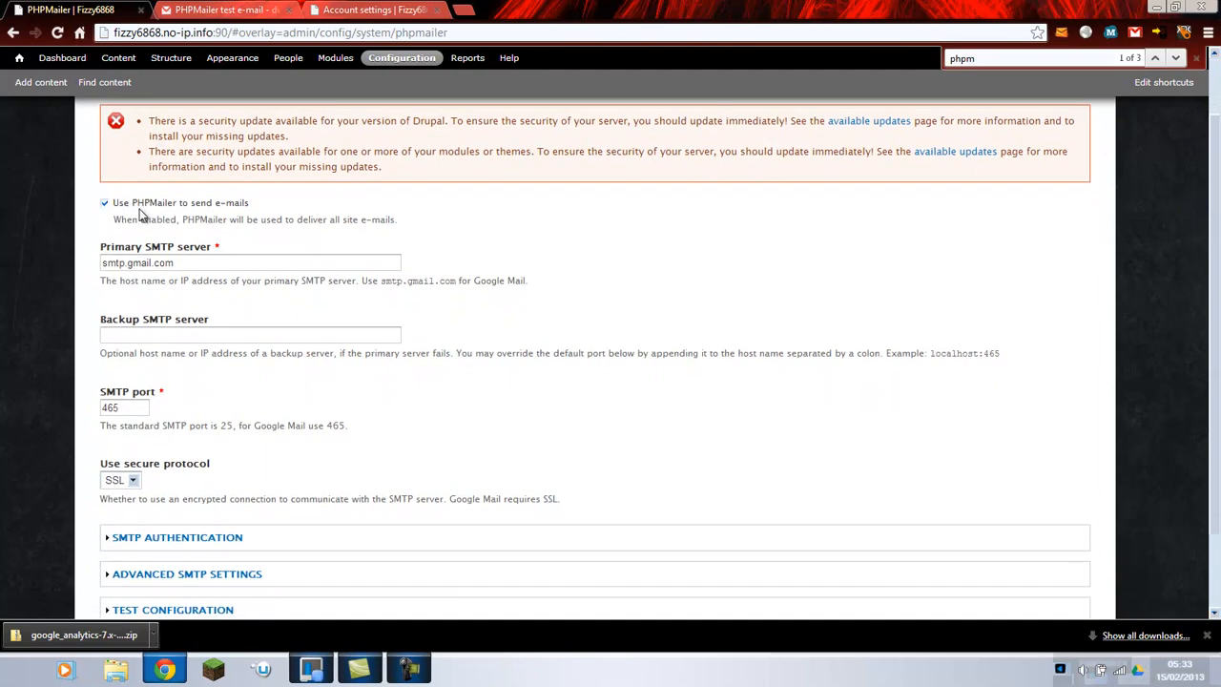
mouse_move(103, 324)
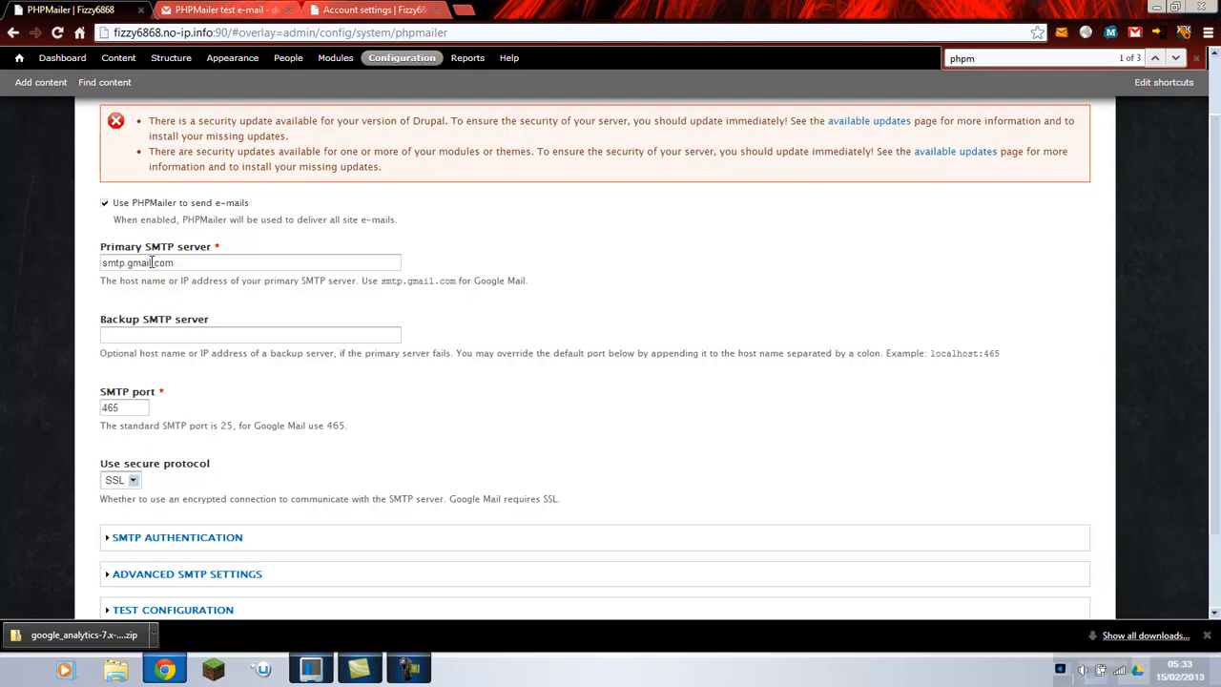
mouse_move(474, 11)
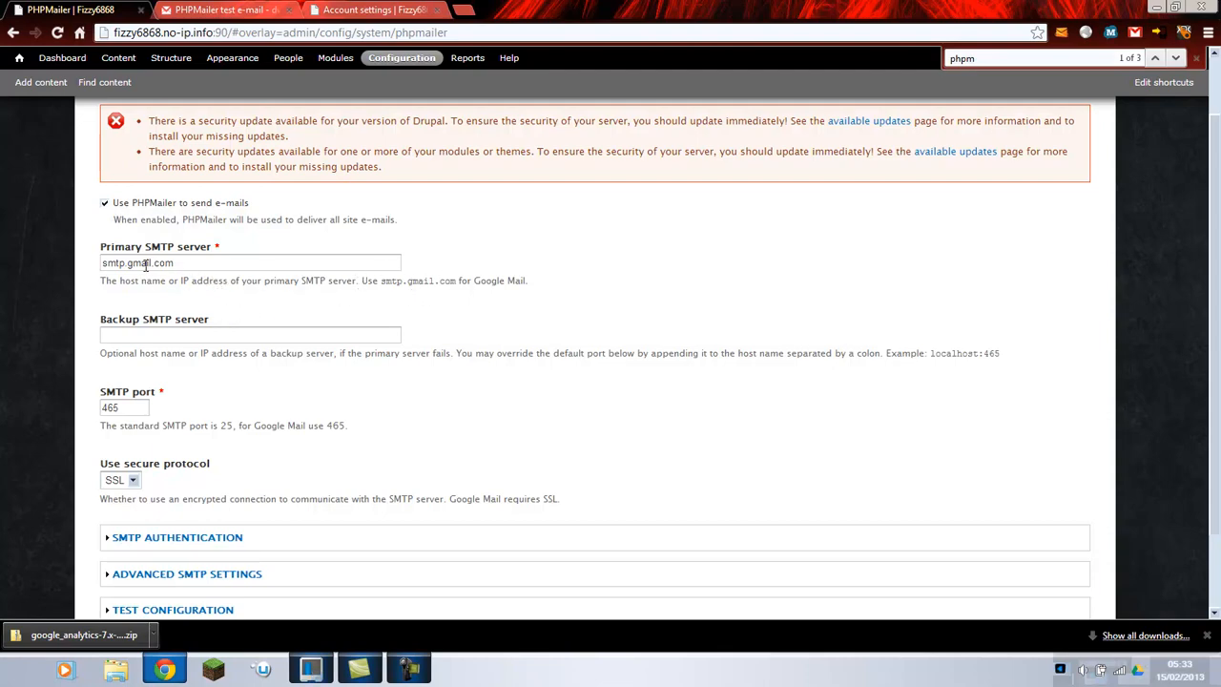
mouse_move(395, 279)
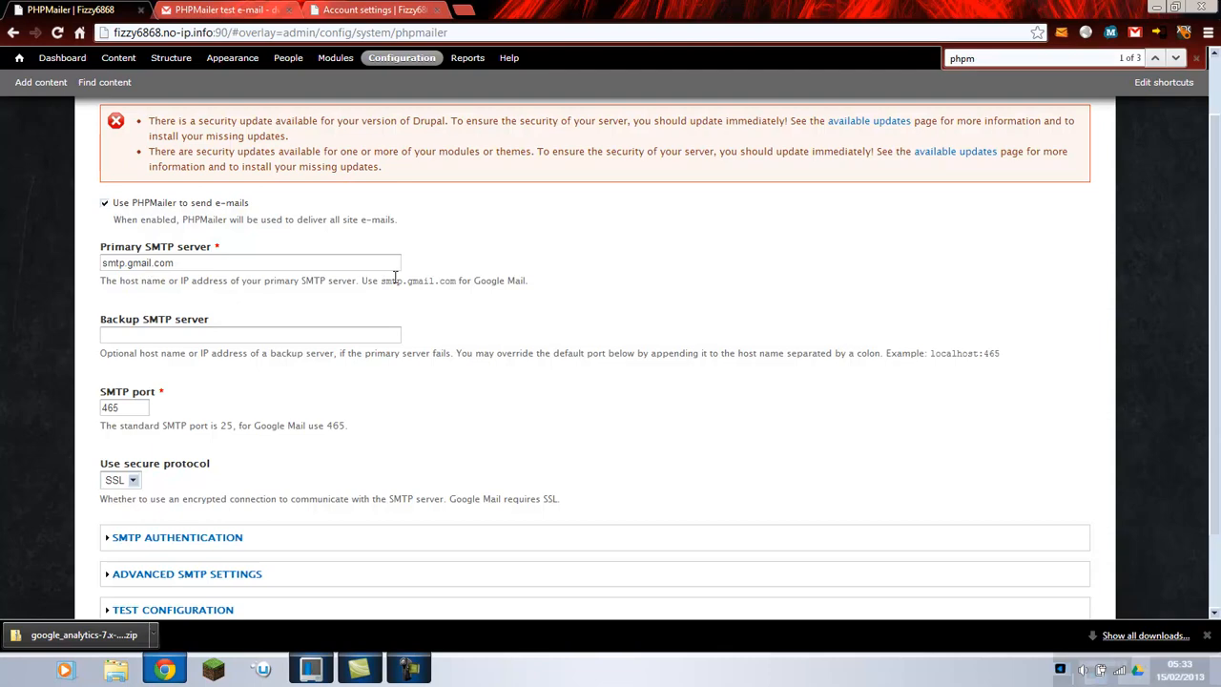
mouse_move(282, 301)
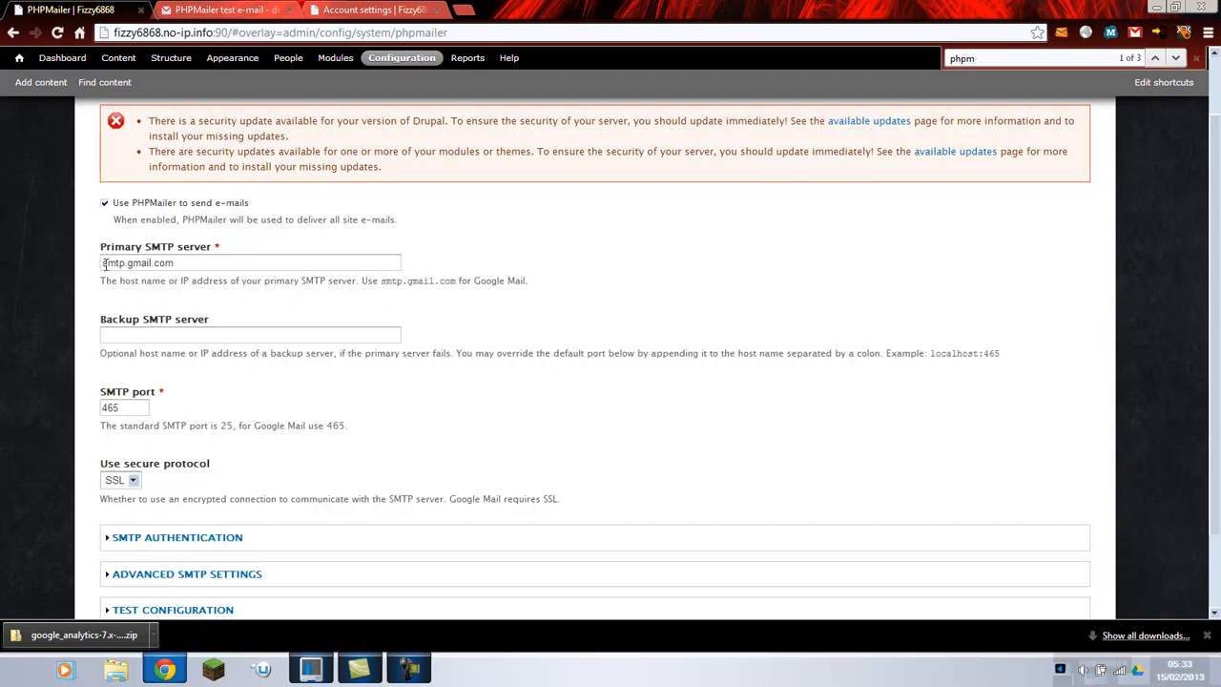
triple_click(138, 263)
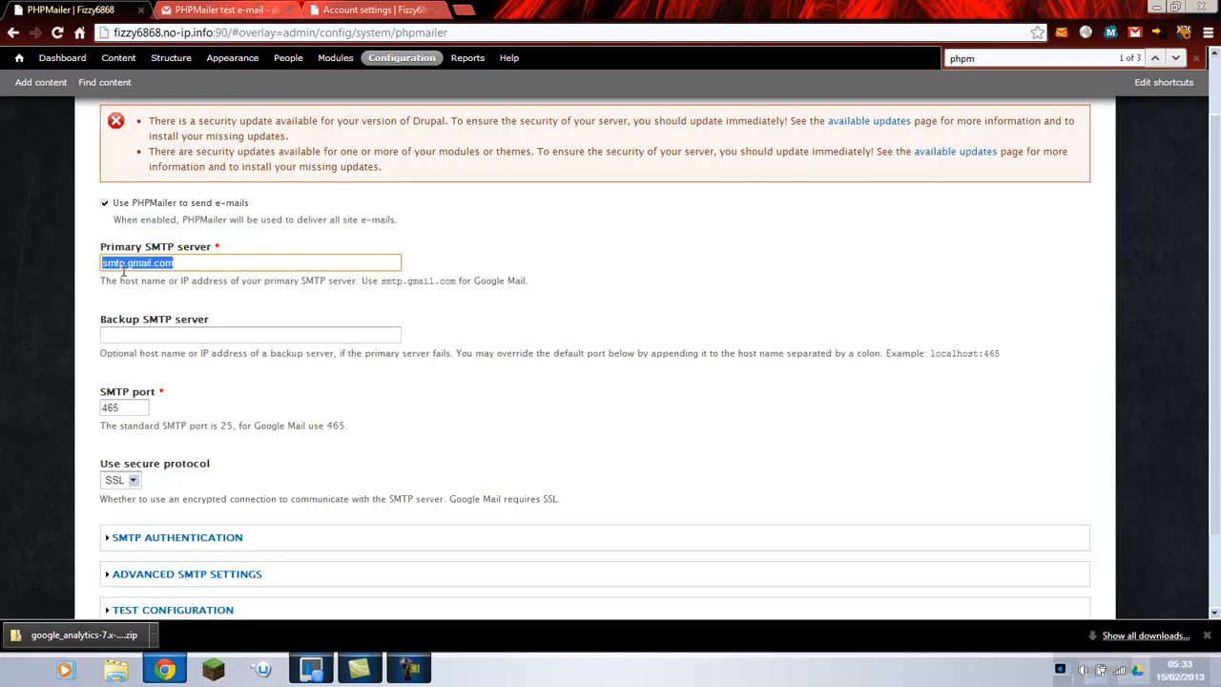
mouse_move(309, 298)
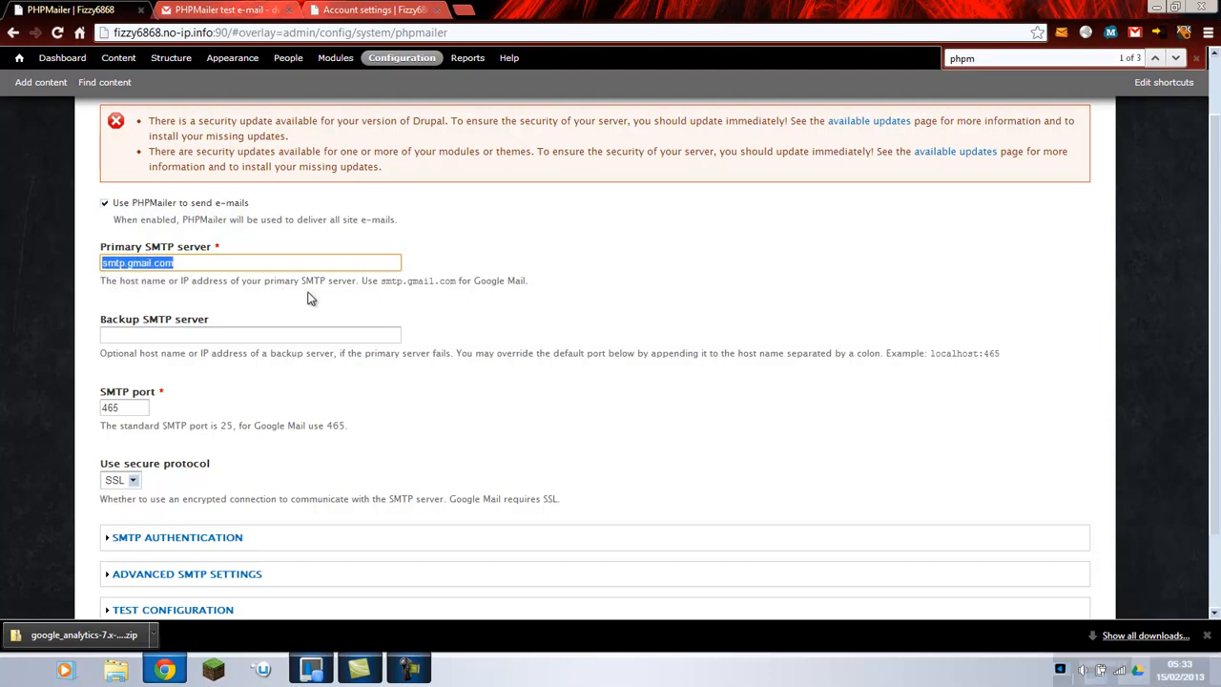
scroll("down", 3)
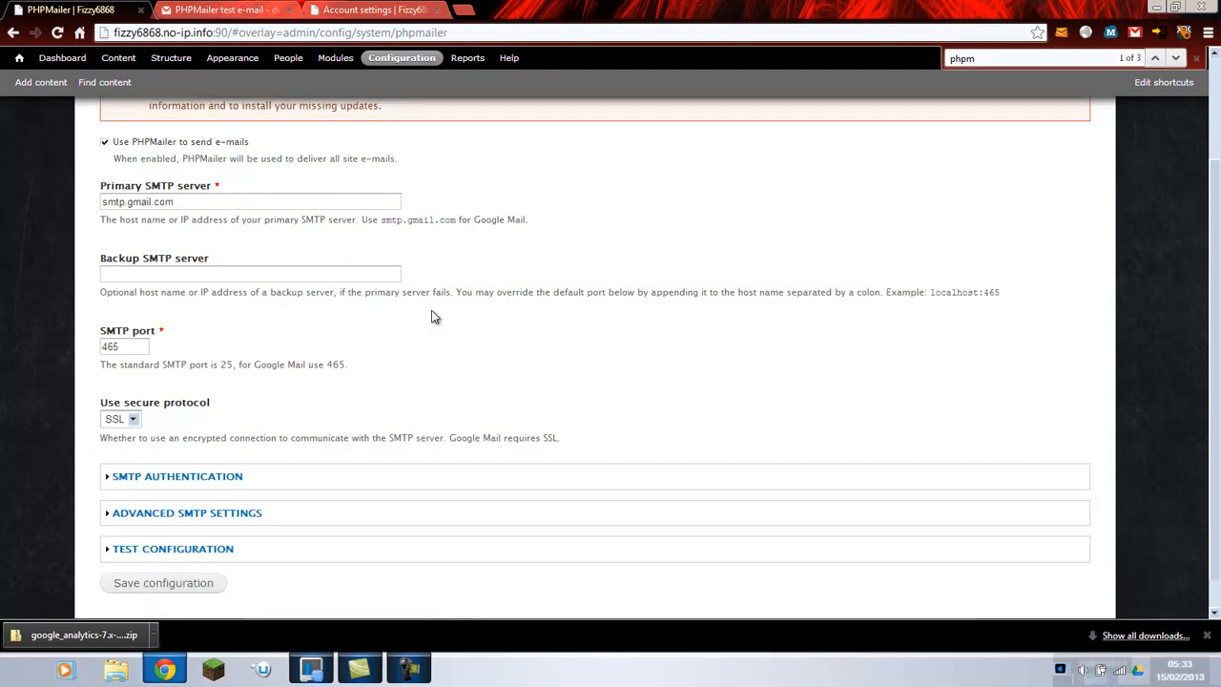
scroll("up", 3)
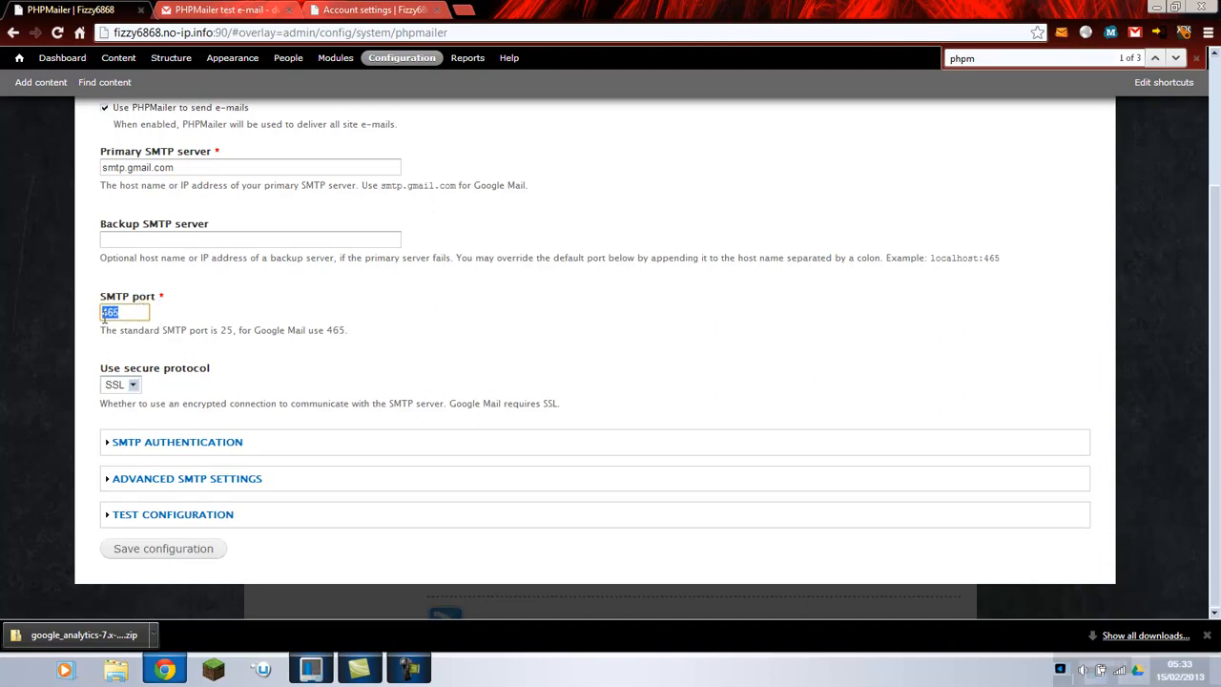
mouse_move(282, 313)
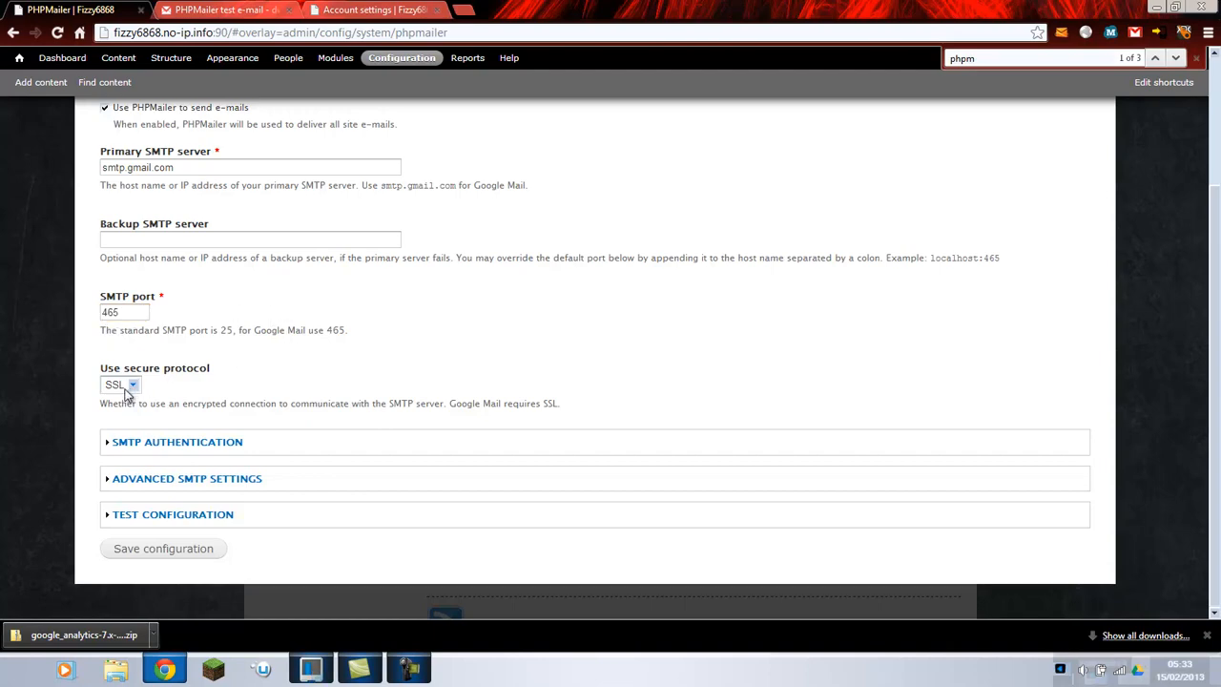
mouse_move(303, 393)
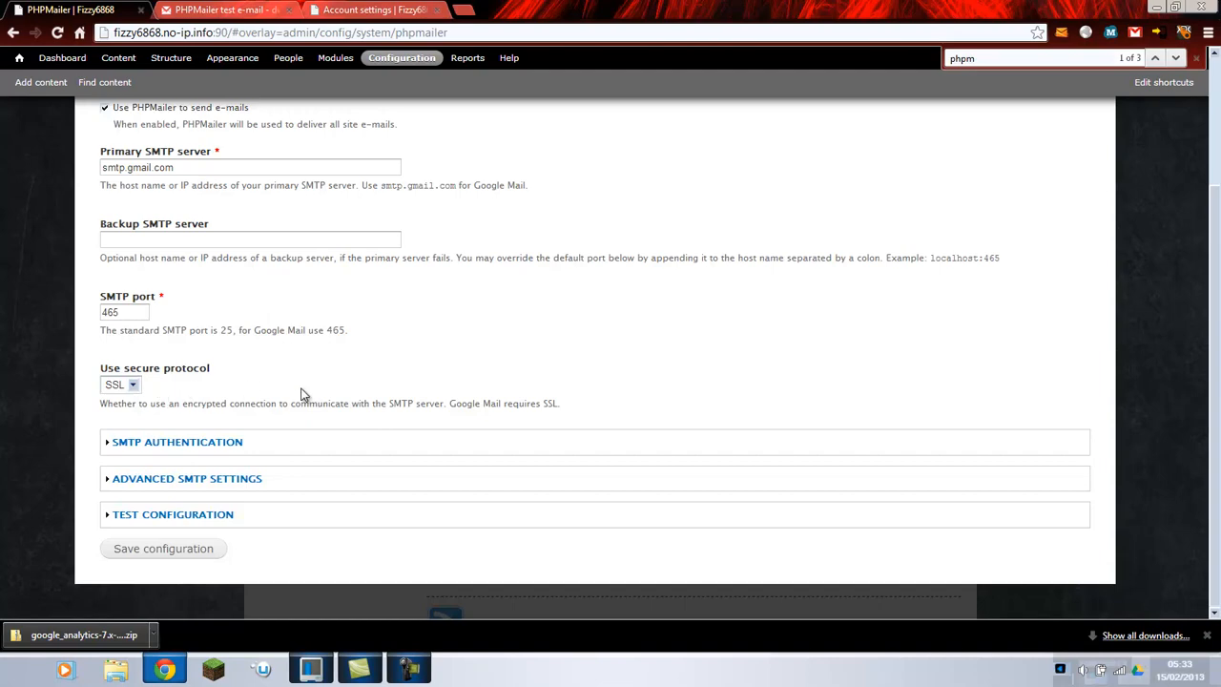
mouse_move(164, 448)
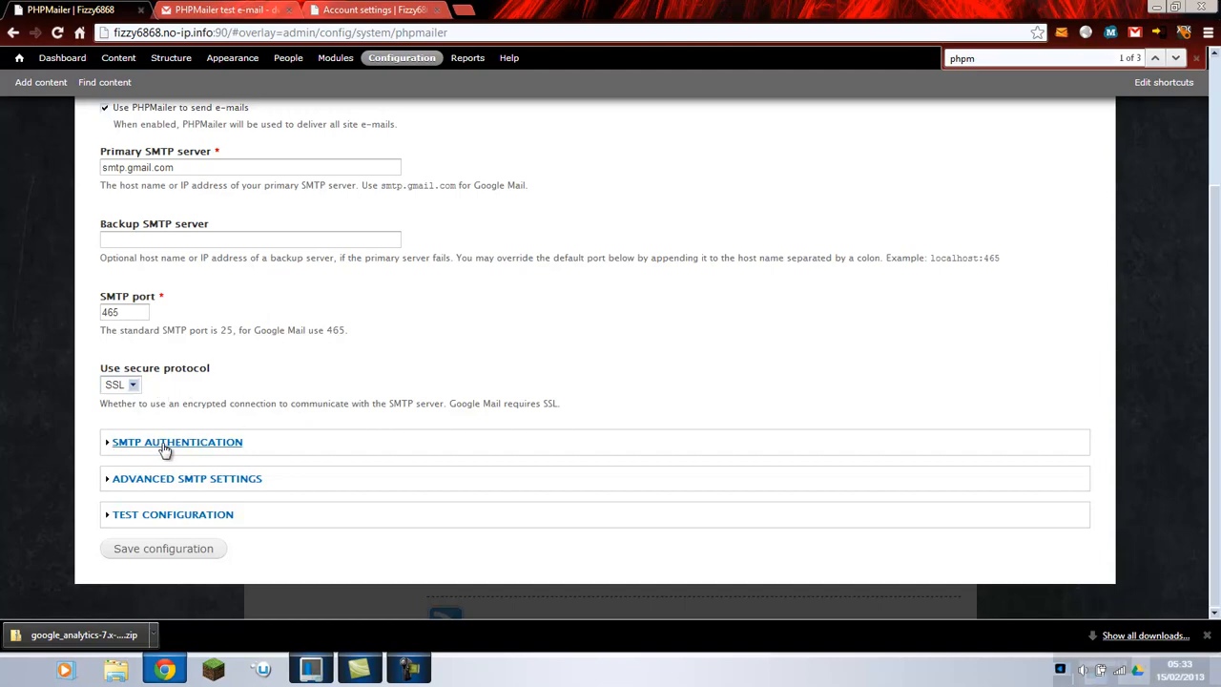
left_click(176, 443)
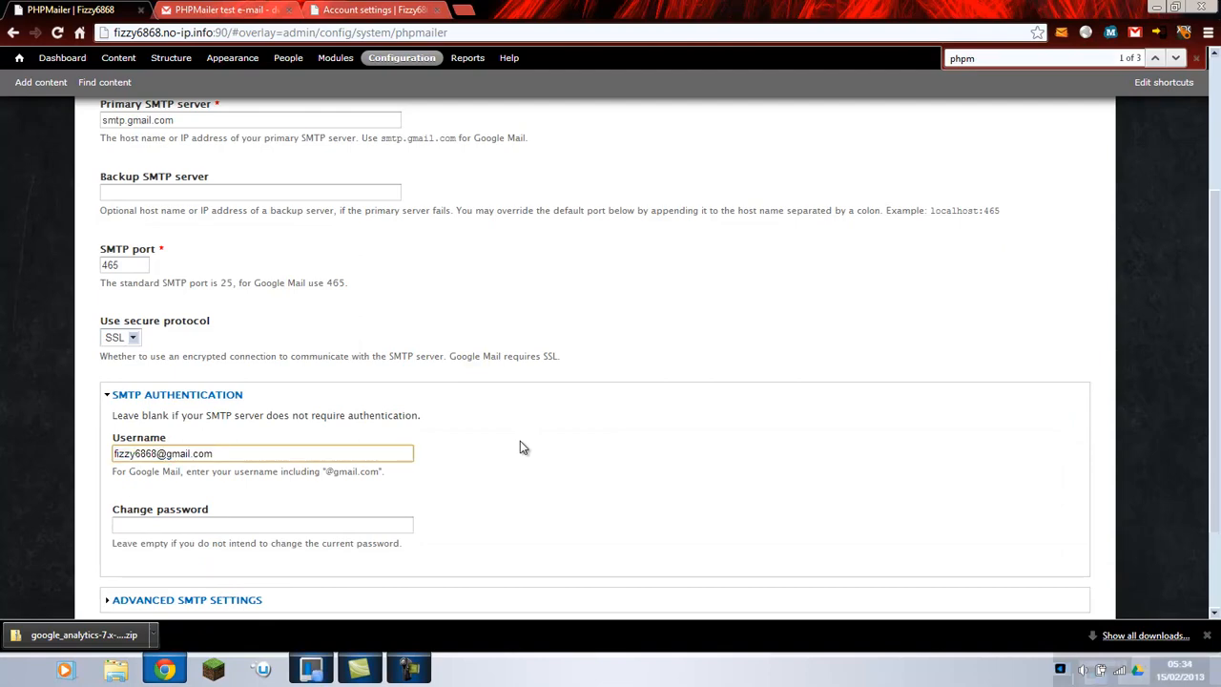
mouse_move(1124, 302)
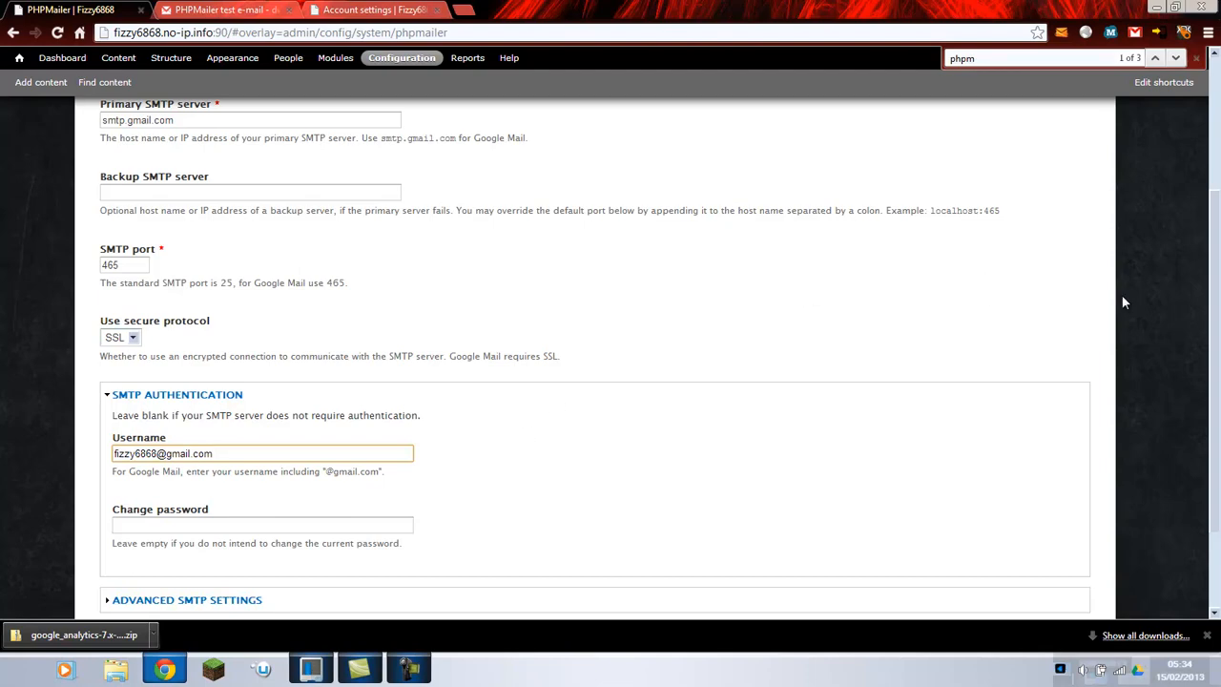
scroll("down", 3)
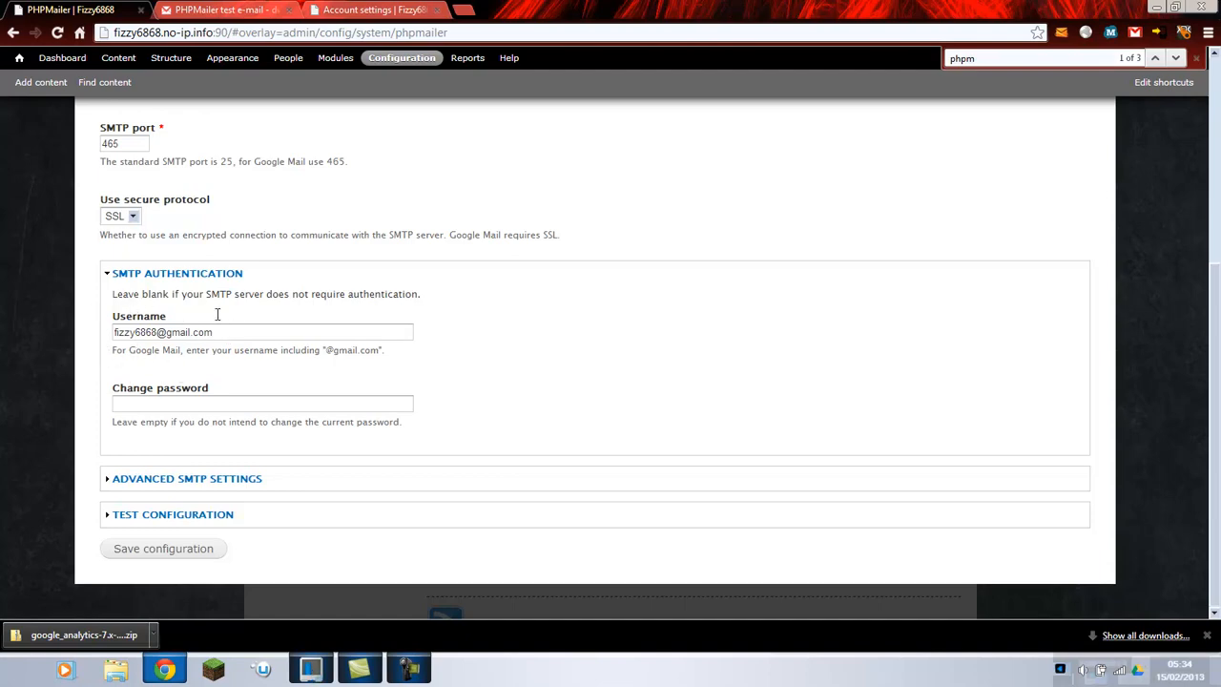
mouse_move(202, 370)
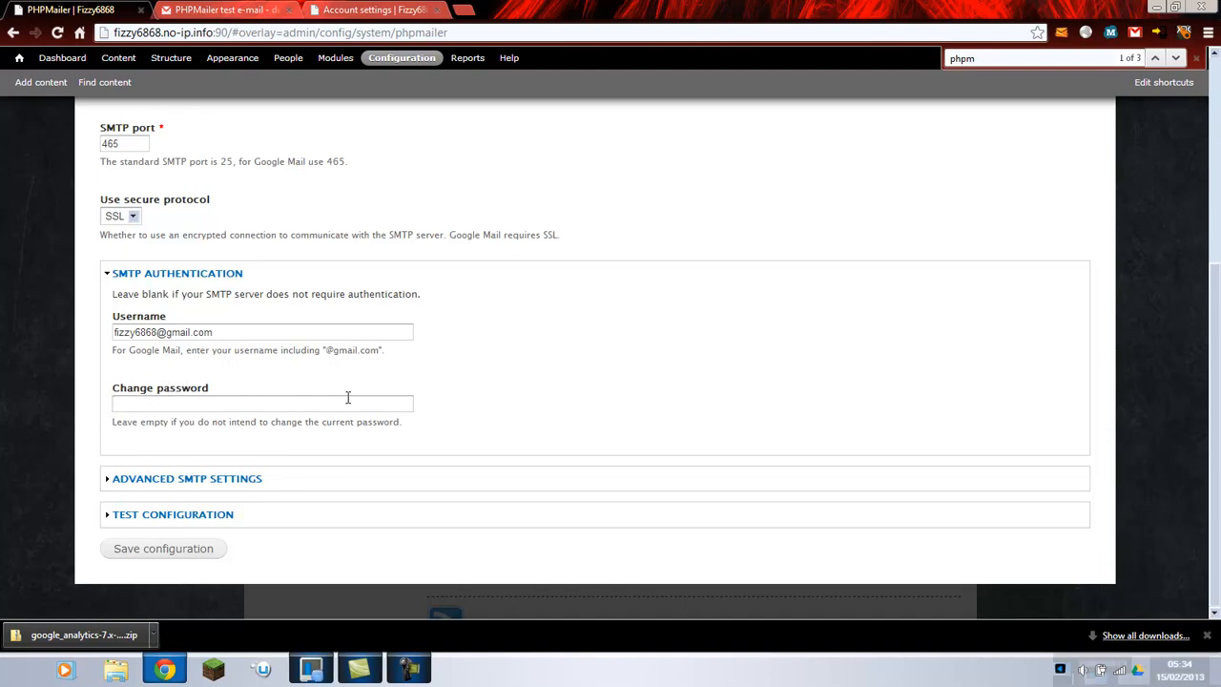
left_click(264, 404)
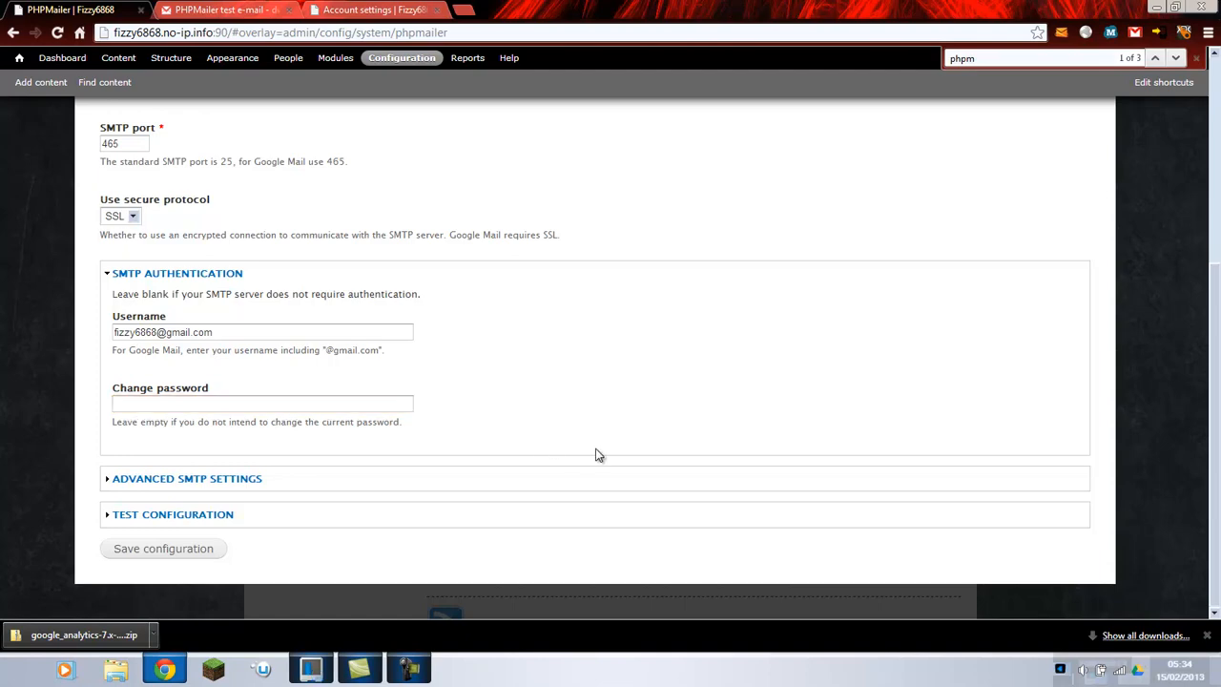
mouse_move(1209, 386)
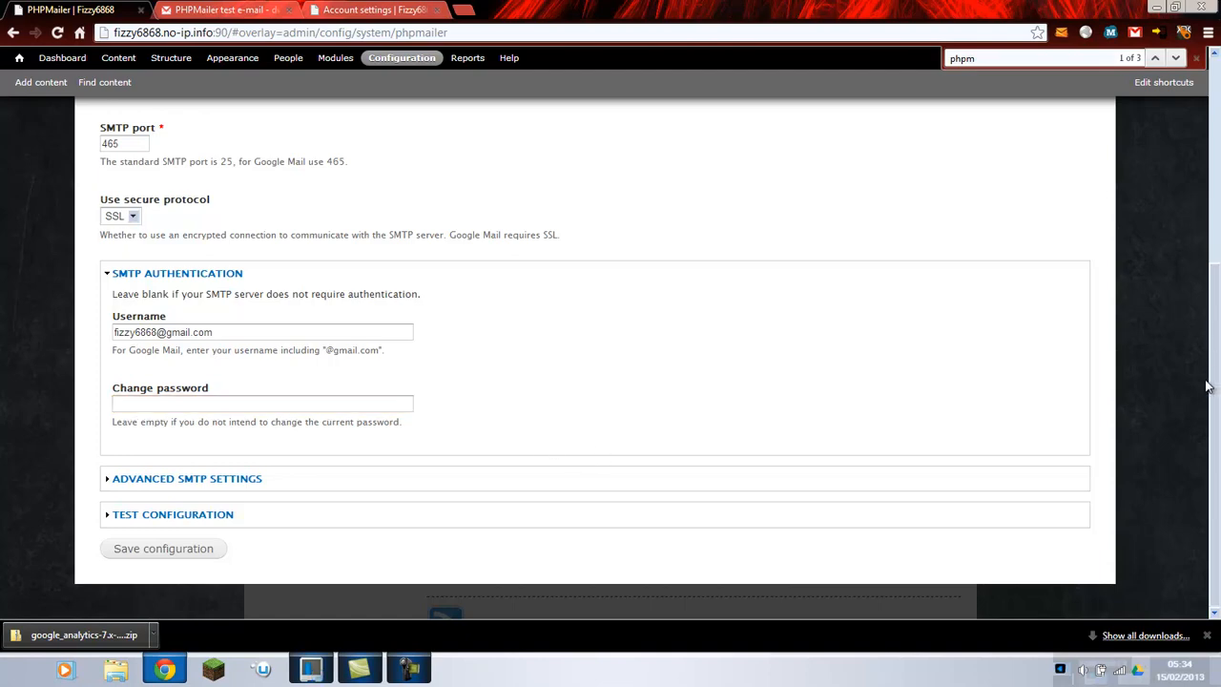
mouse_move(187, 477)
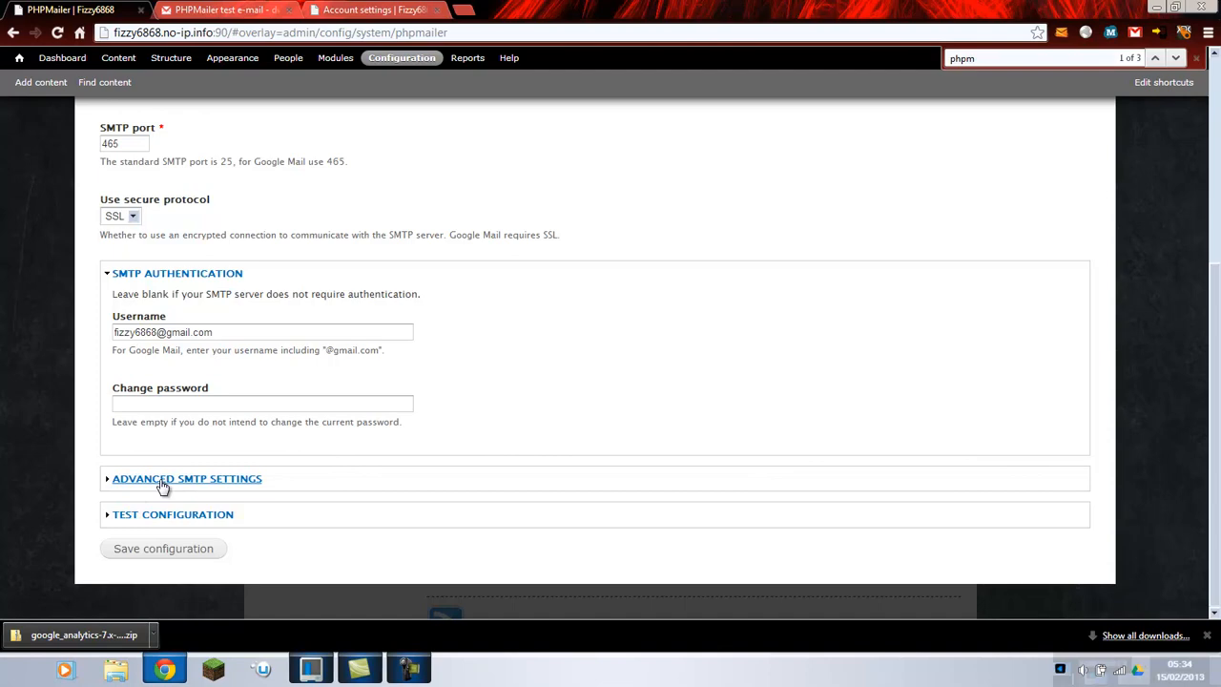
- Expand Advanced SMTP Settings, keep connection alive enabled, and expand Test Configuration
left_click(187, 477)
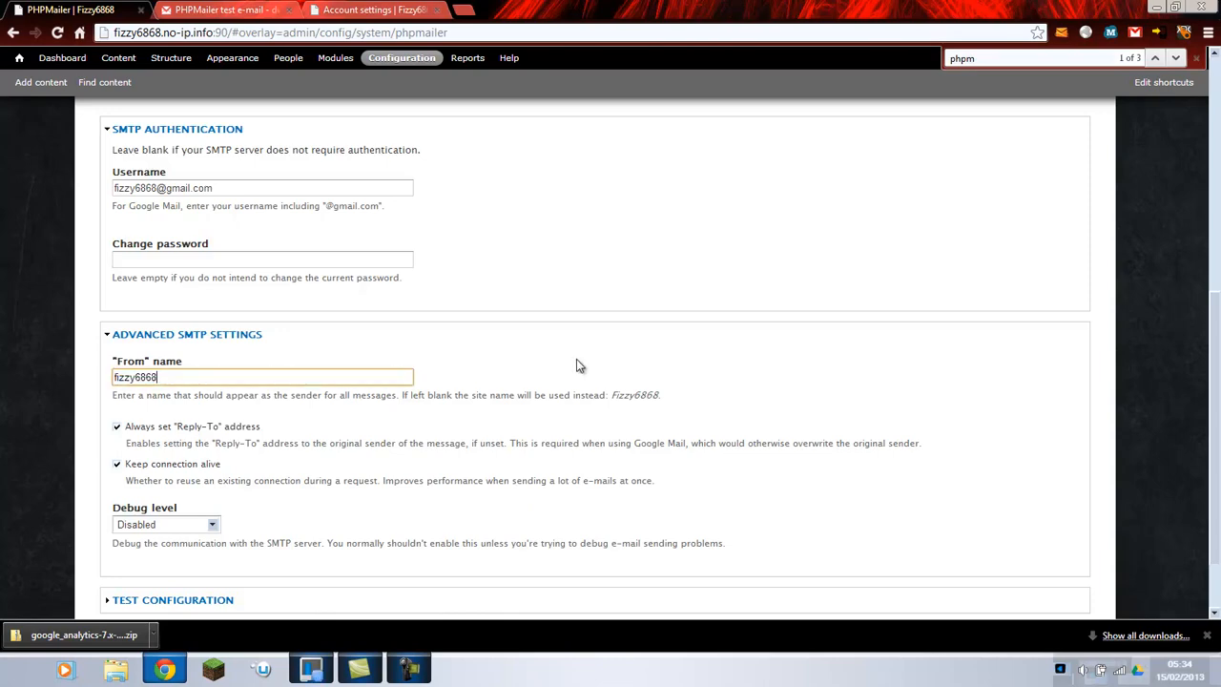
scroll("down", 3)
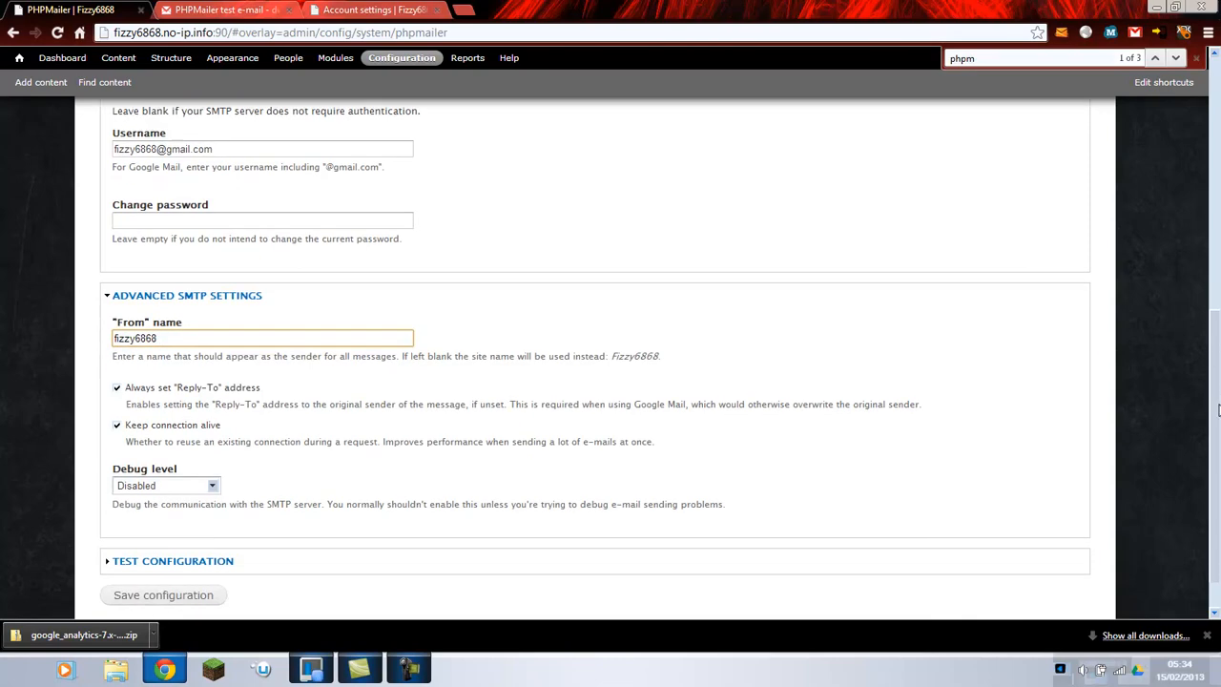
scroll("down", 3)
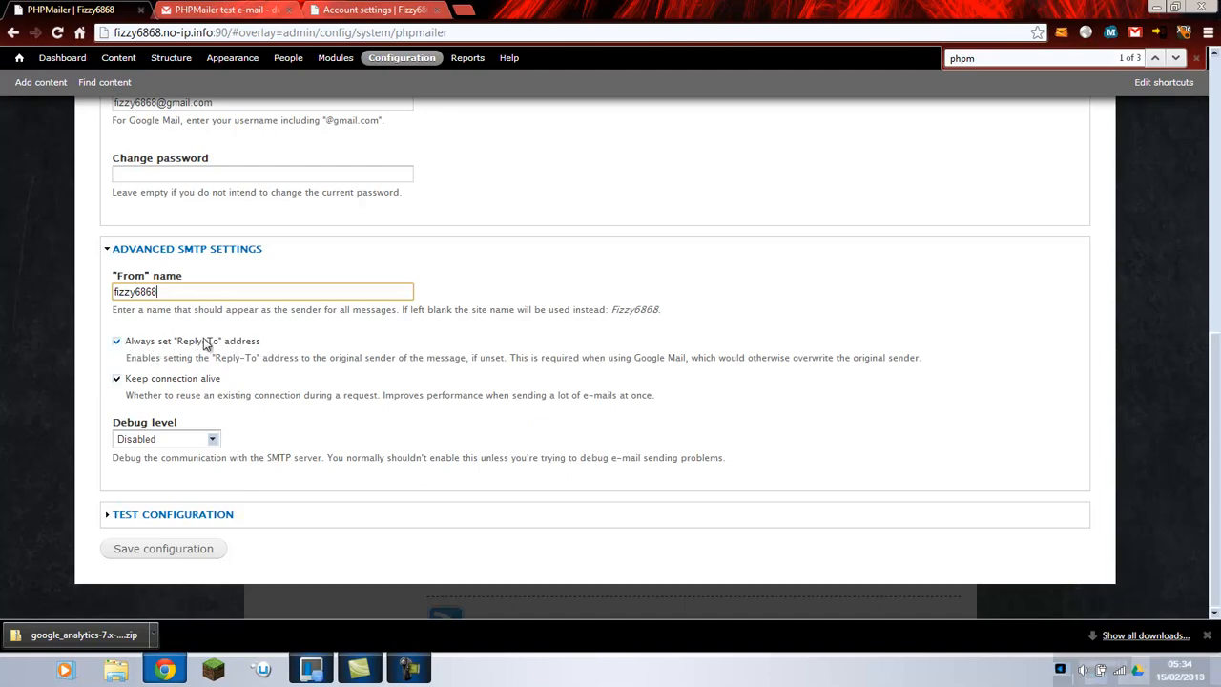
mouse_move(309, 348)
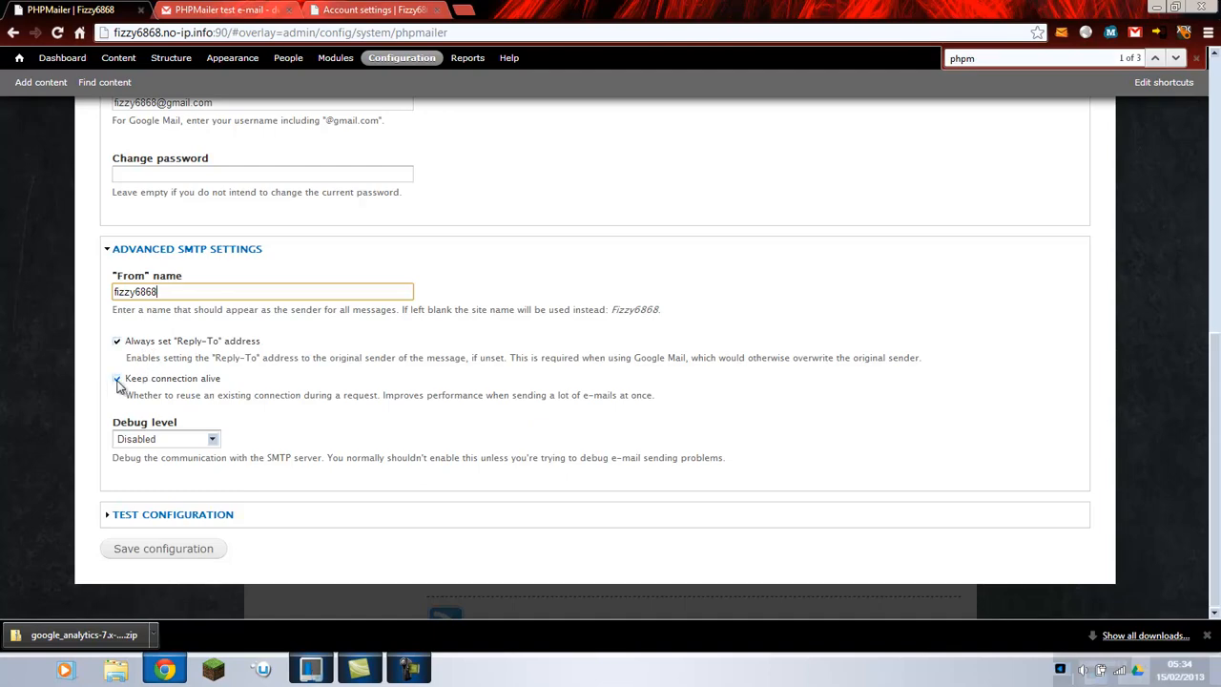
left_click(118, 378)
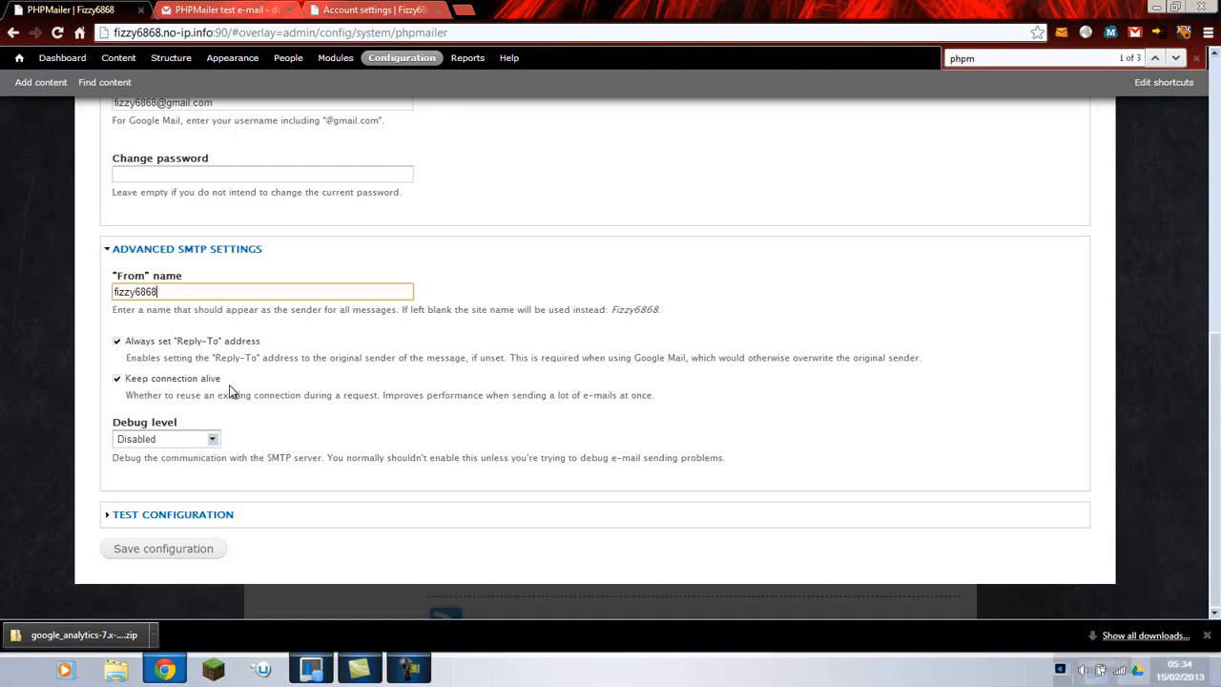
mouse_move(132, 397)
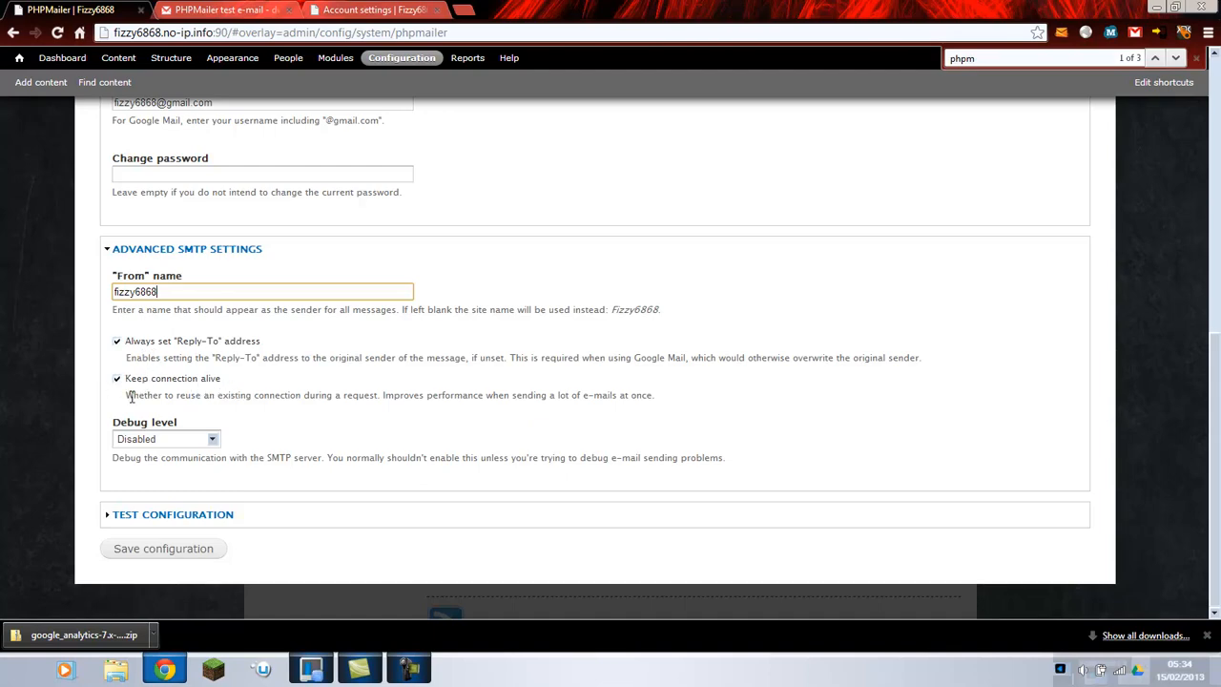
mouse_move(320, 412)
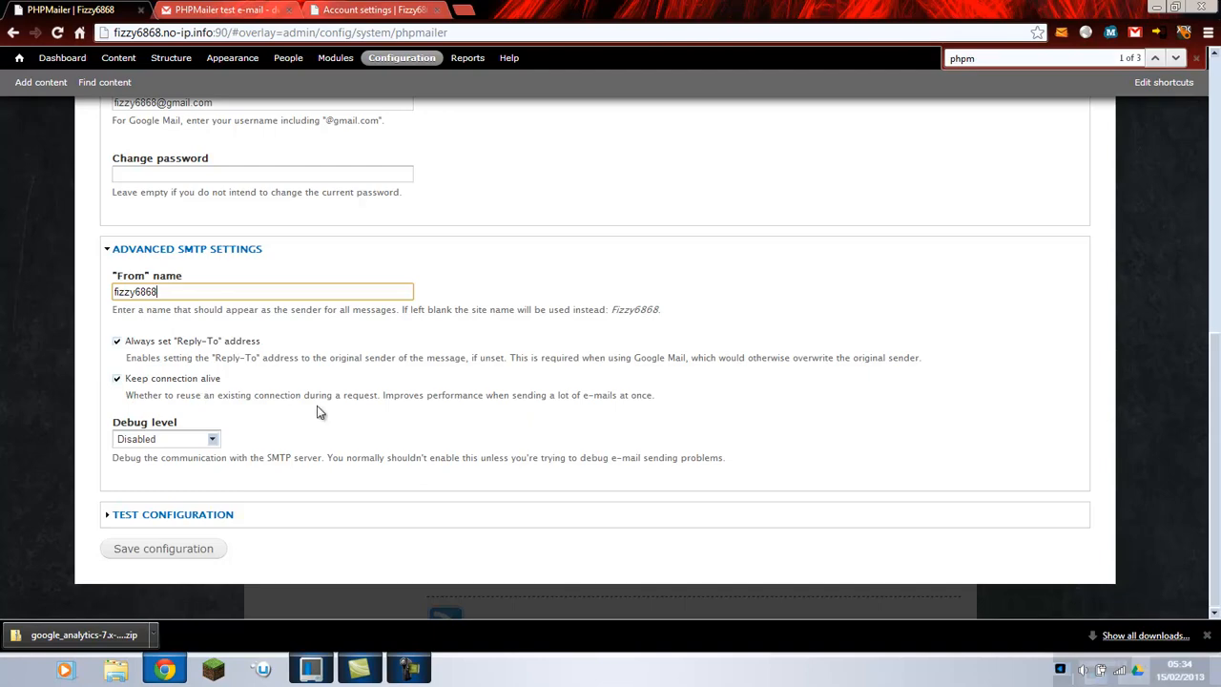
mouse_move(596, 399)
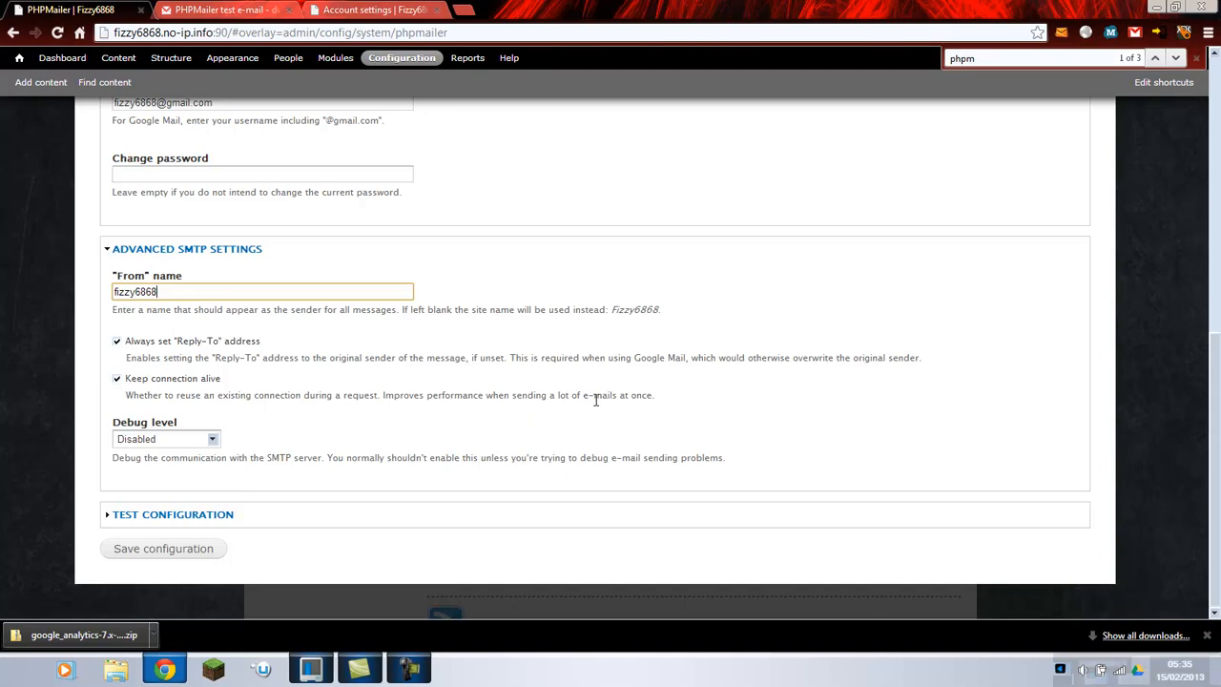
mouse_move(244, 355)
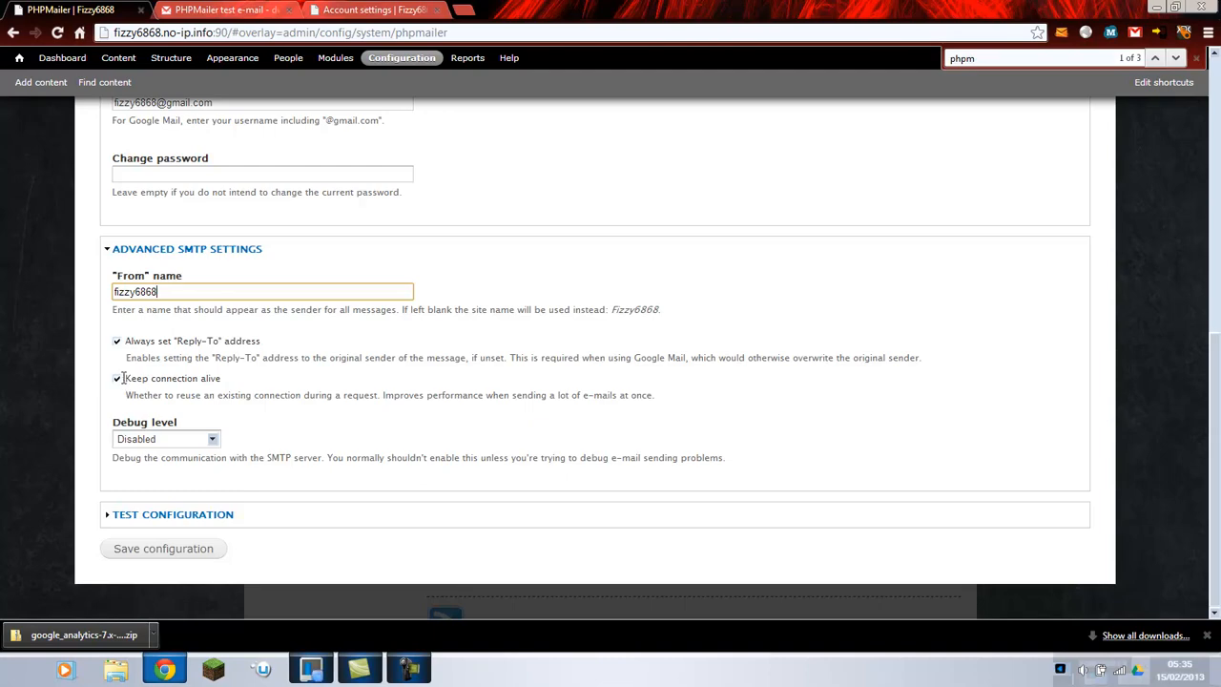
mouse_move(252, 389)
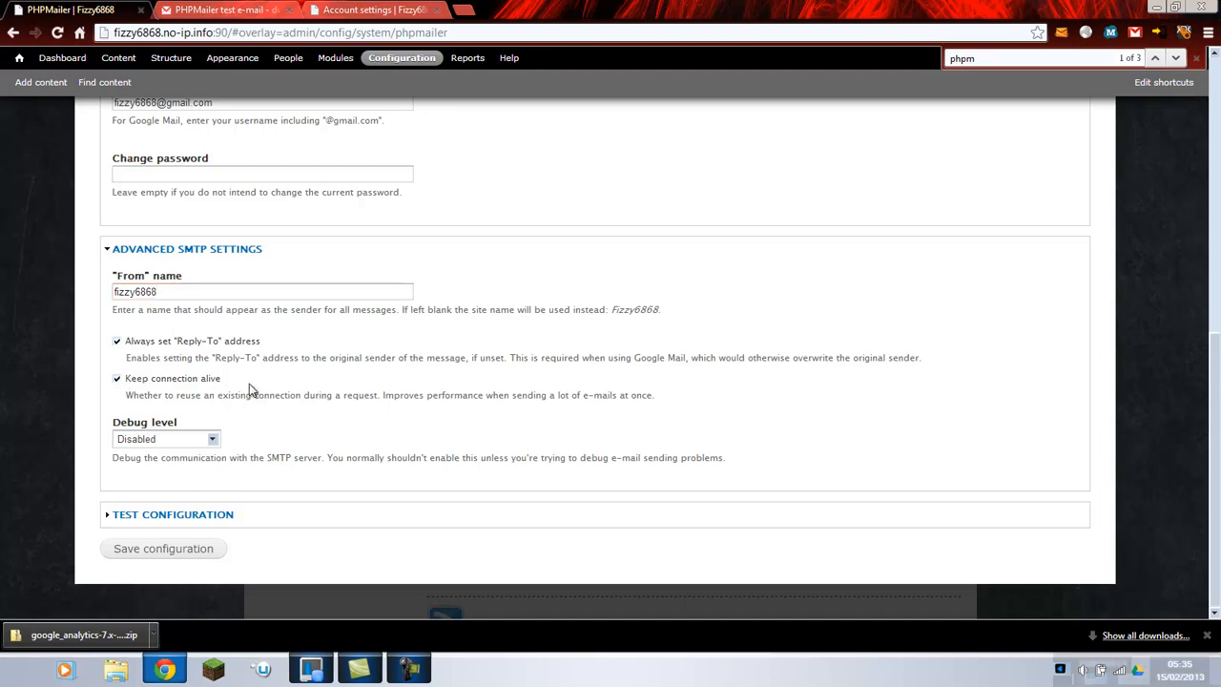
mouse_move(96, 424)
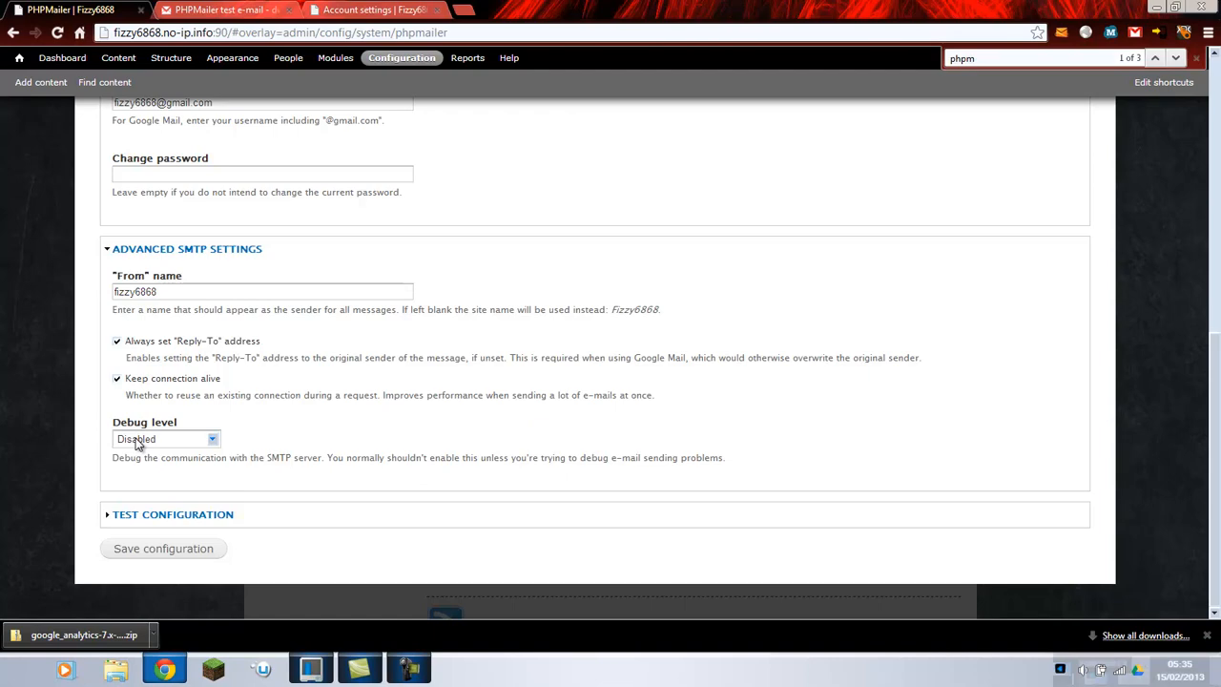
mouse_move(149, 446)
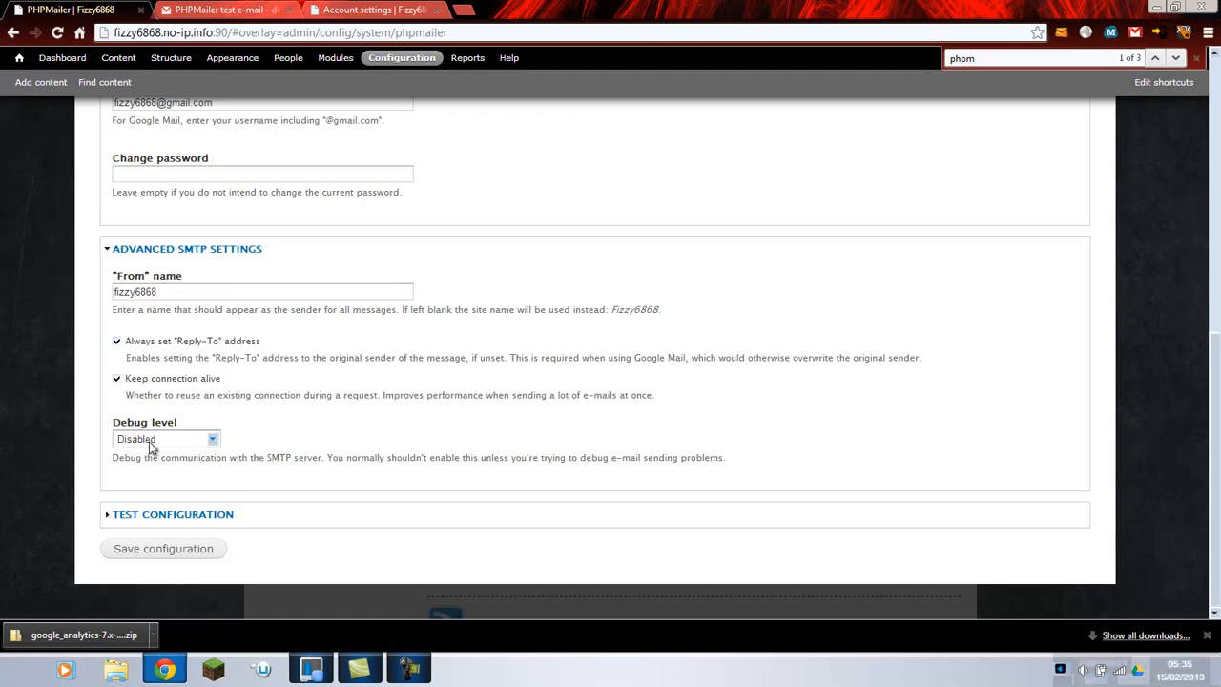
left_click(172, 515)
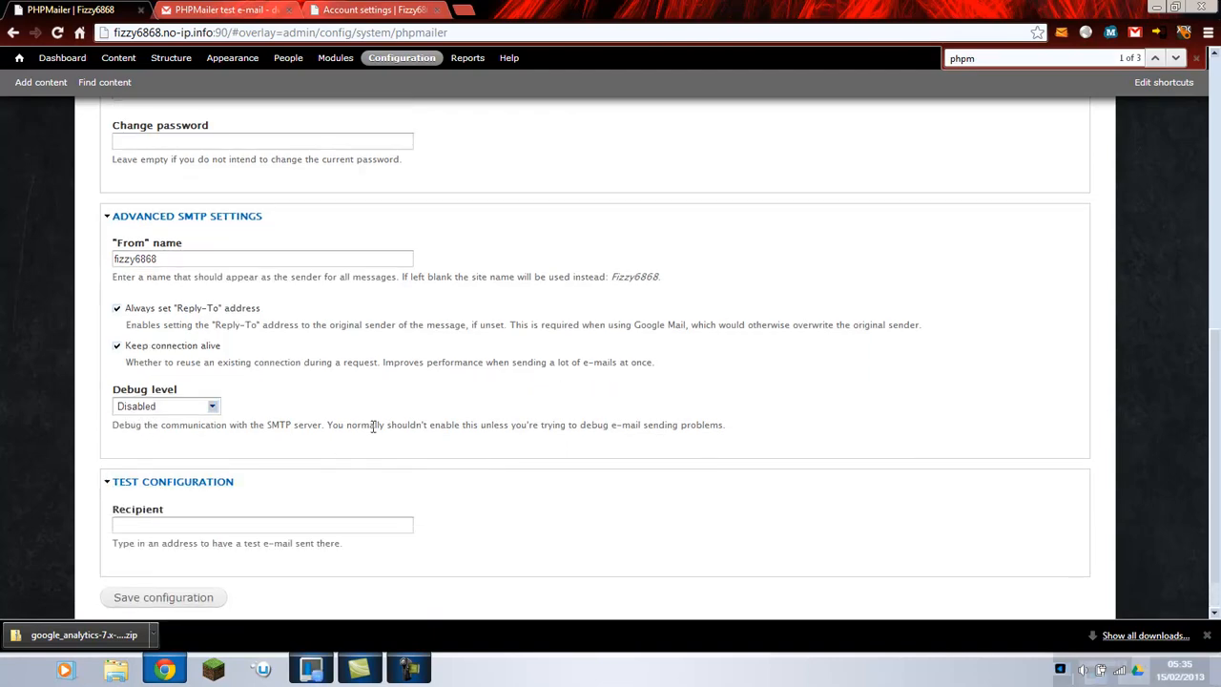
scroll("down", 3)
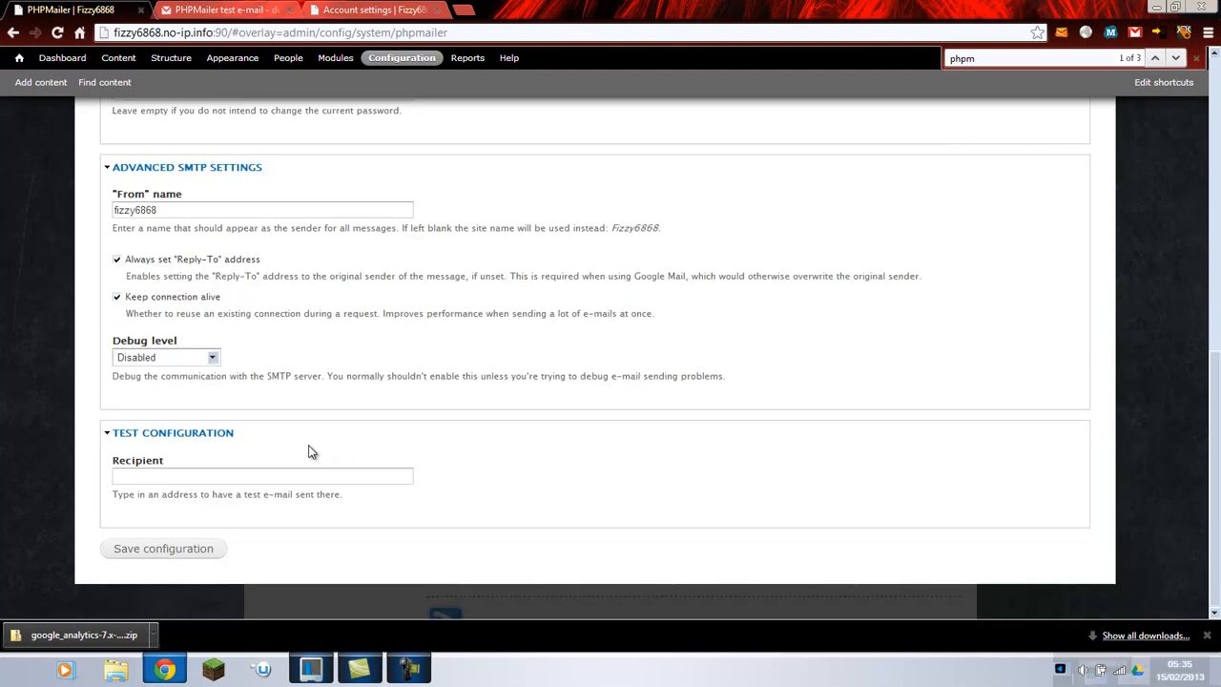
mouse_move(238, 447)
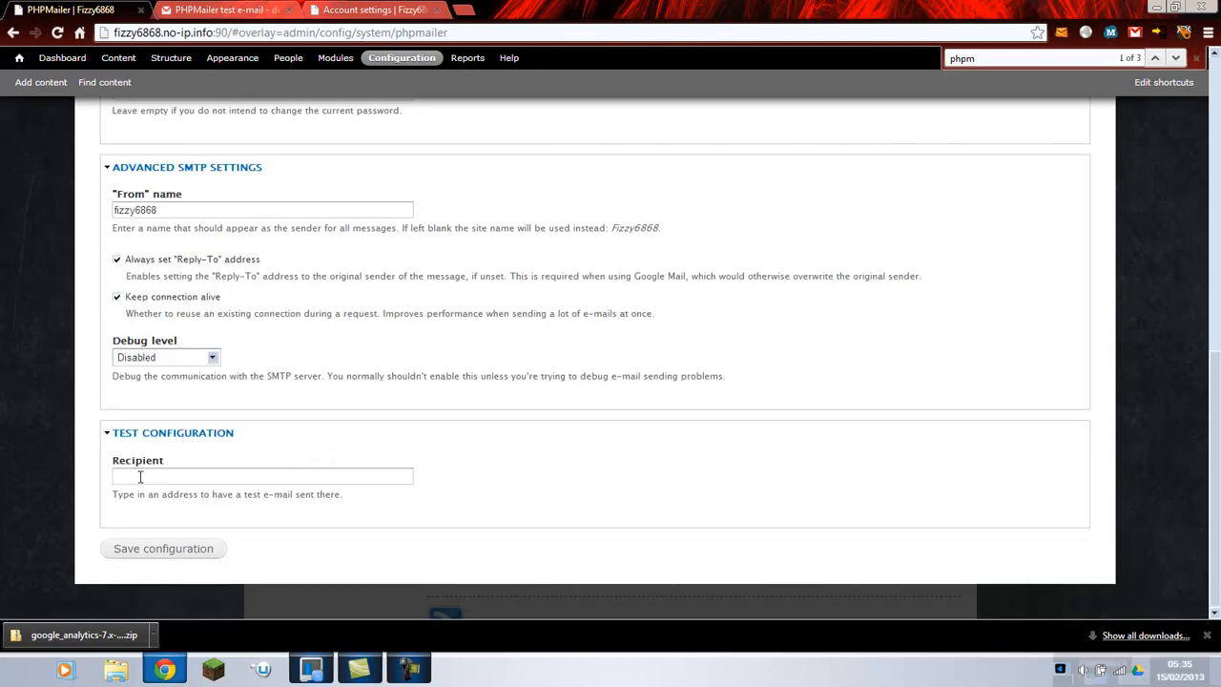
mouse_move(321, 492)
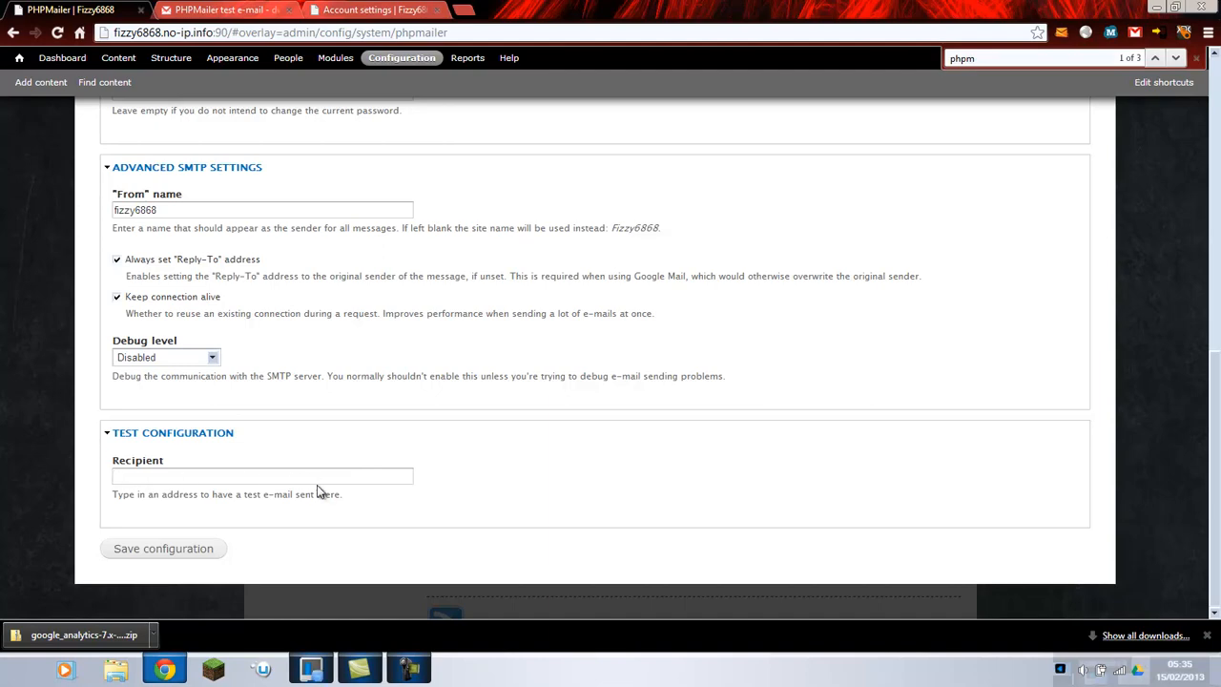
mouse_move(4, 336)
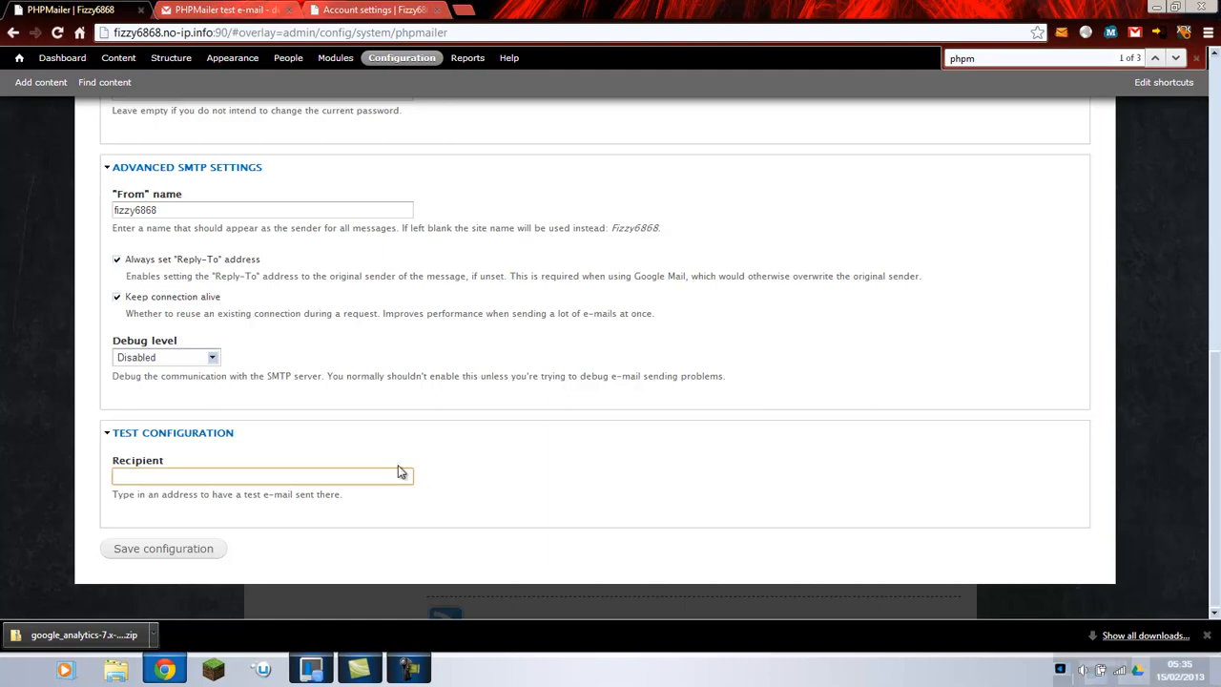
scroll("up", 3)
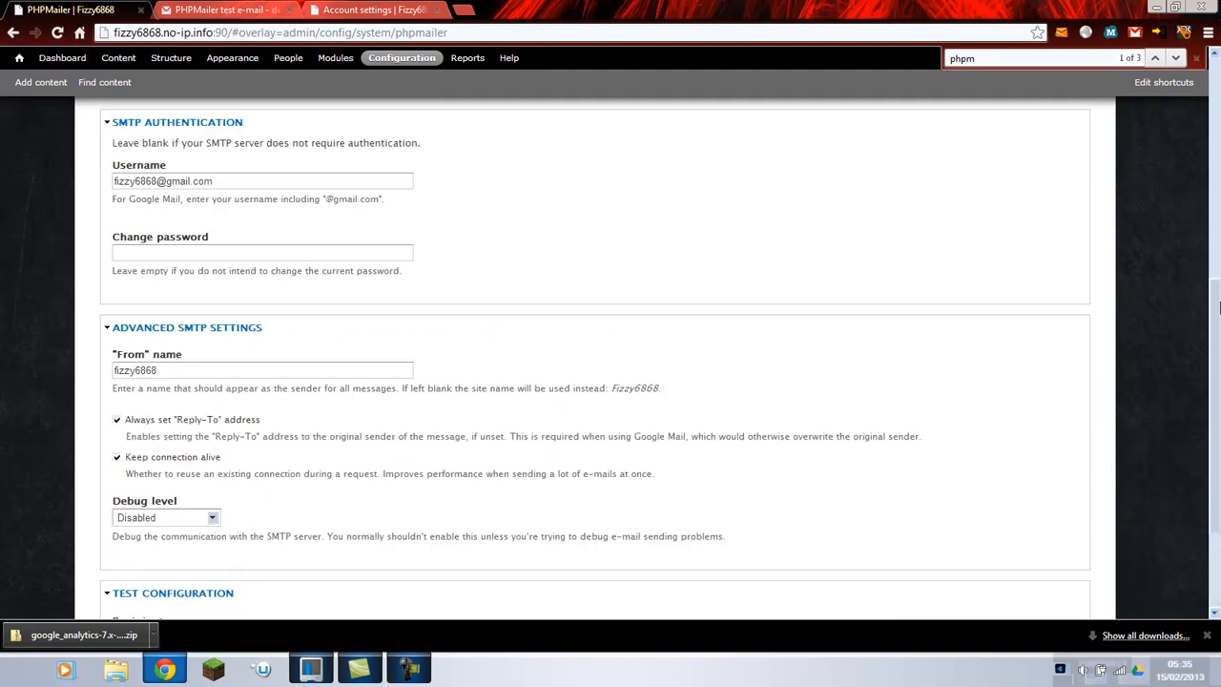
scroll("up", 3)
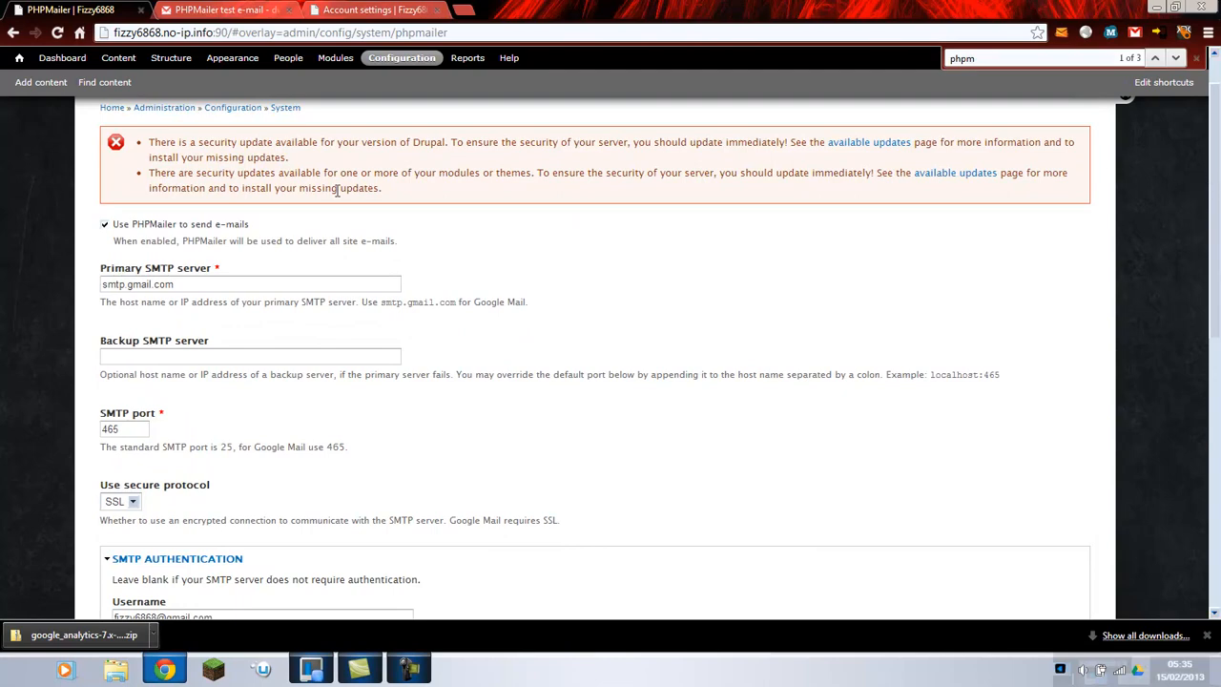
mouse_move(218, 76)
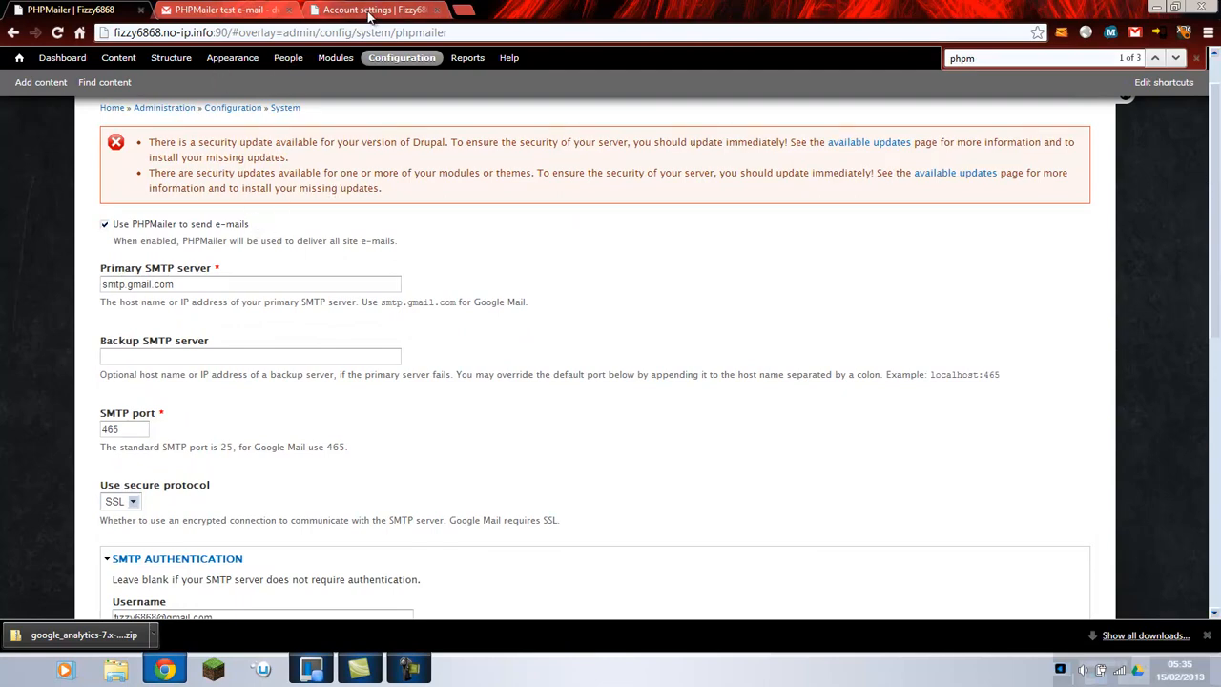
- Navigate via Configuration > People to the Account settings page
left_click(372, 9)
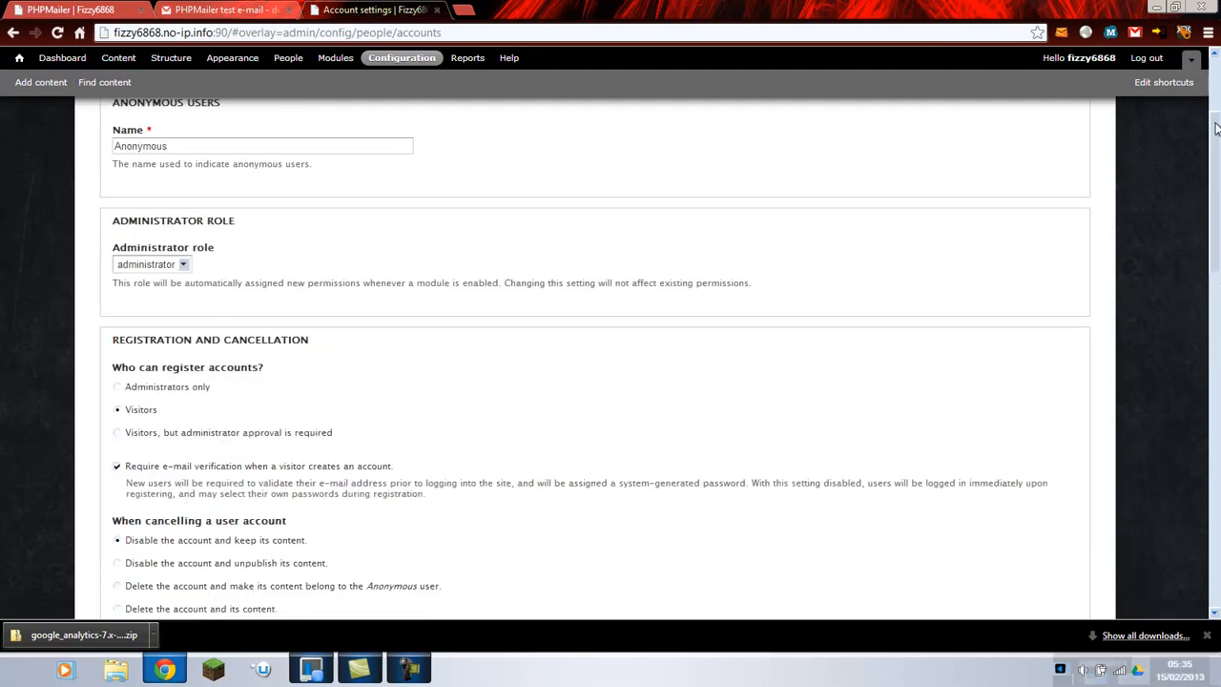
scroll("up", 3)
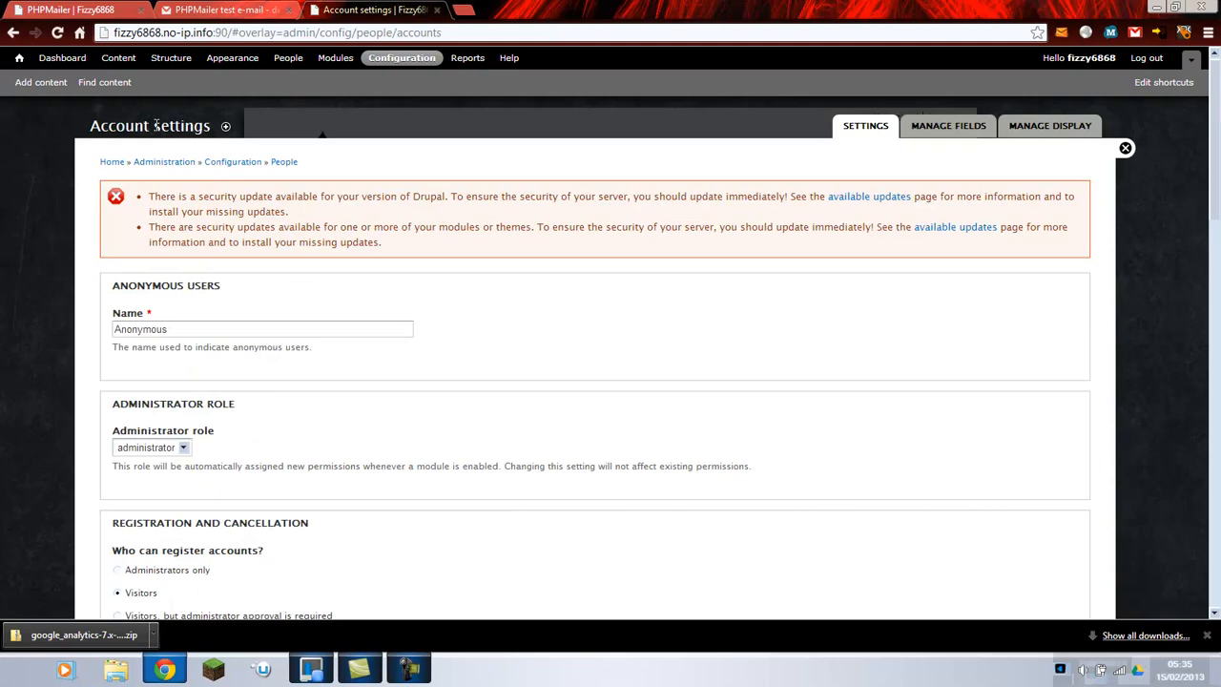
mouse_move(401, 57)
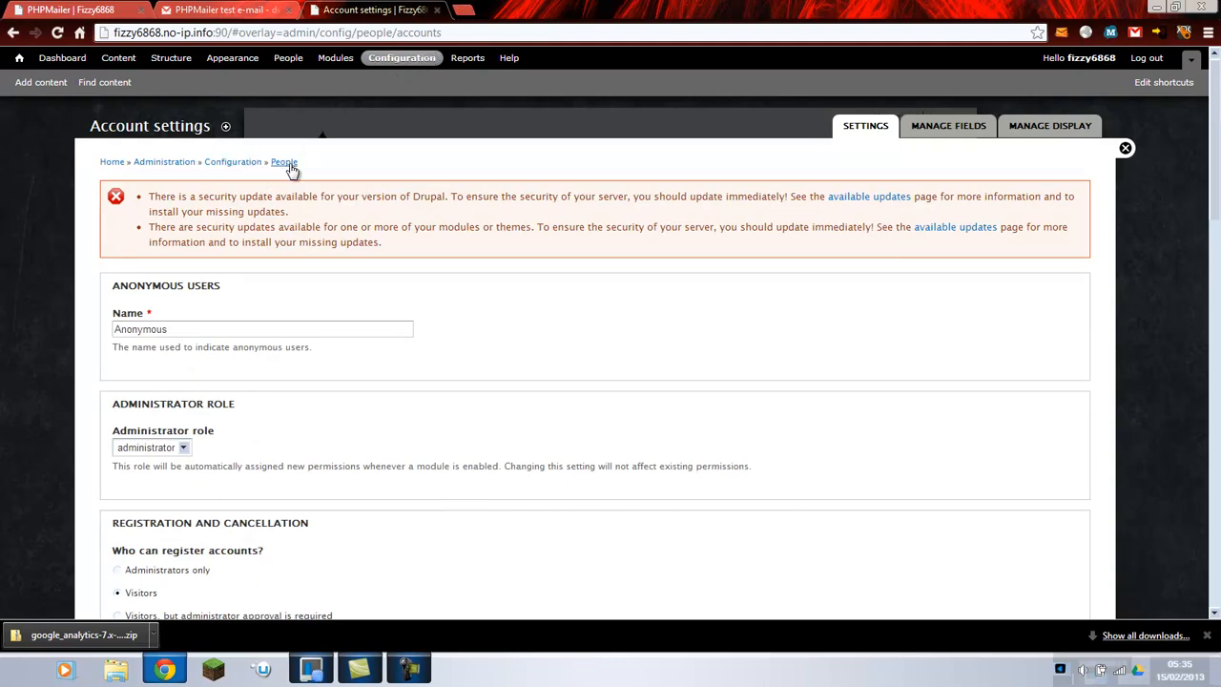
left_click(284, 160)
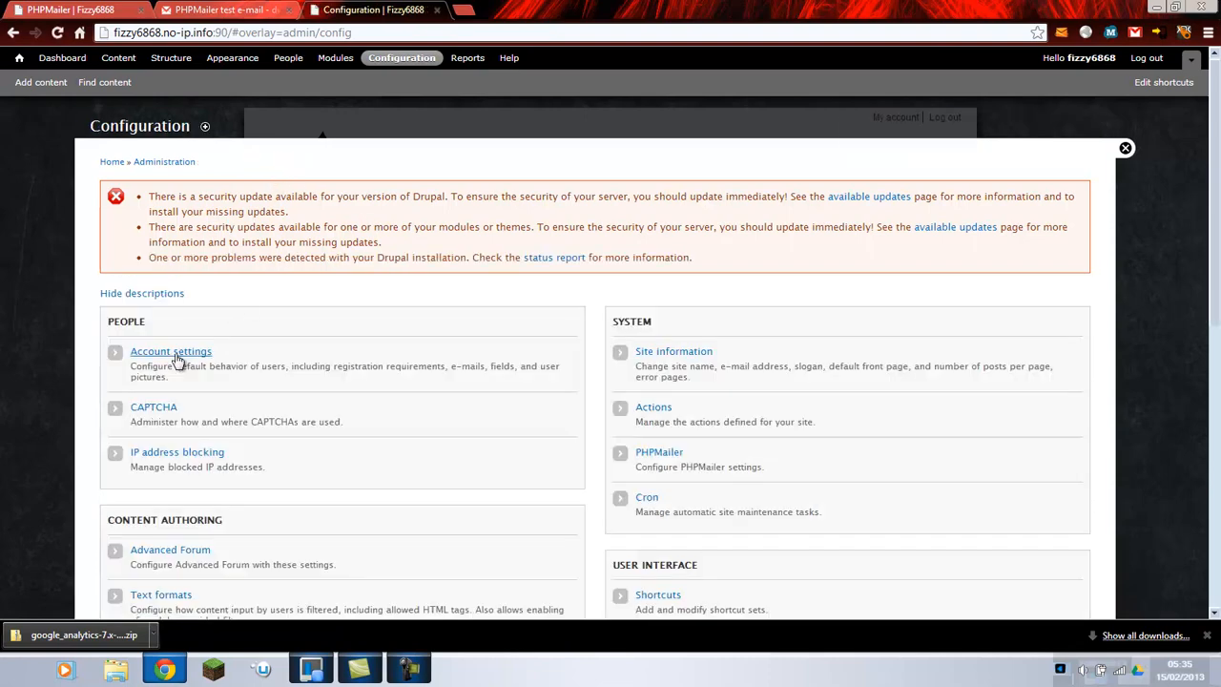
left_click(172, 351)
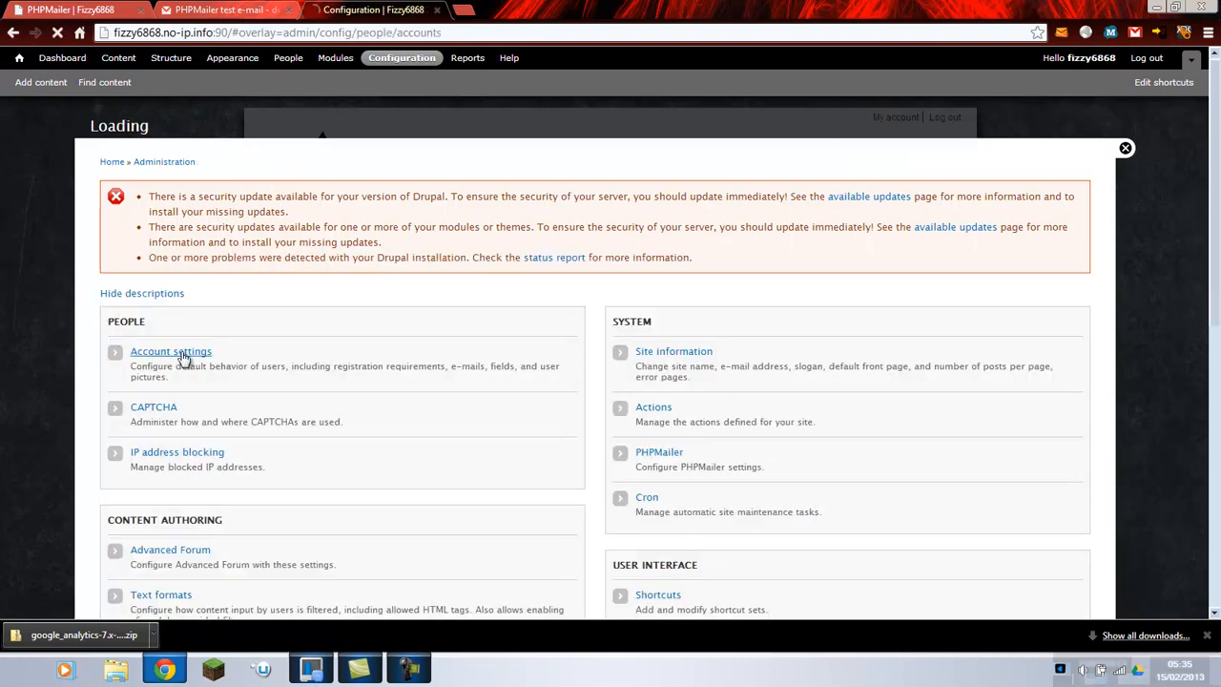
left_click(170, 351)
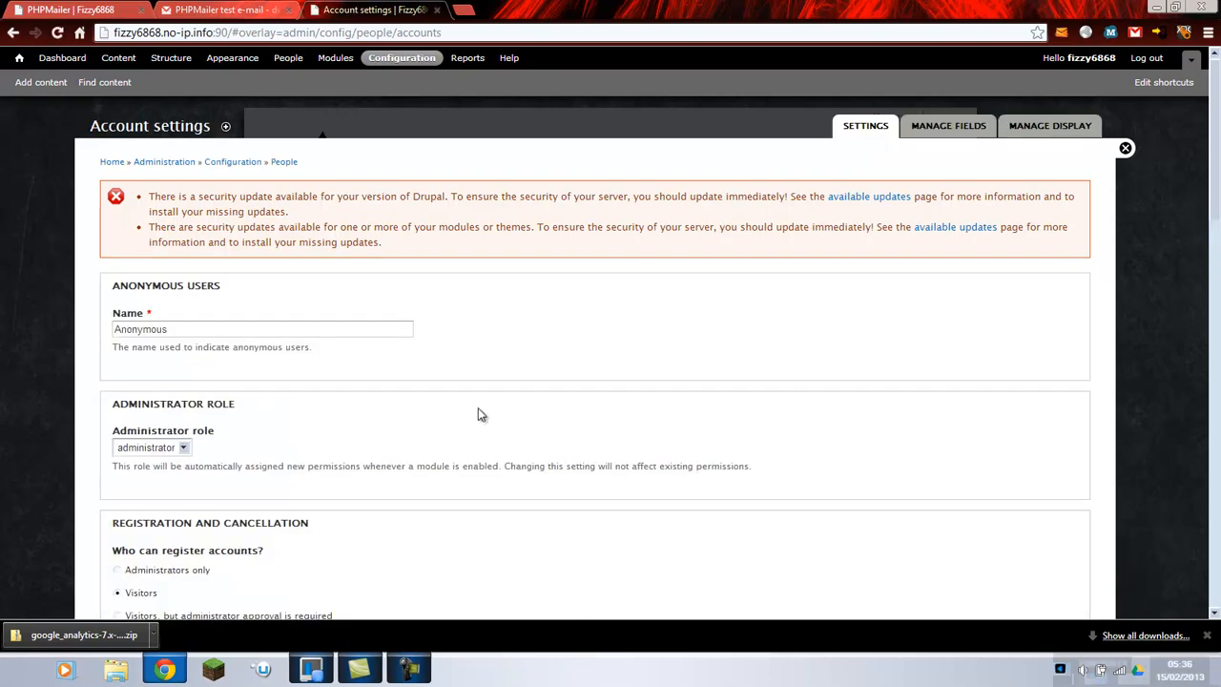
scroll("down", 3)
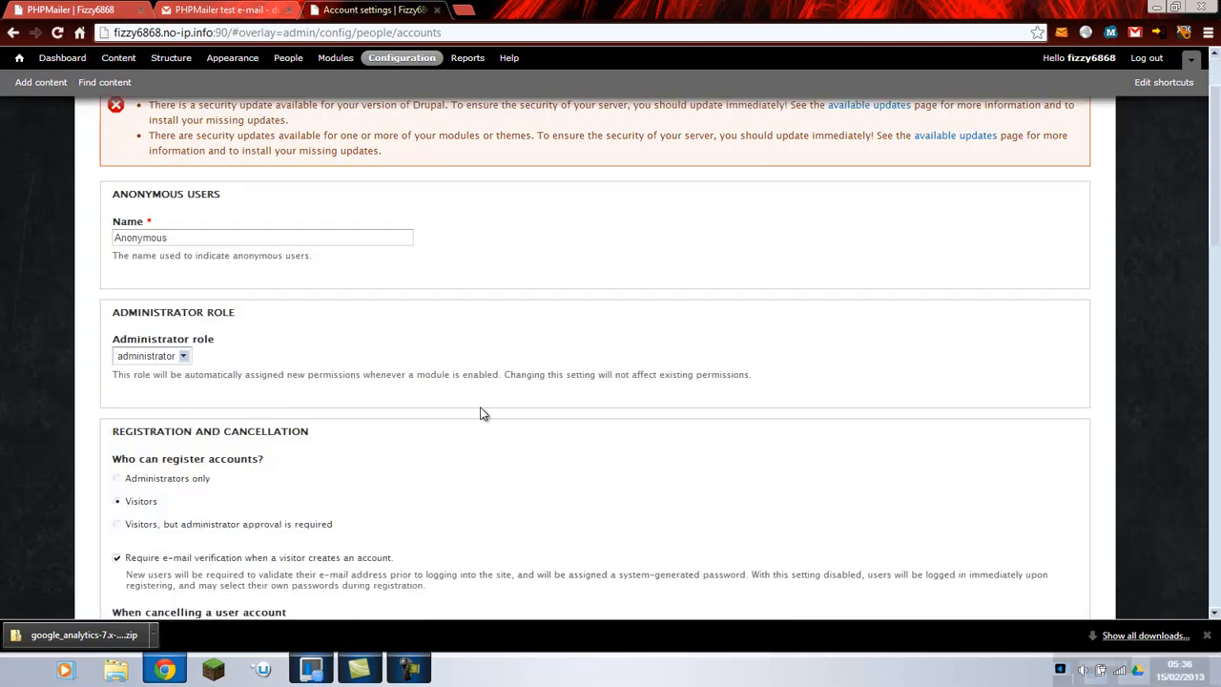
mouse_move(596, 332)
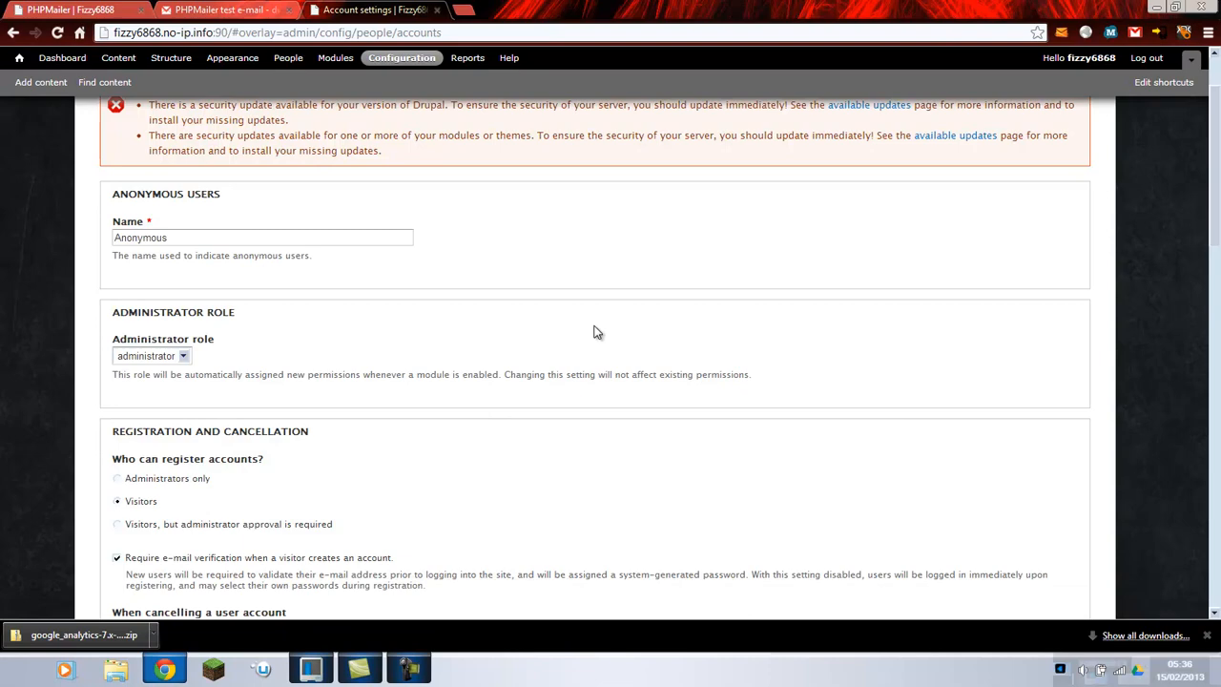
scroll("down", 3)
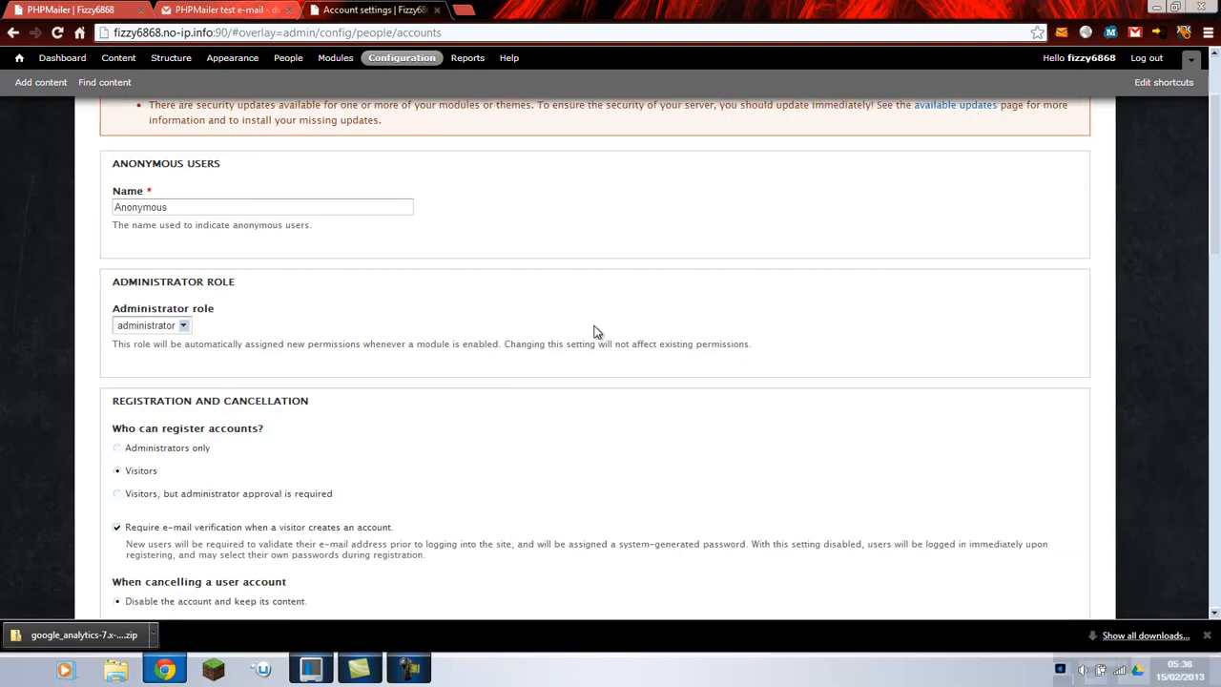
scroll("down", 3)
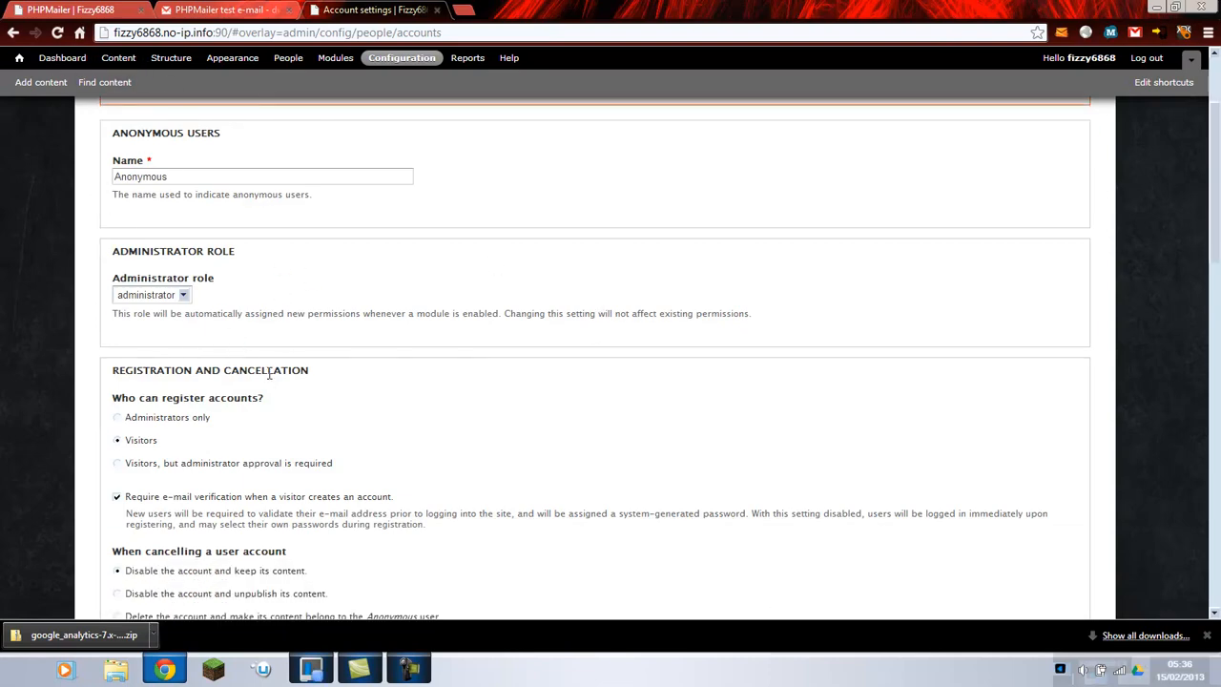
scroll("down", 3)
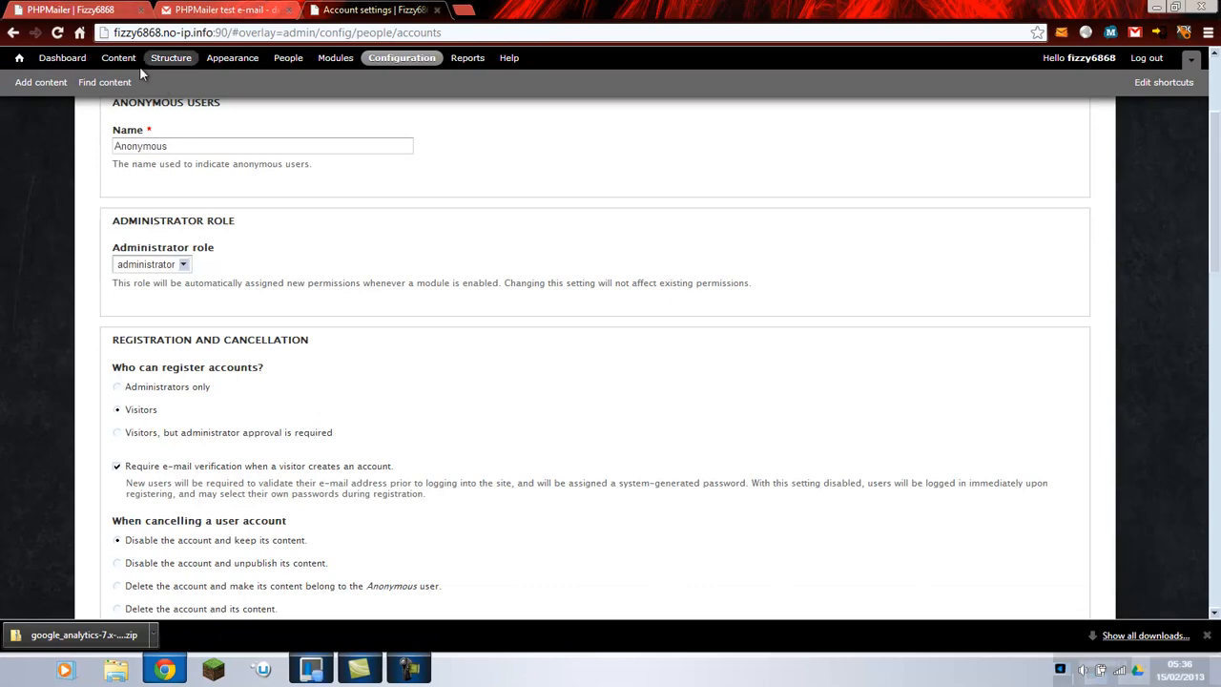
mouse_move(538, 382)
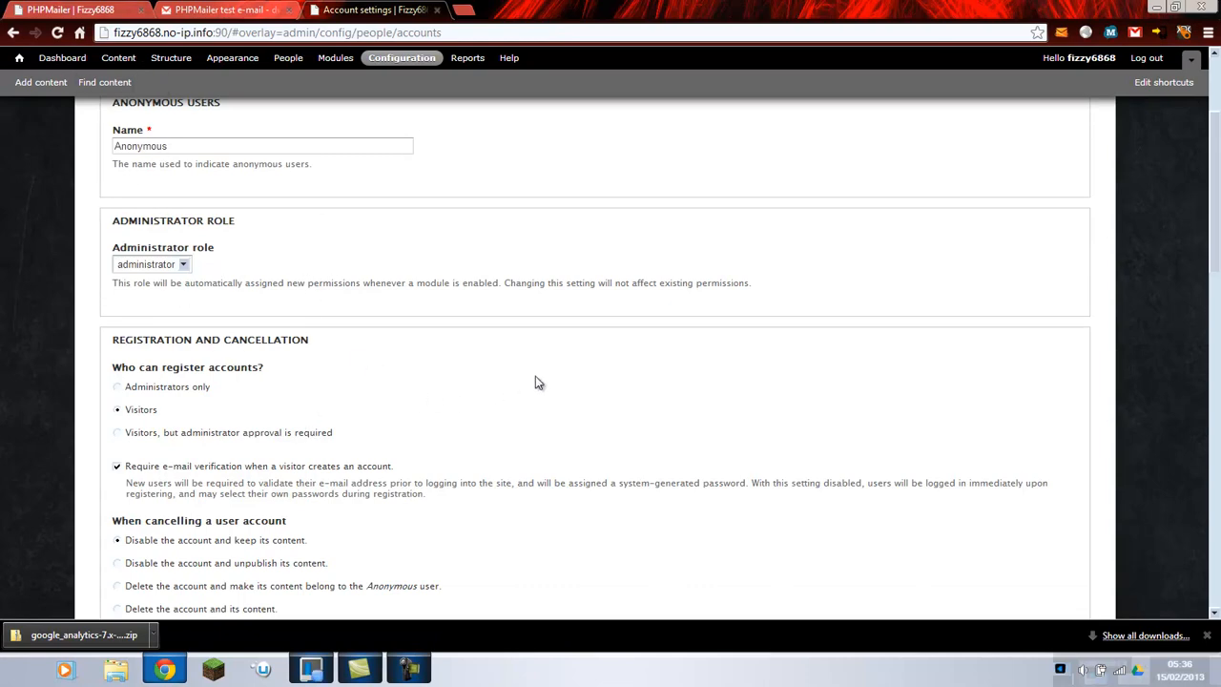
scroll("down", 3)
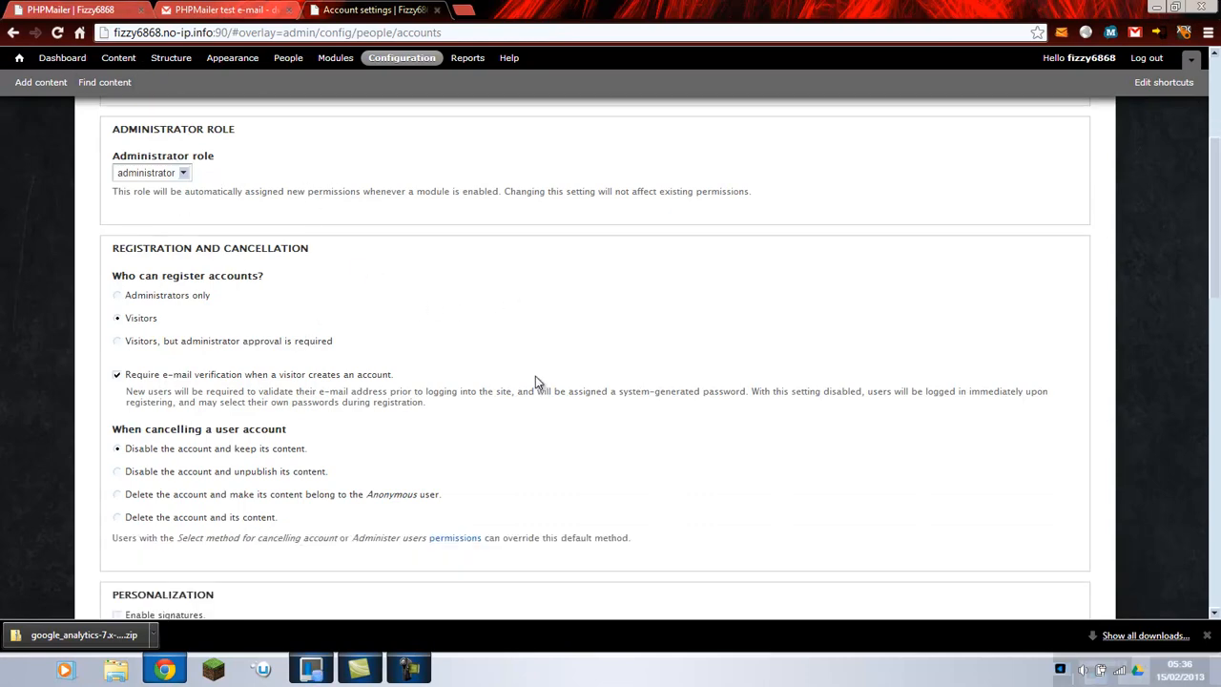
mouse_move(290, 353)
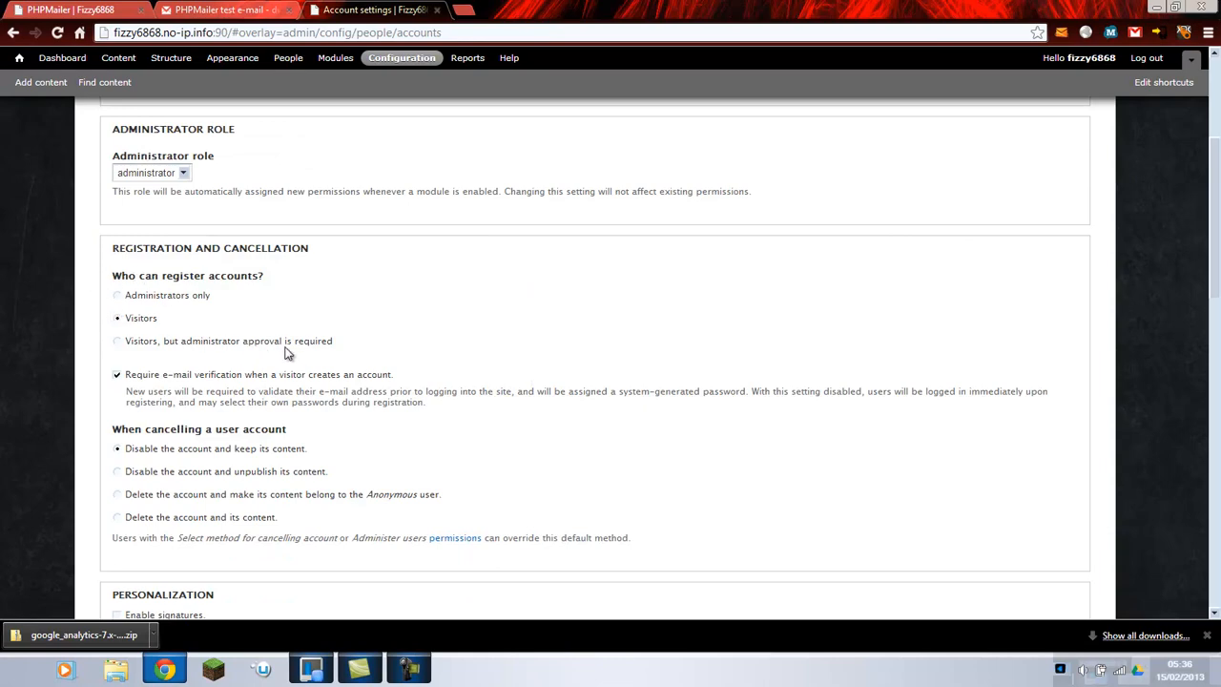
scroll("down", 3)
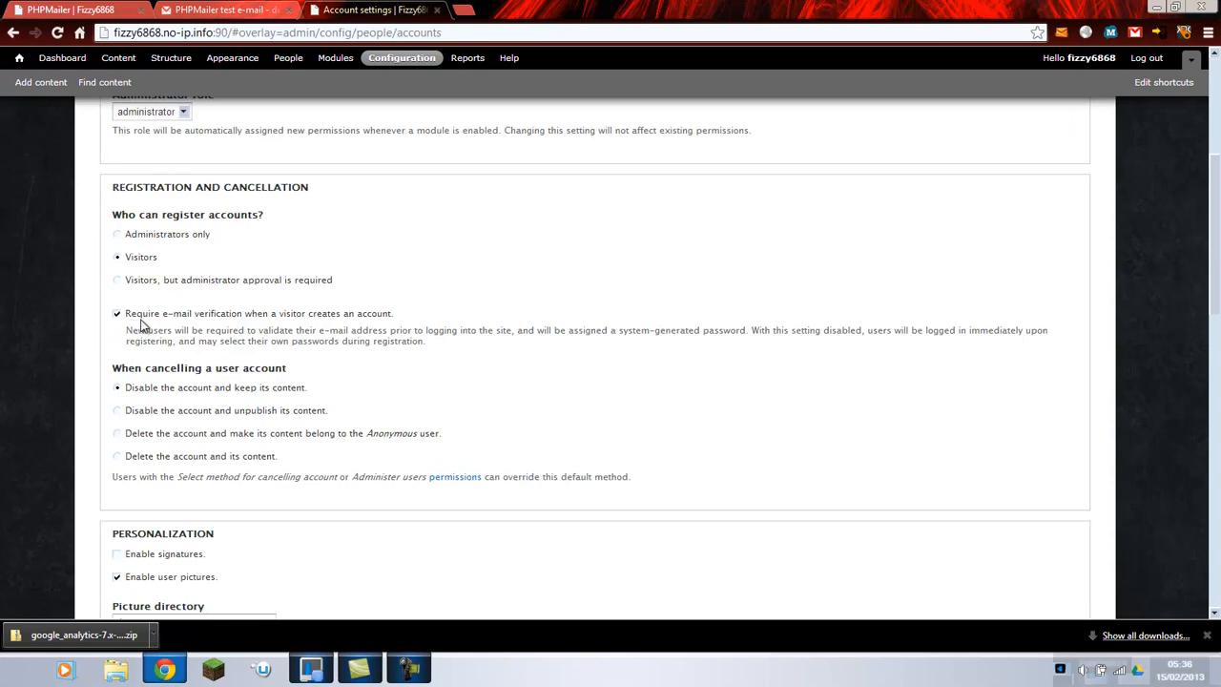
mouse_move(195, 329)
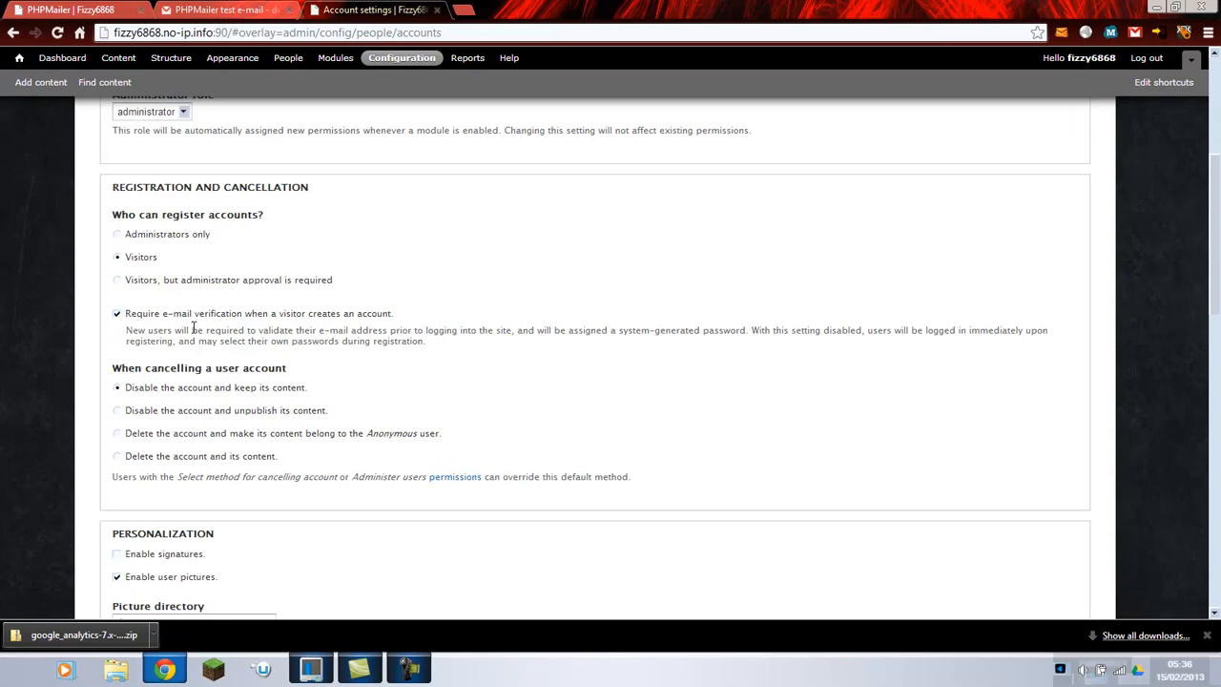
mouse_move(267, 324)
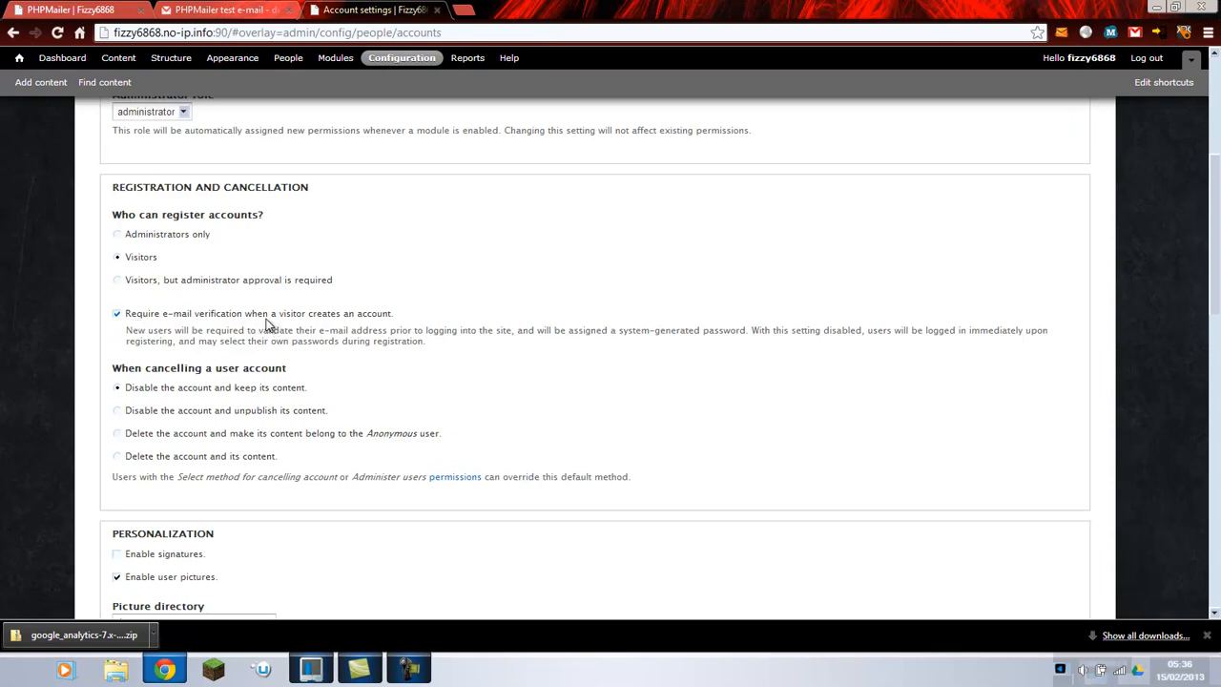
mouse_move(508, 313)
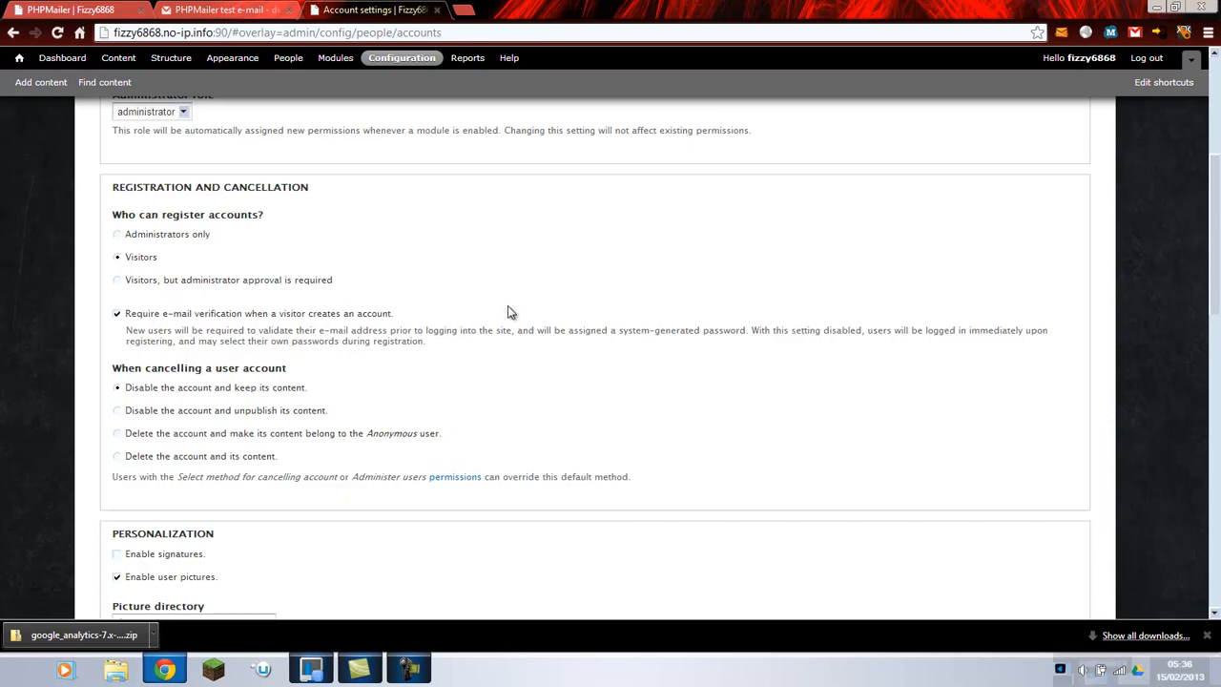
scroll("down", 3)
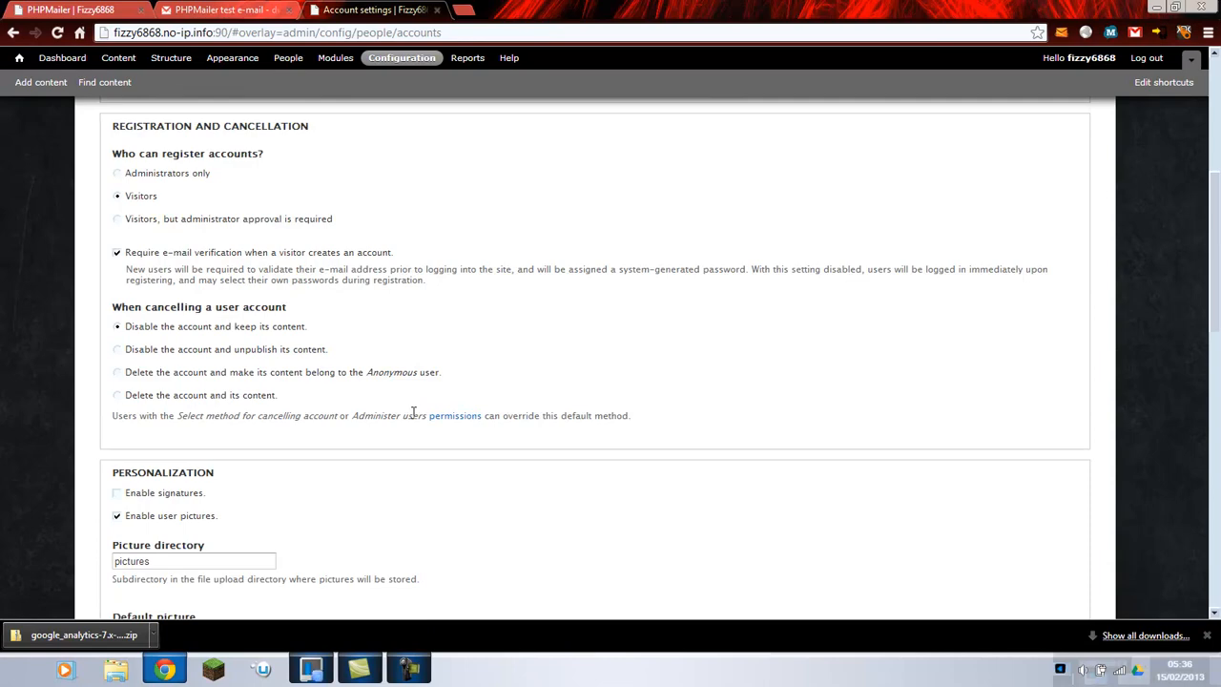
mouse_move(218, 371)
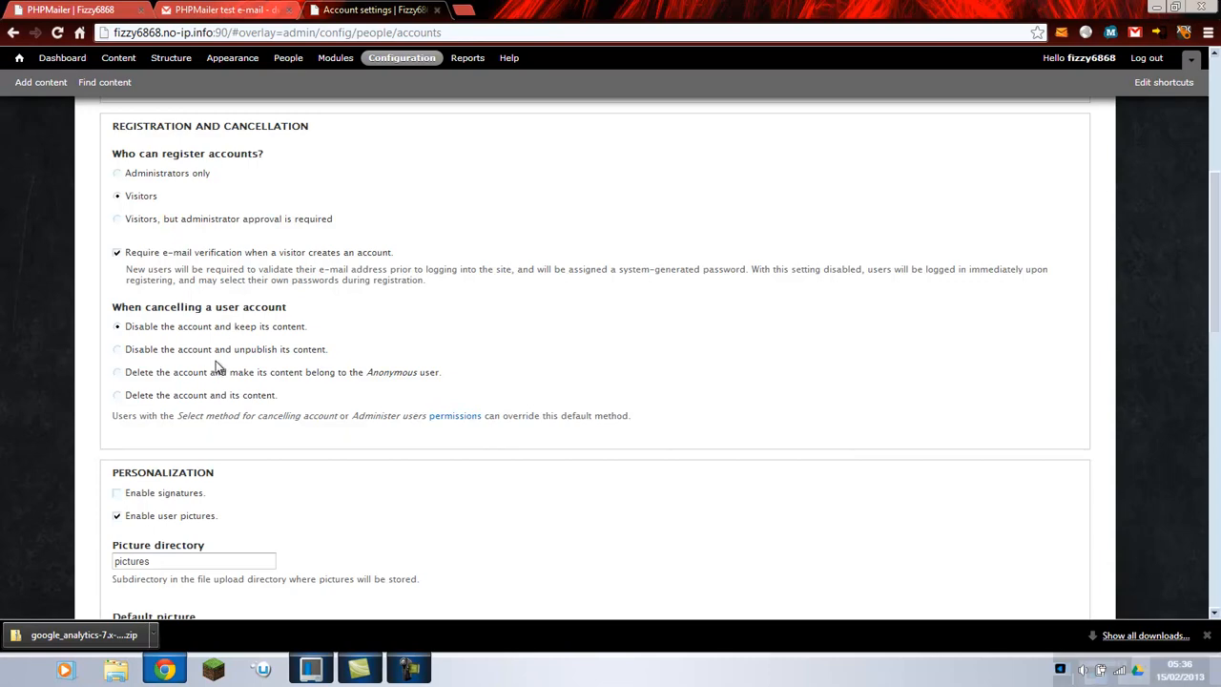
- Scroll past the 1024x1024 / 1000 KB picture limits to the 'Welcome (awaiting approval)' e-mail template
scroll("down", 3)
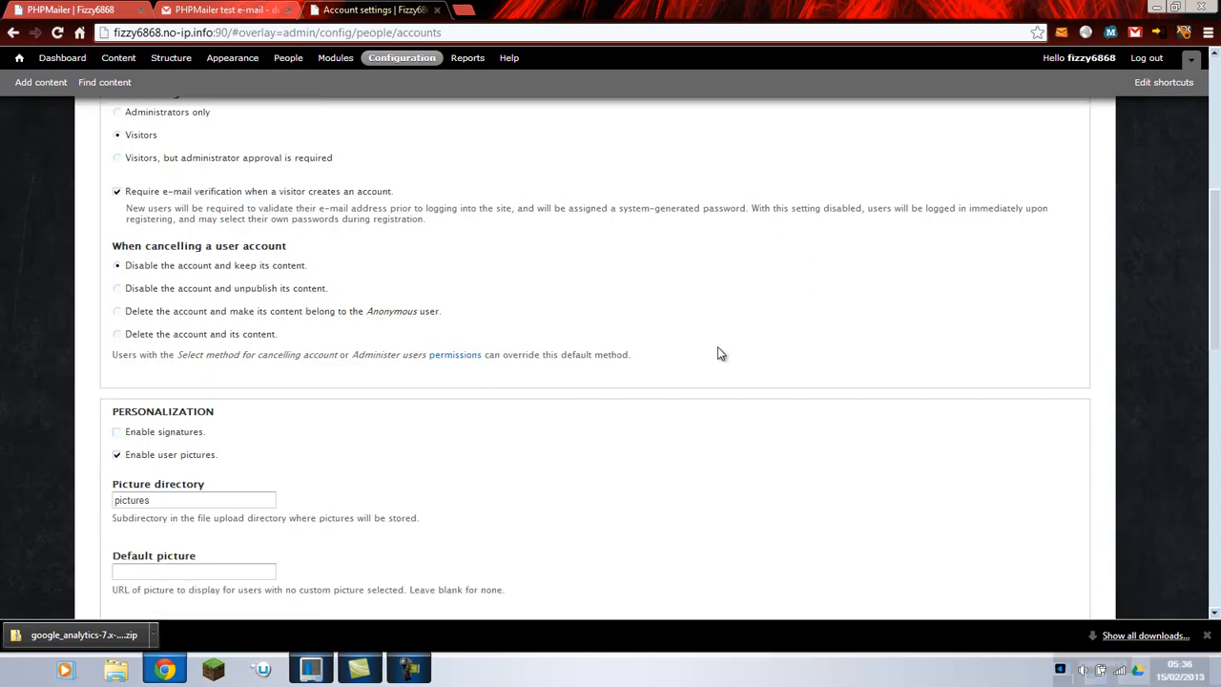
scroll("down", 3)
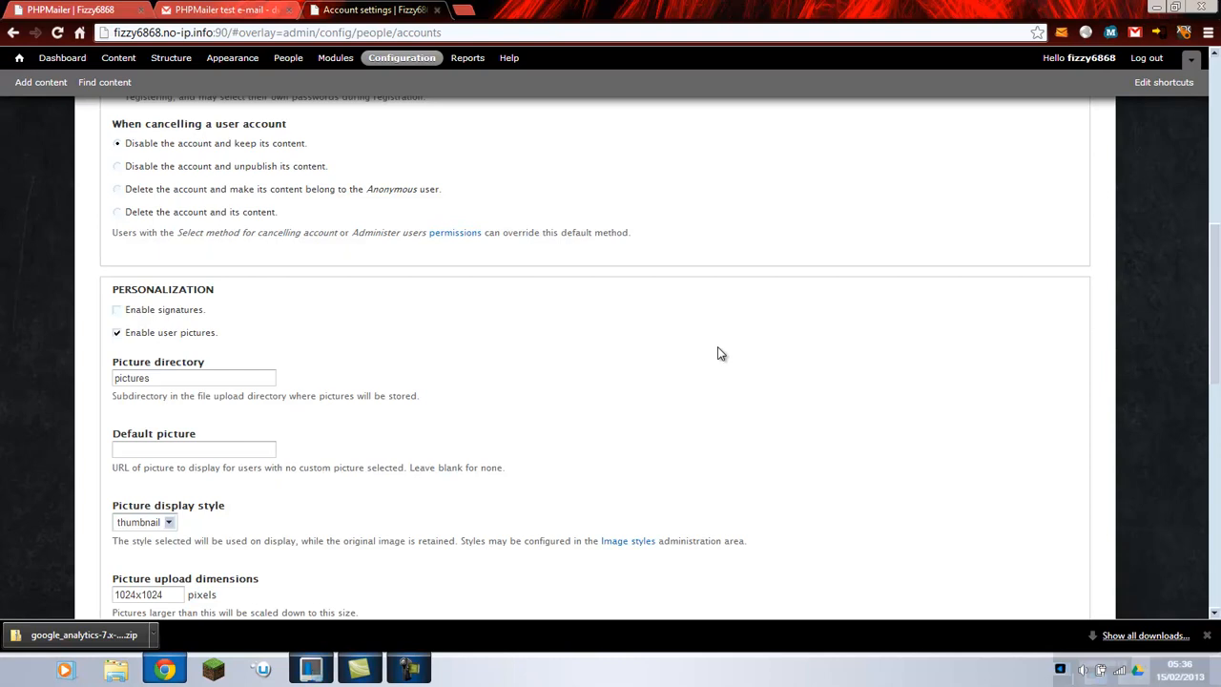
mouse_move(225, 328)
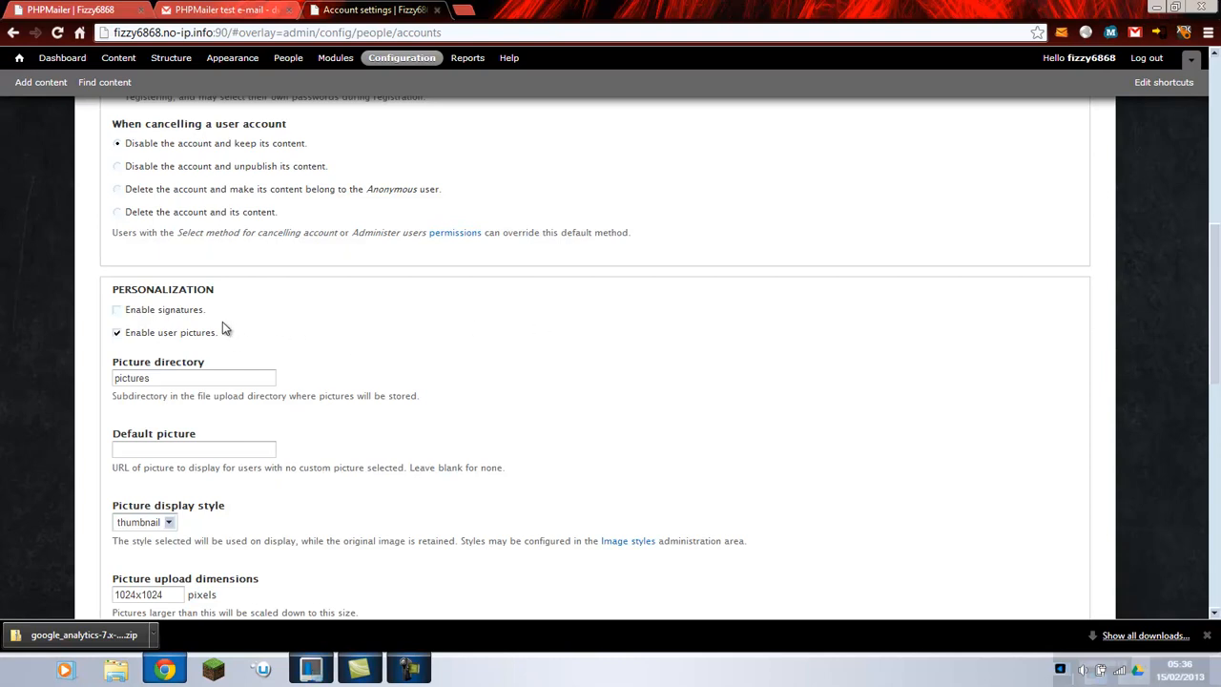
scroll("down", 3)
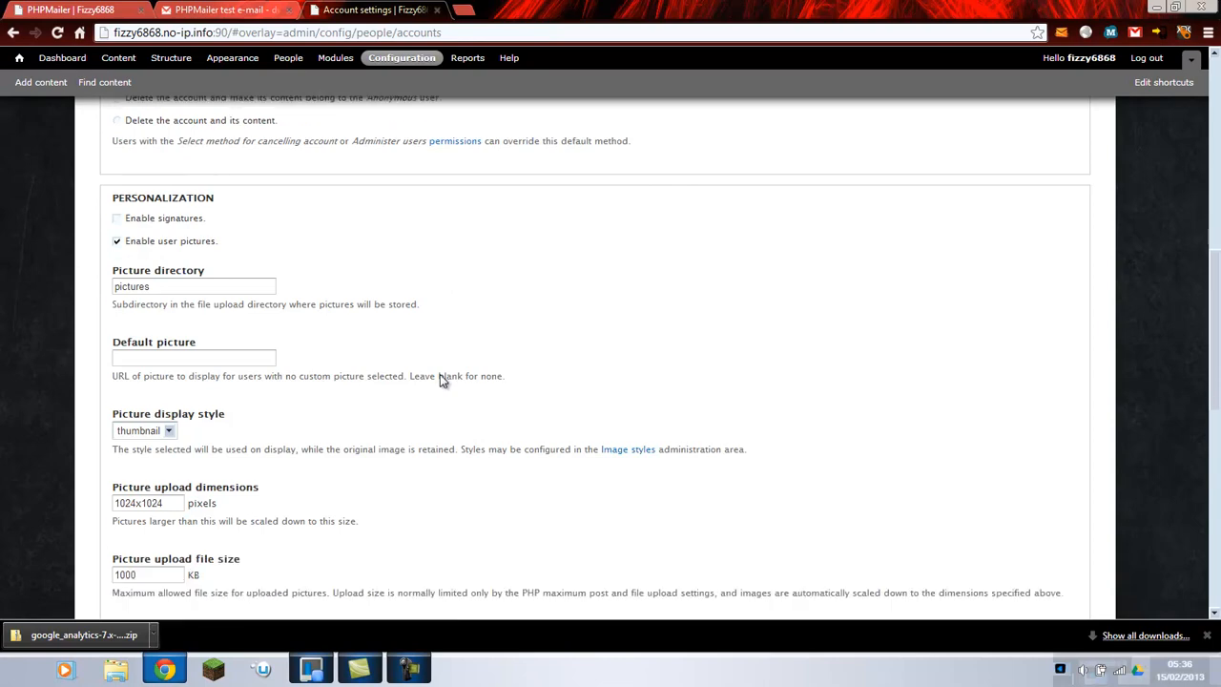
scroll("down", 3)
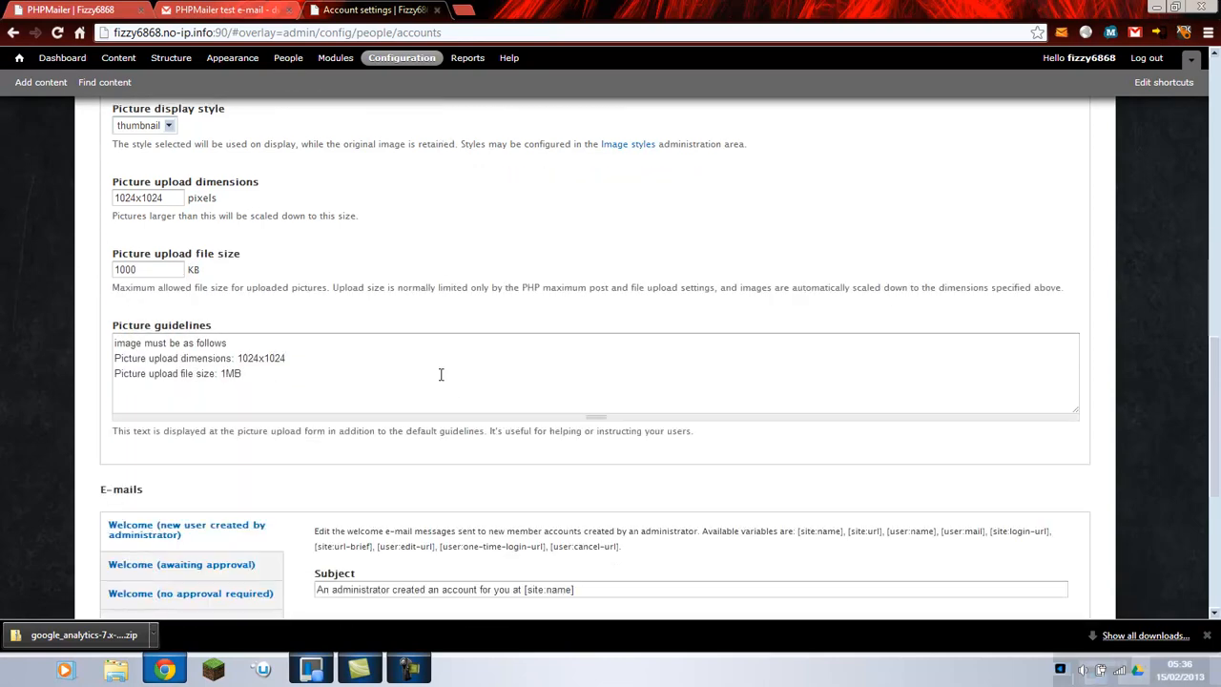
scroll("down", 3)
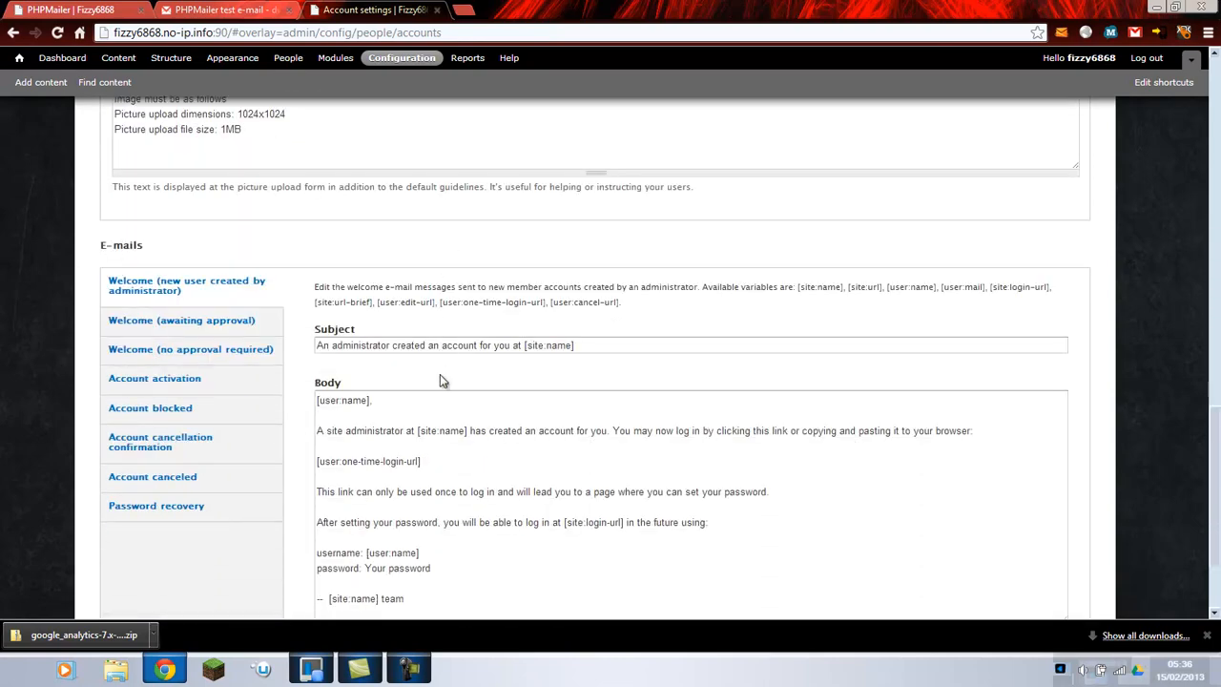
scroll("down", 3)
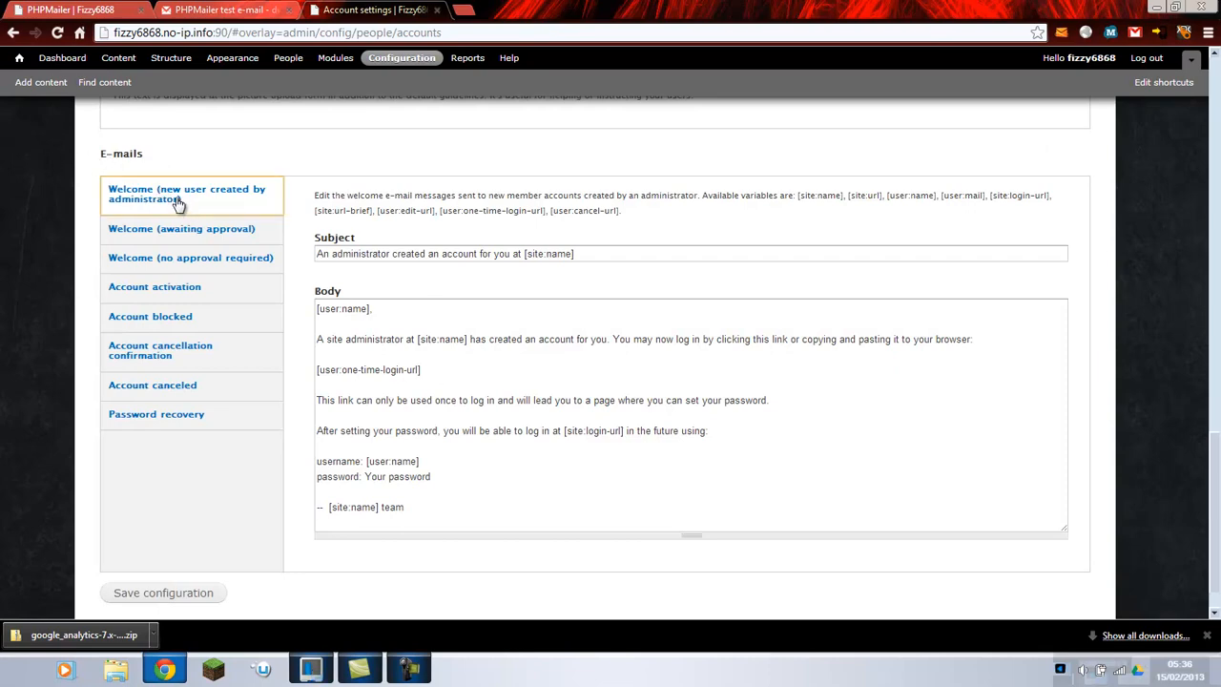
mouse_move(347, 271)
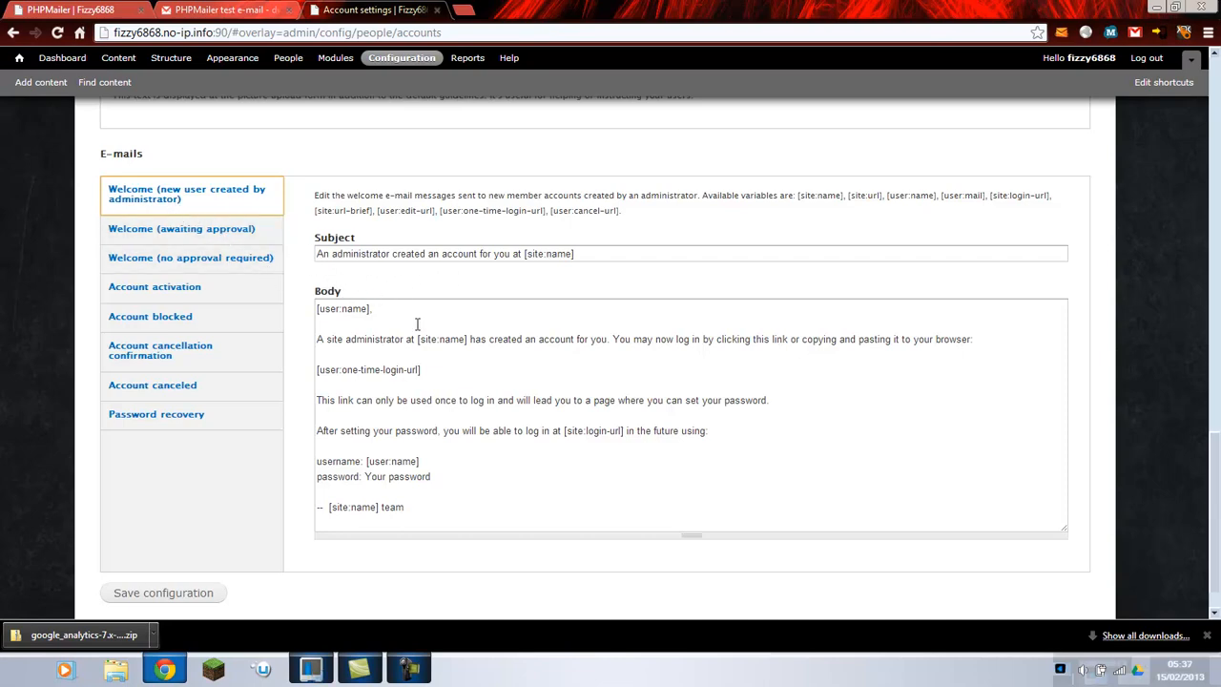
mouse_move(545, 275)
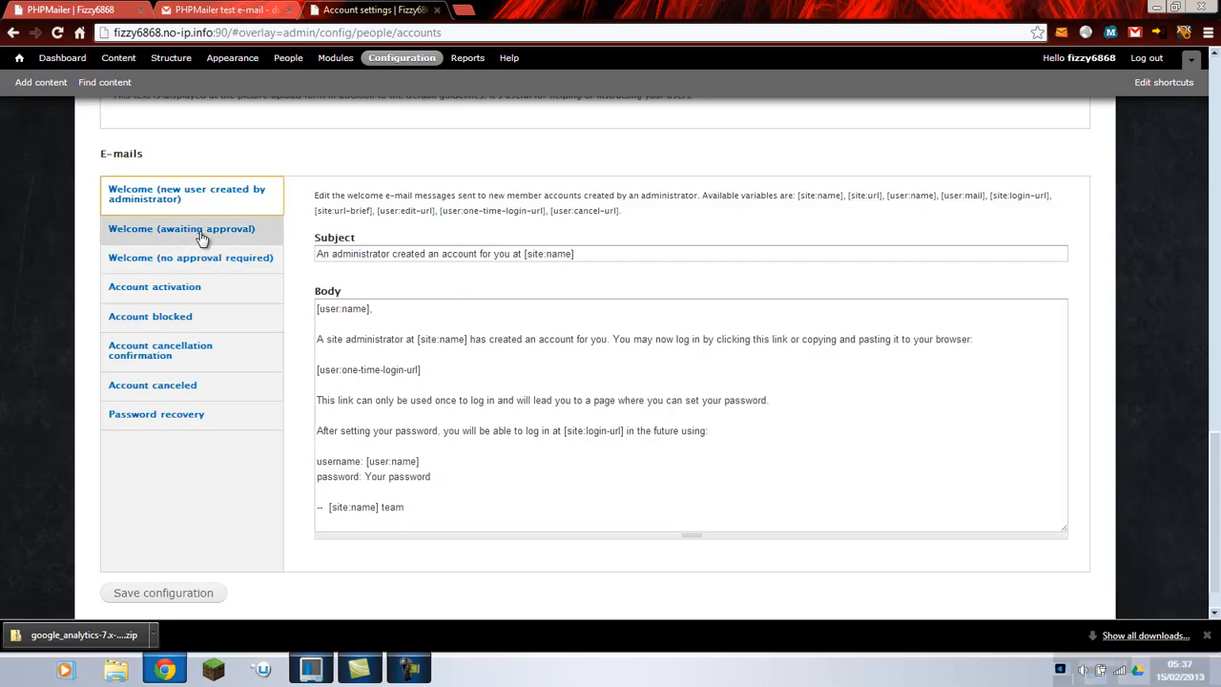
mouse_move(210, 236)
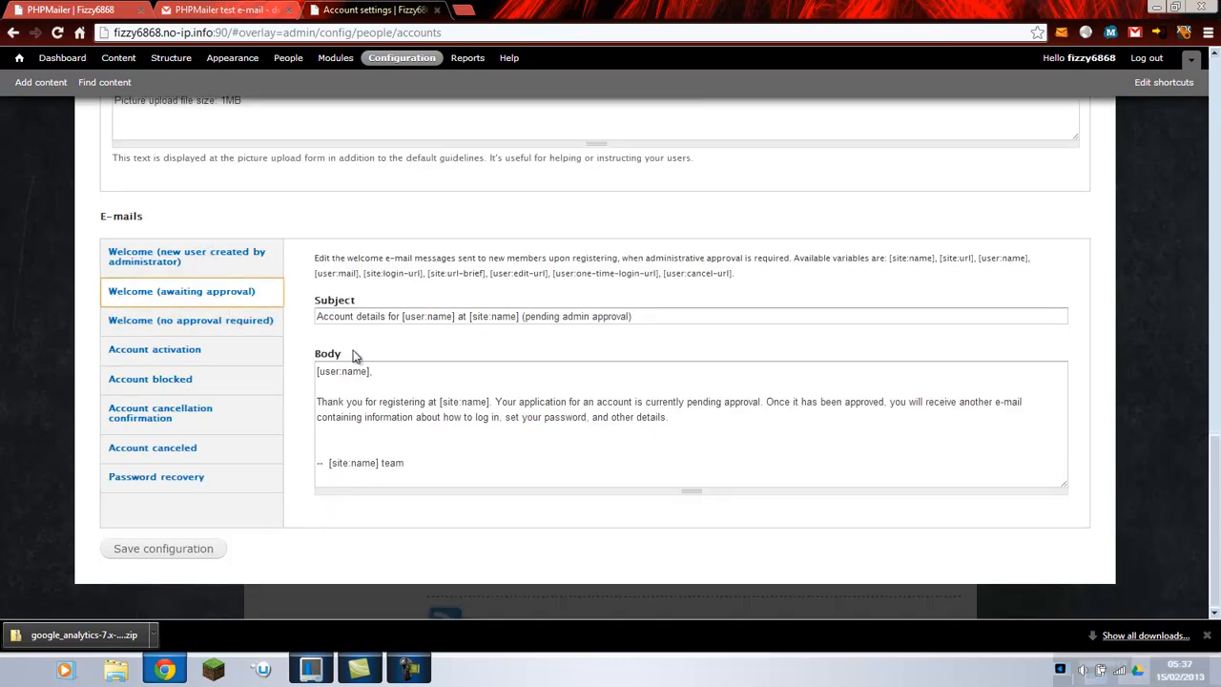
mouse_move(437, 412)
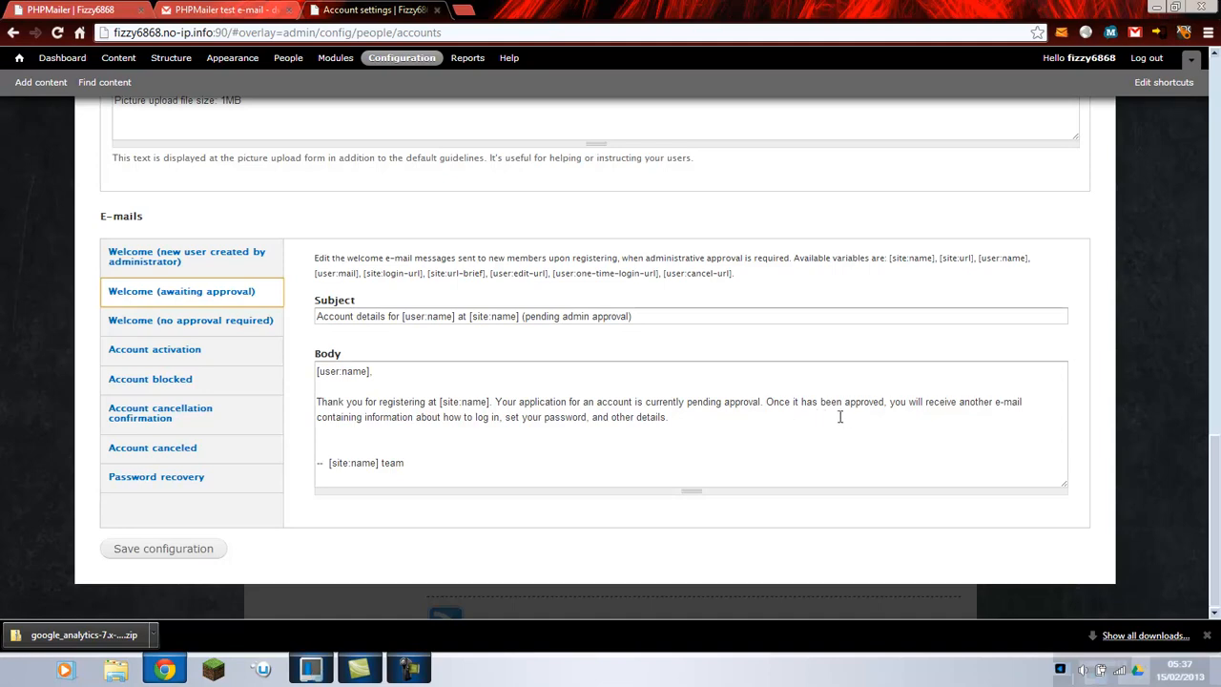
mouse_move(862, 523)
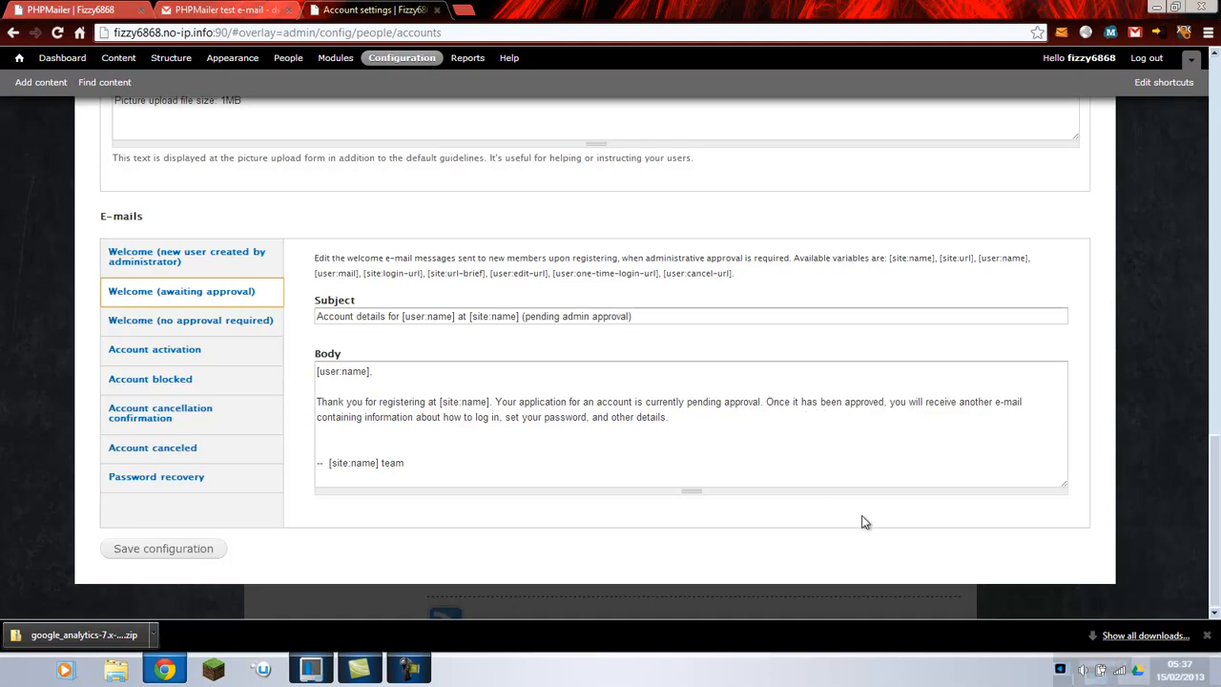
mouse_move(252, 304)
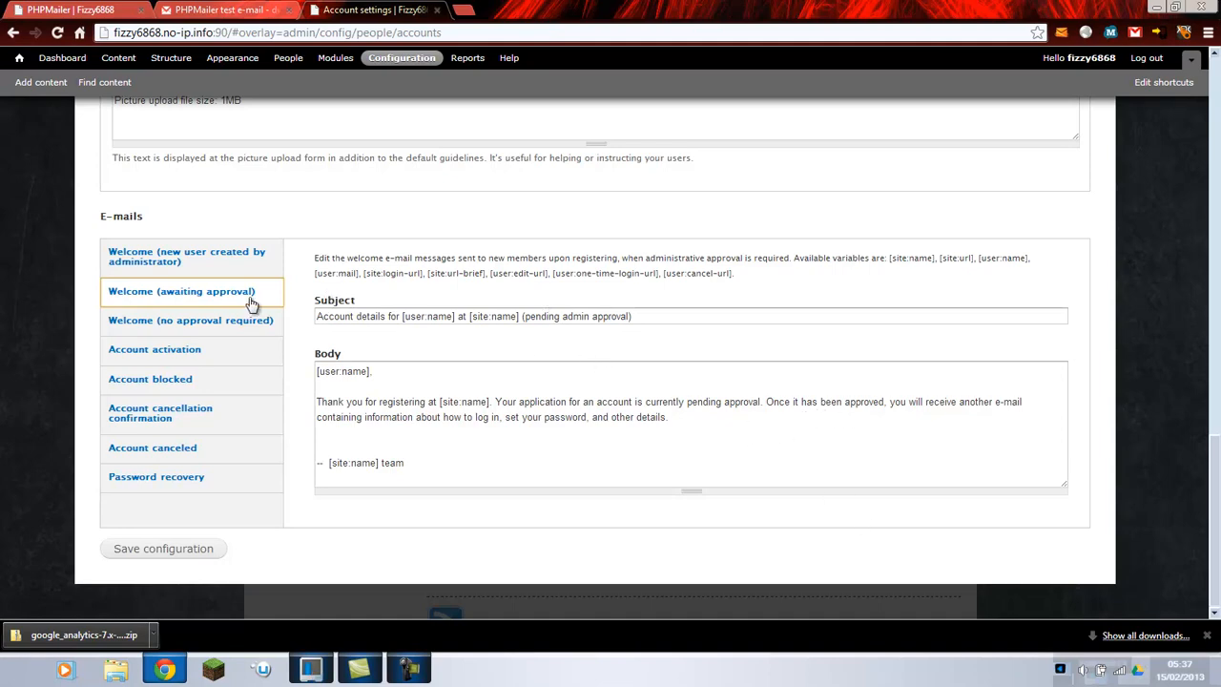
- View the no-approval welcome and account activation e-mail templates, then return to the page top
left_click(191, 321)
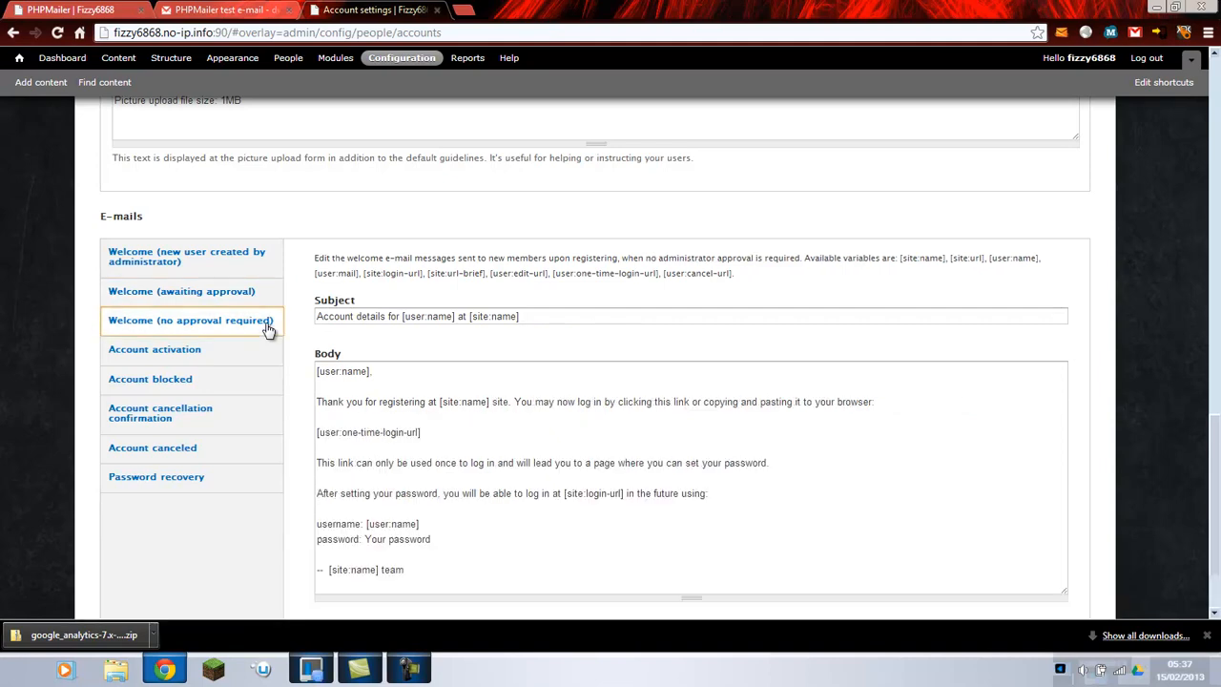
mouse_move(238, 378)
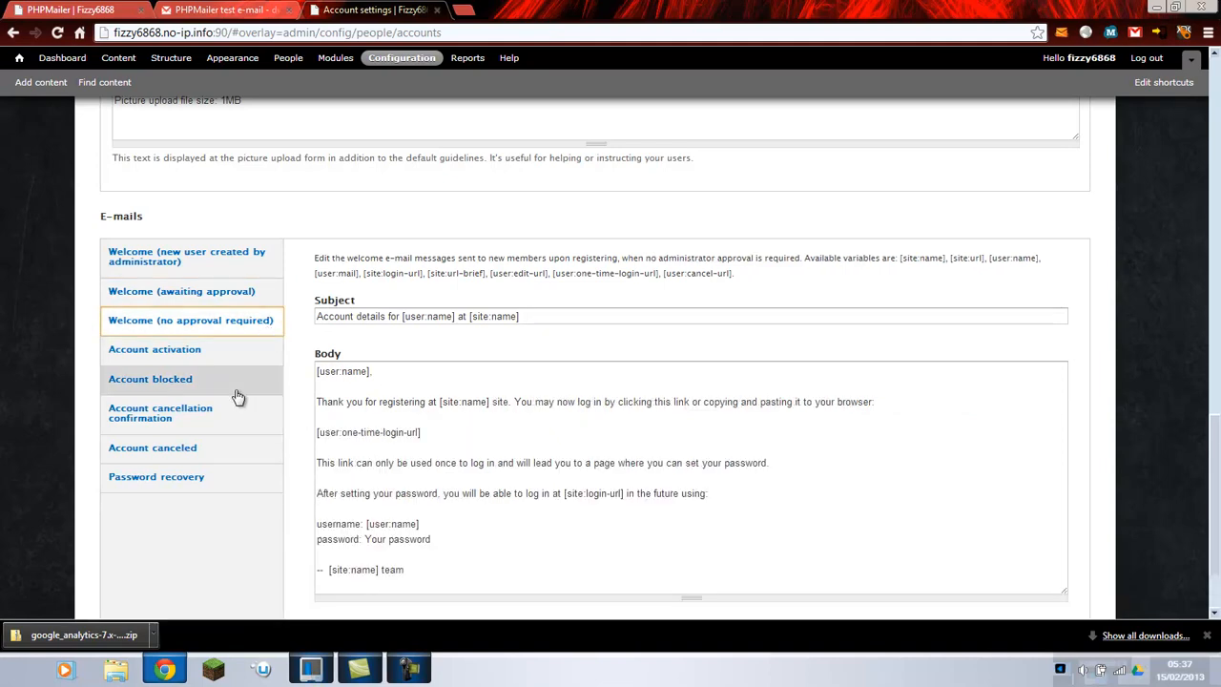
left_click(154, 349)
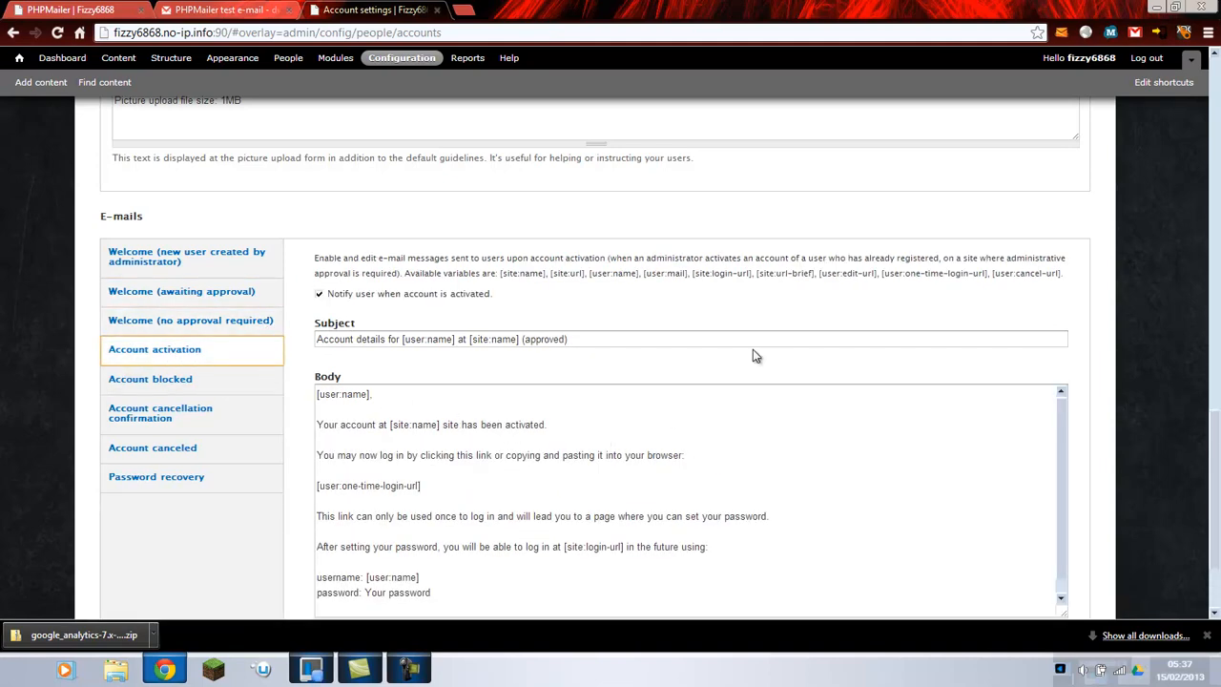
scroll("down", 3)
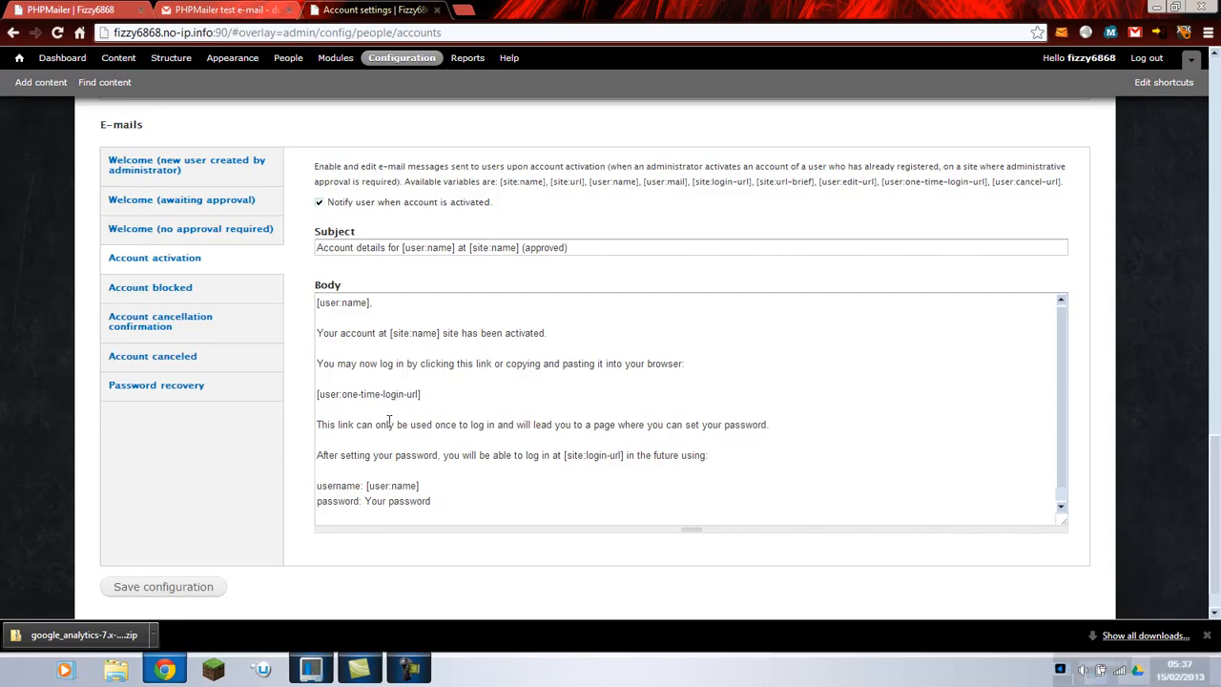
mouse_move(454, 512)
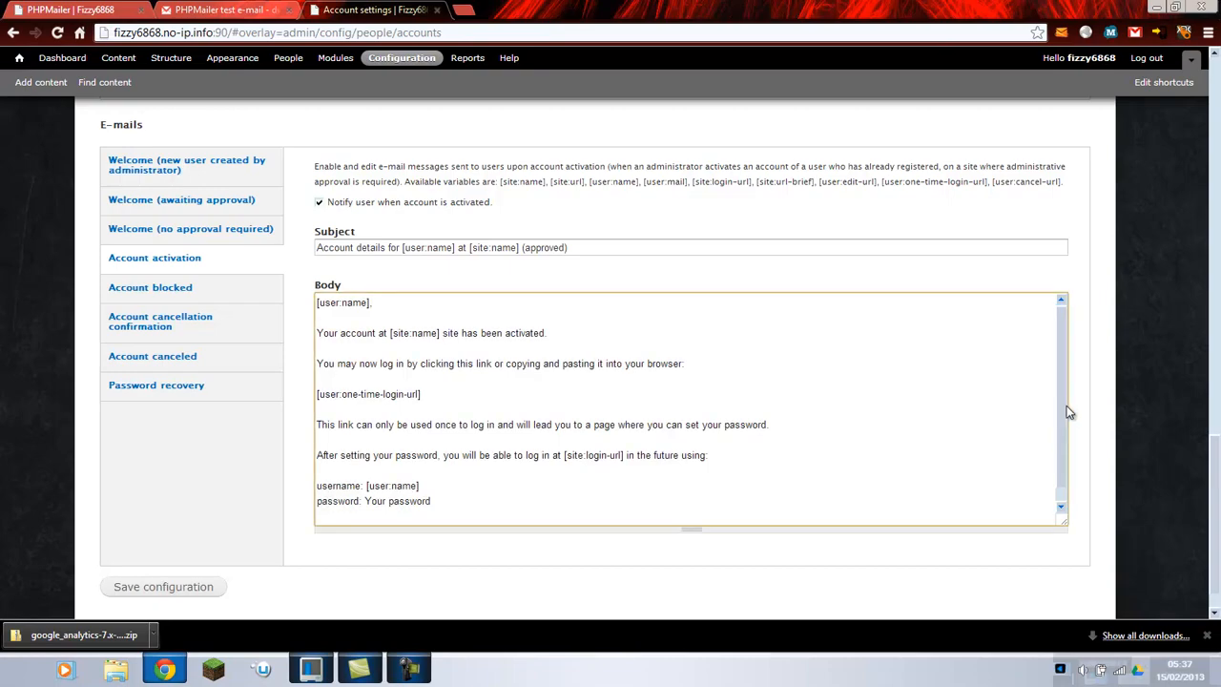
scroll("up", 3)
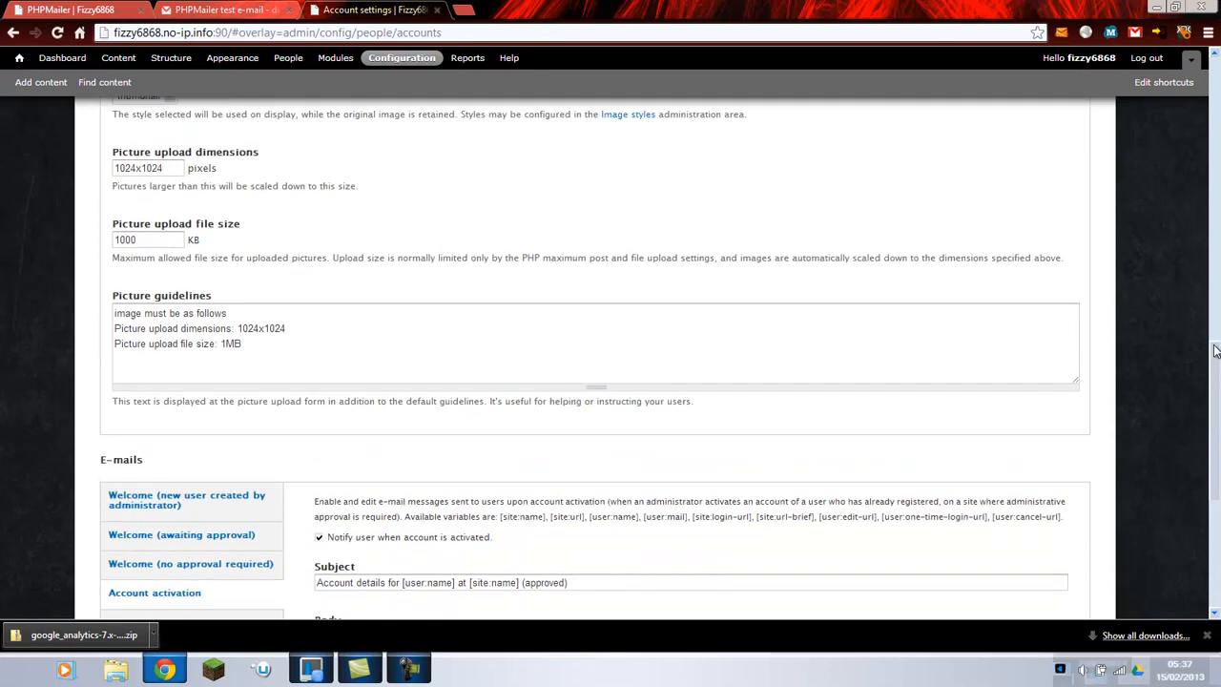
scroll("up", 3)
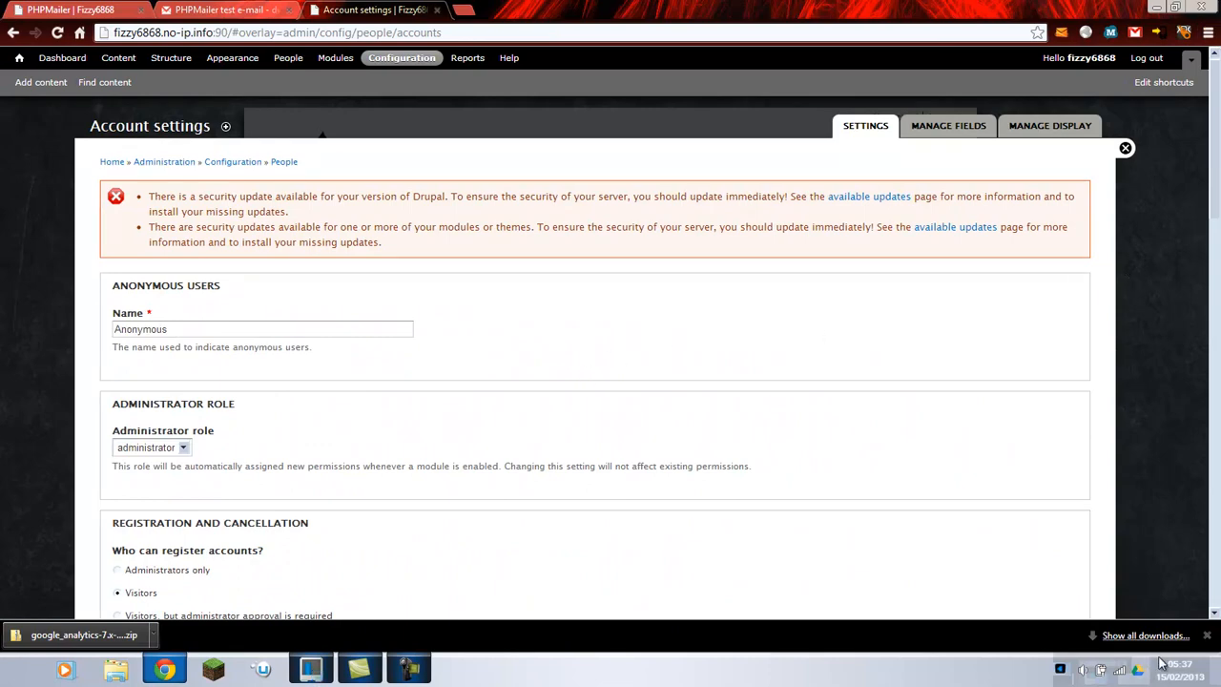
mouse_move(1141, 145)
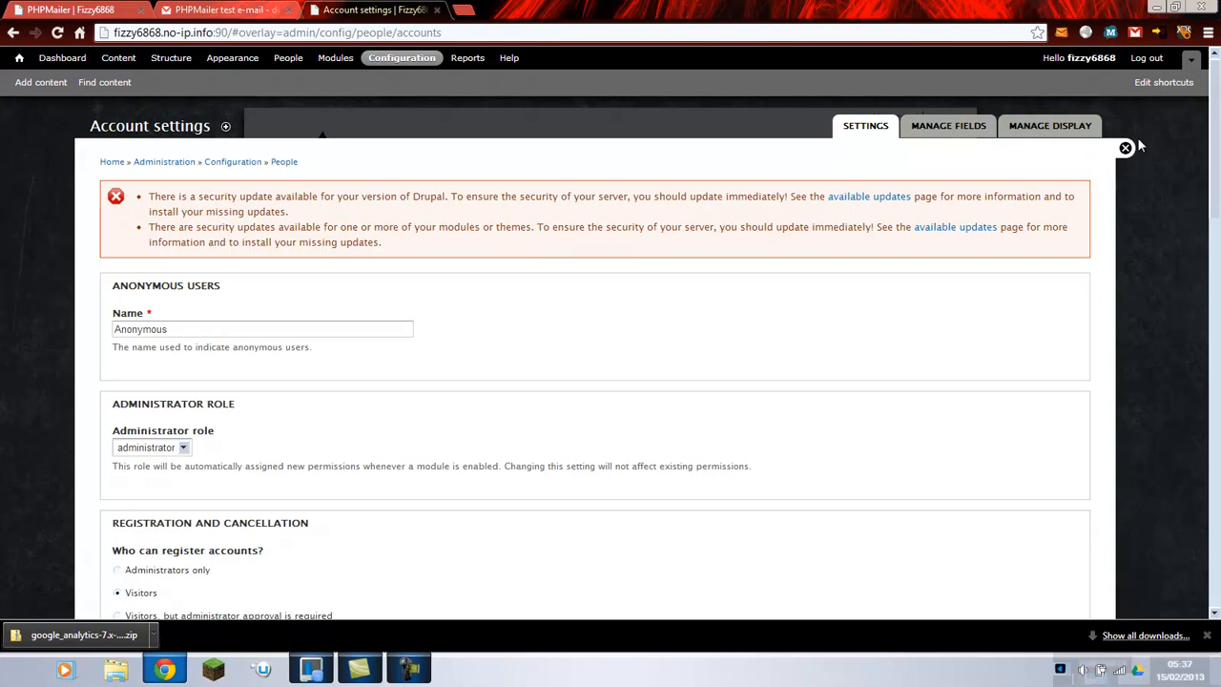
- Close the Account settings overlay and return to the Fizzy6868 front page with its posts
left_click(1126, 146)
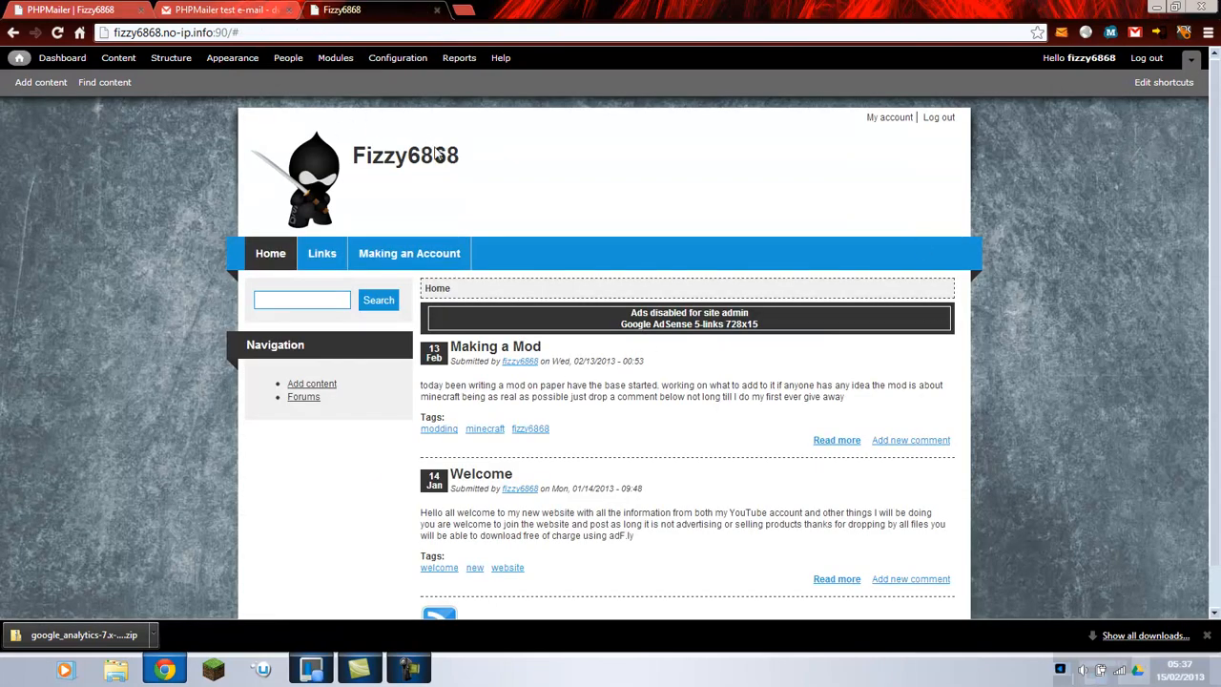
mouse_move(481, 202)
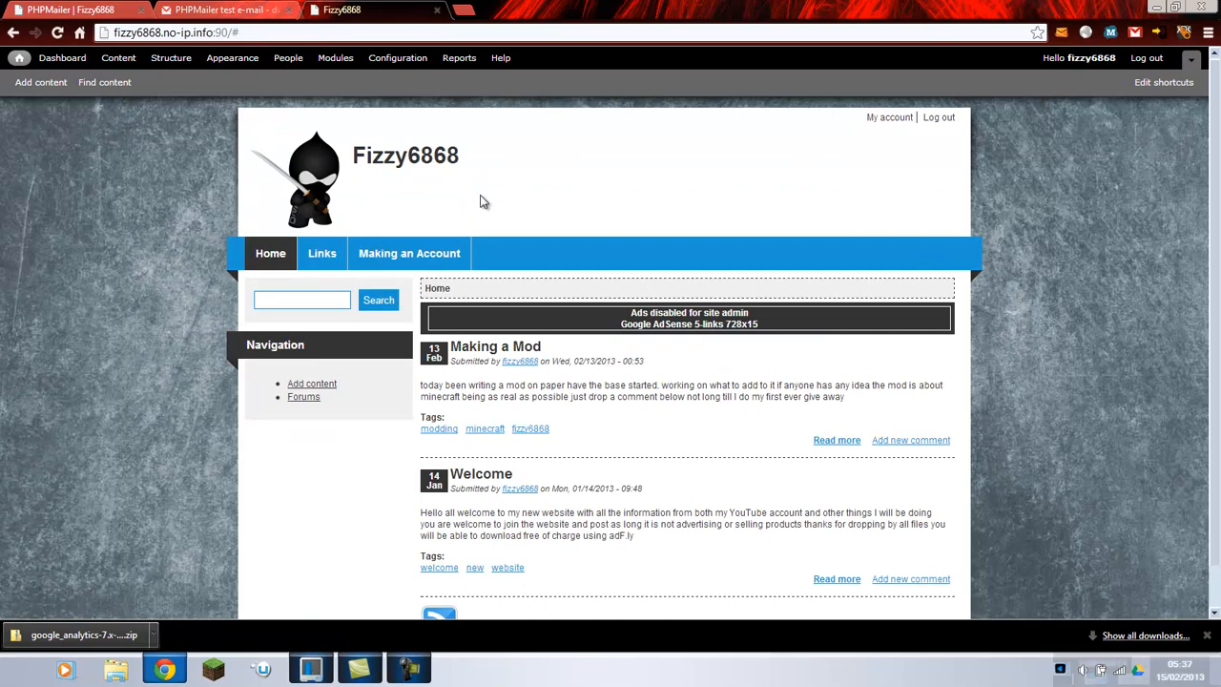
mouse_move(595, 410)
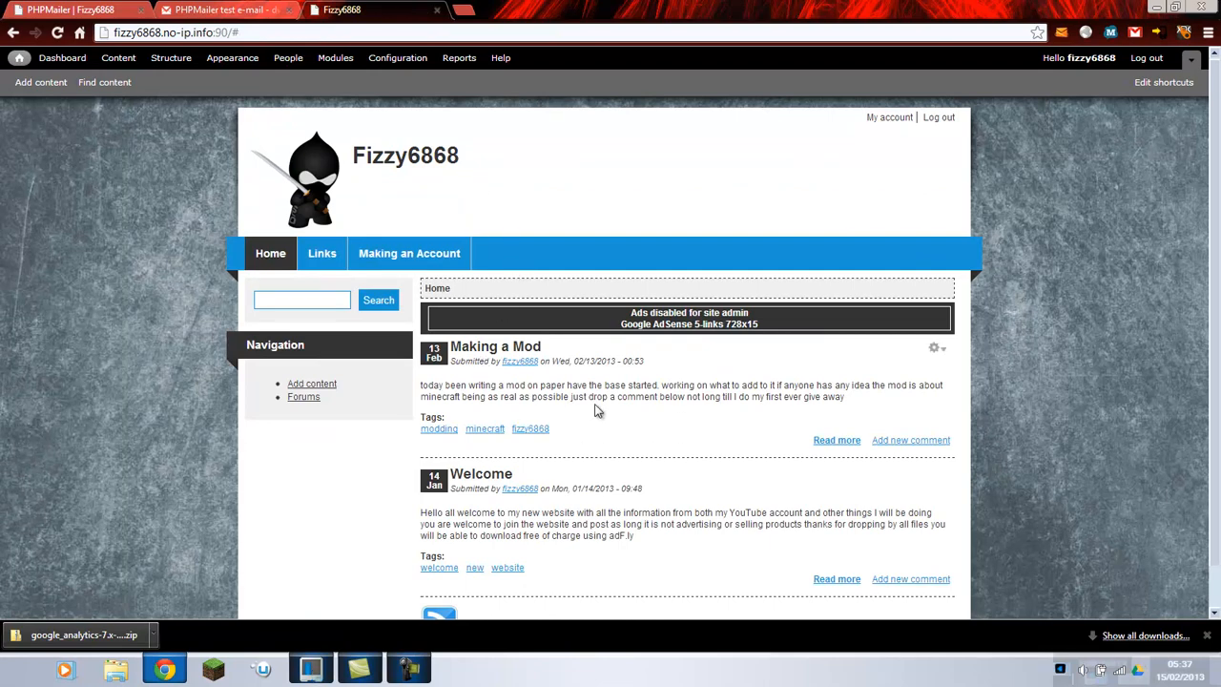
mouse_move(713, 512)
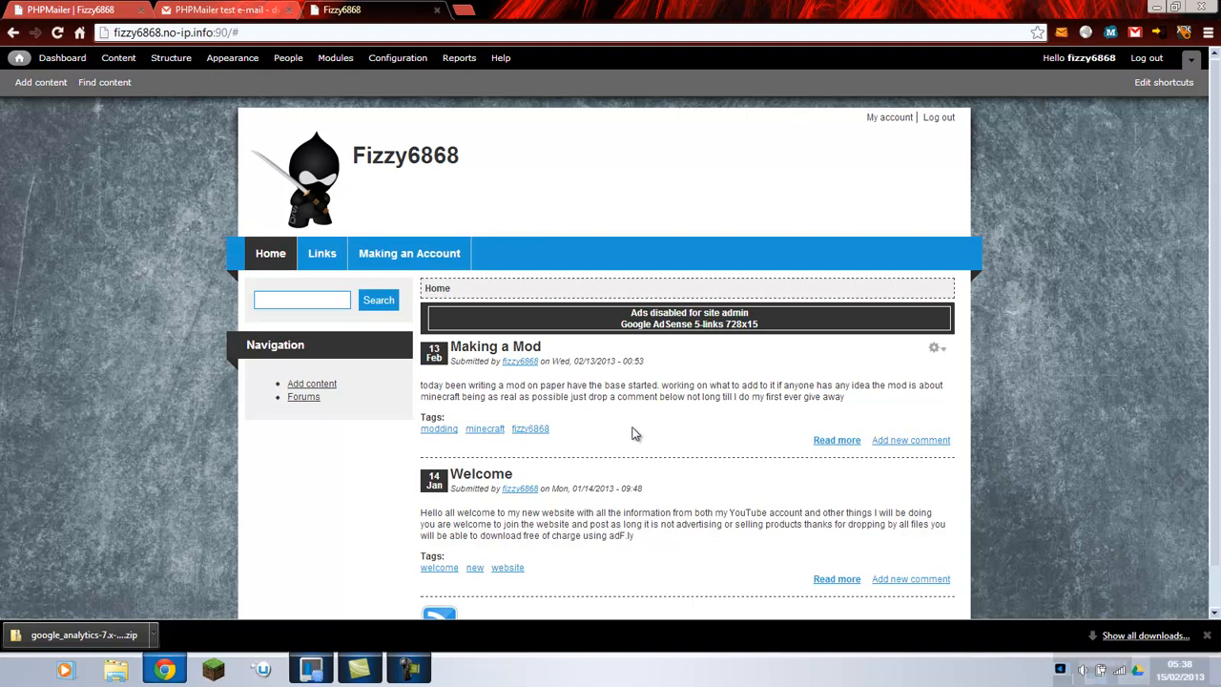
mouse_move(656, 439)
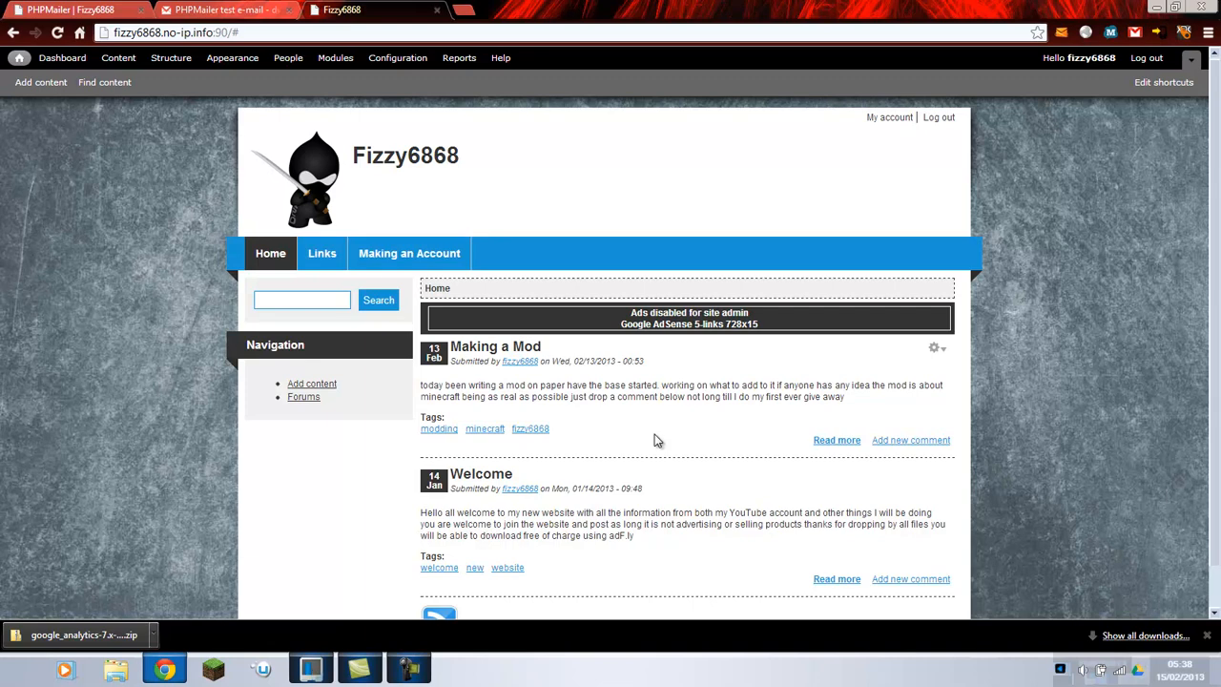
mouse_move(801, 408)
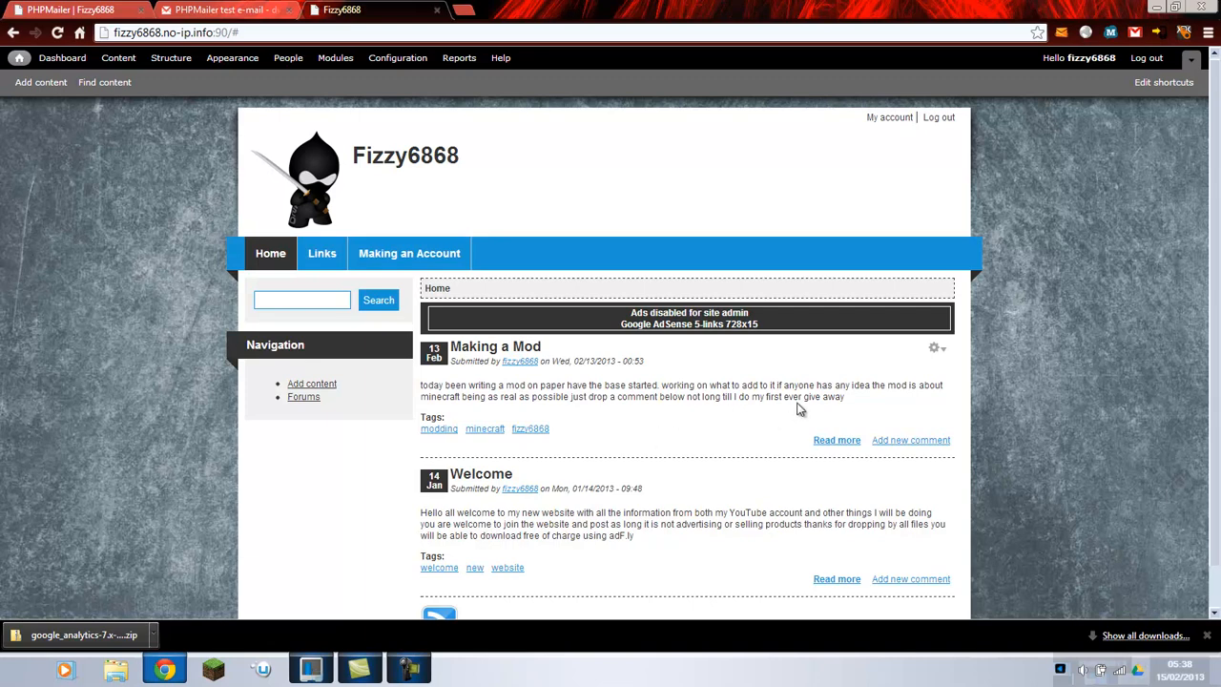
mouse_move(303, 412)
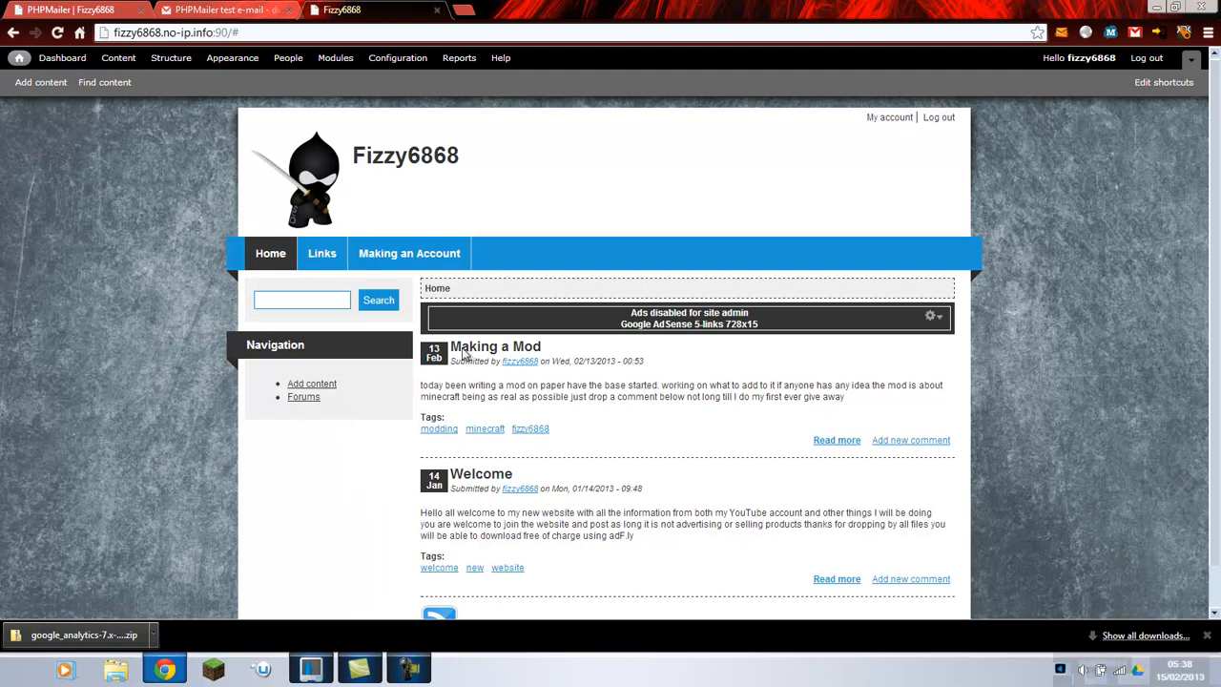
left_click(304, 397)
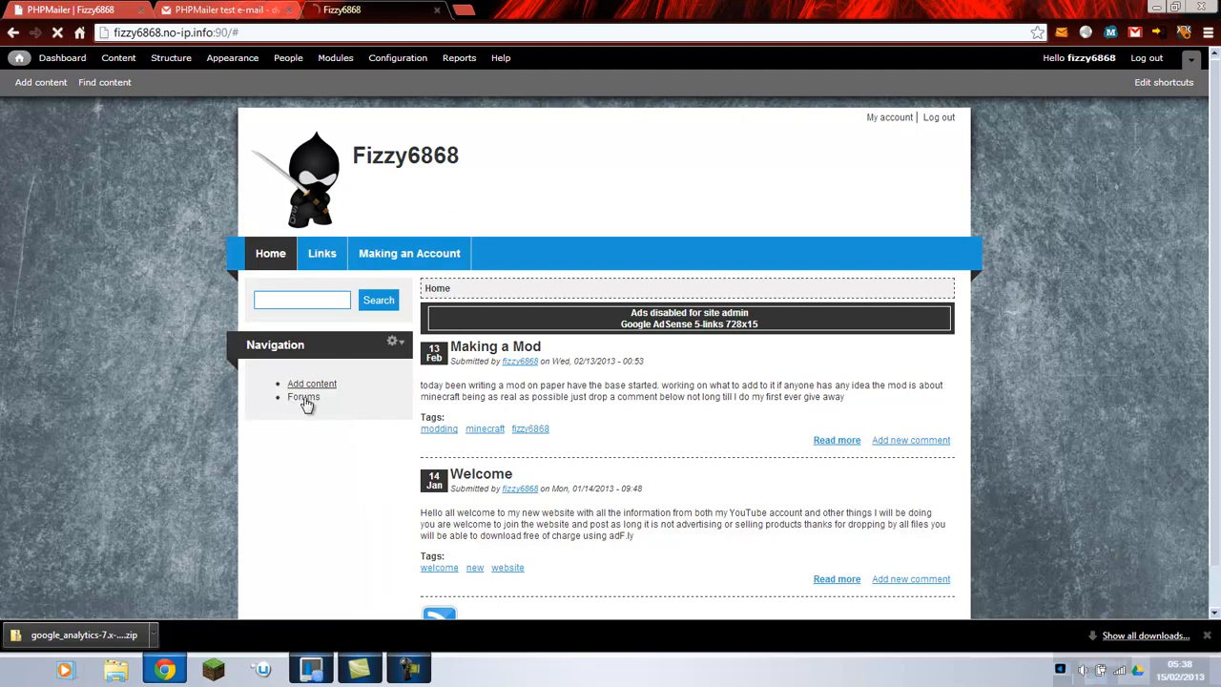
- View the Forums page listing General discussion and Giveaways, each with one topic and post
left_click(304, 397)
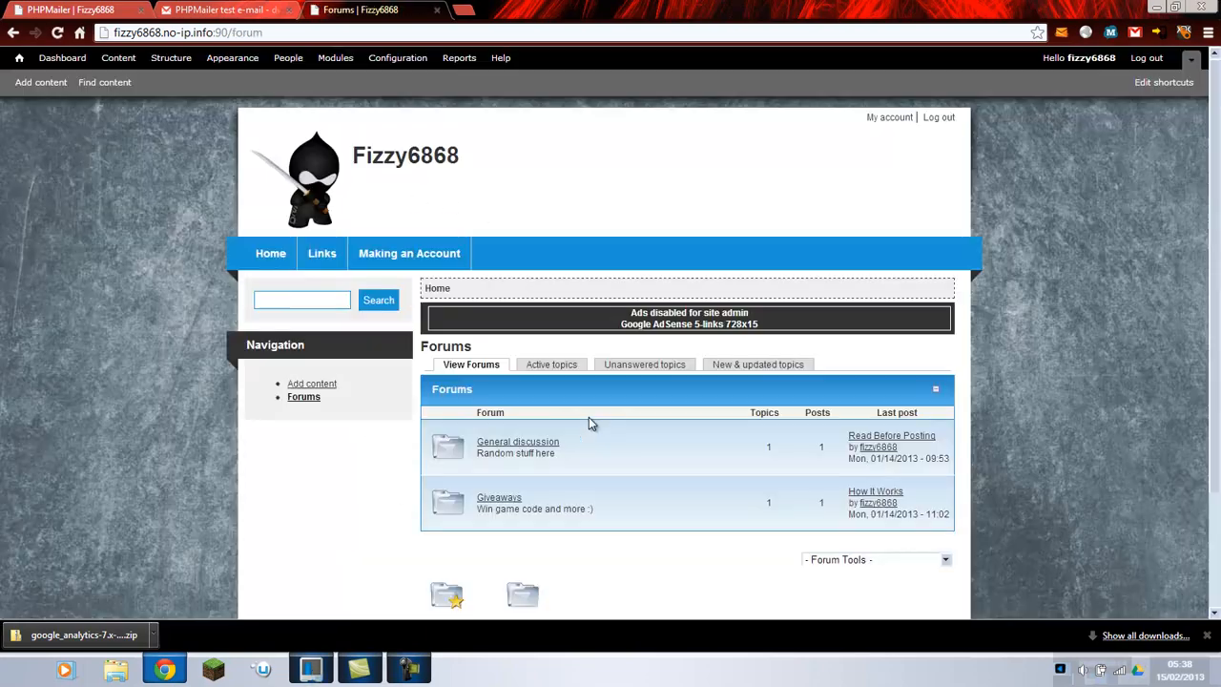
mouse_move(601, 538)
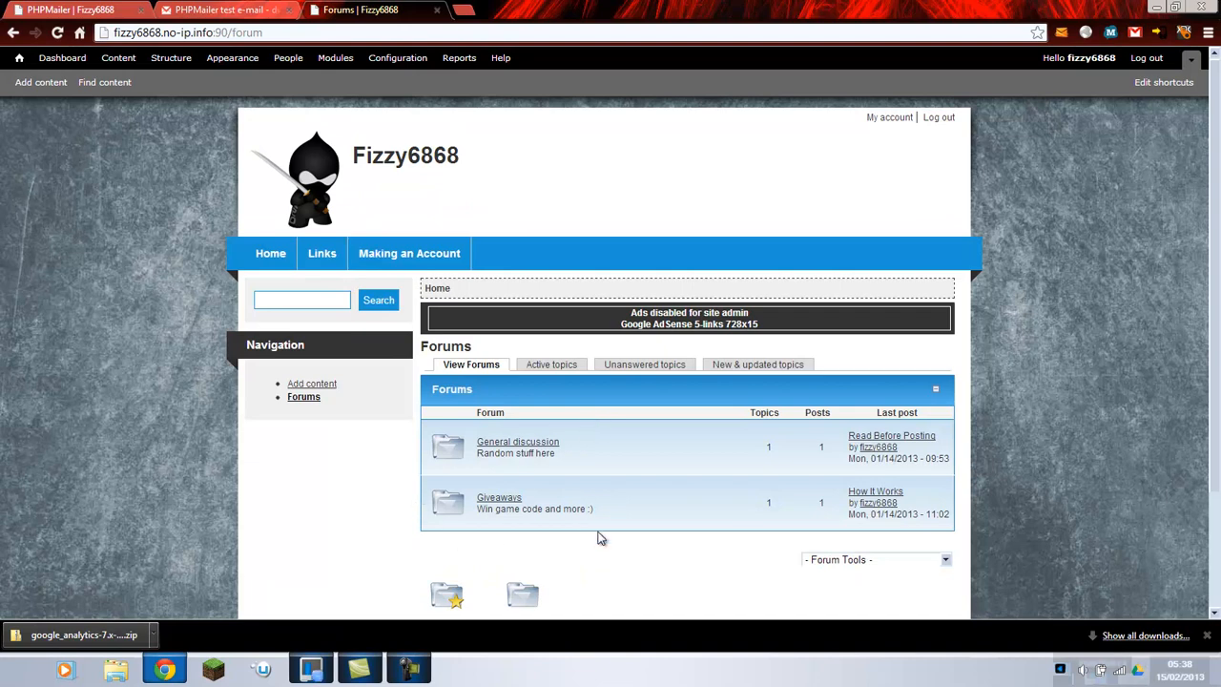
scroll("down", 3)
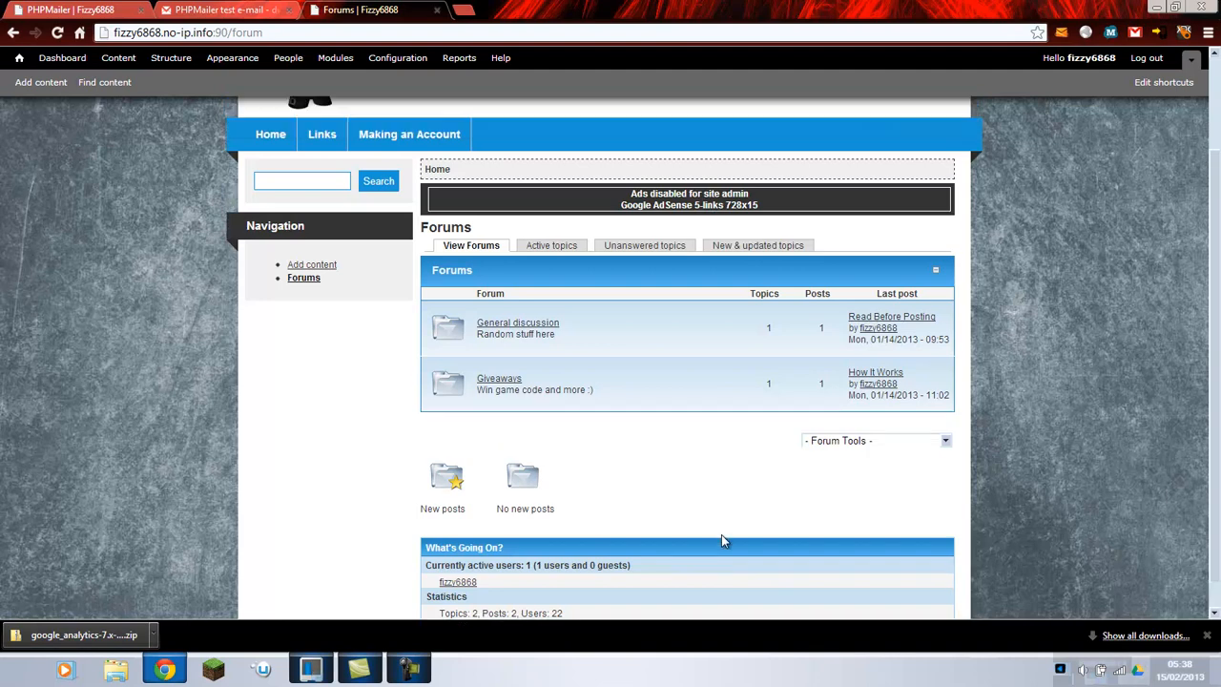
scroll("up", 3)
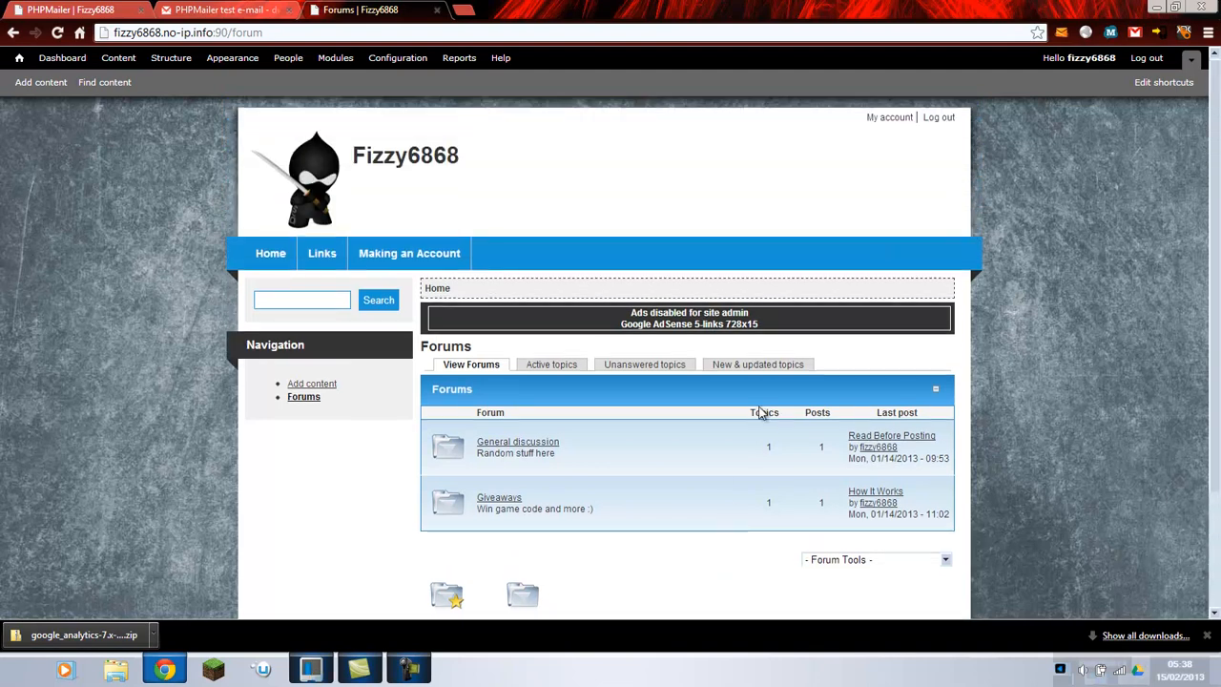
mouse_move(424, 374)
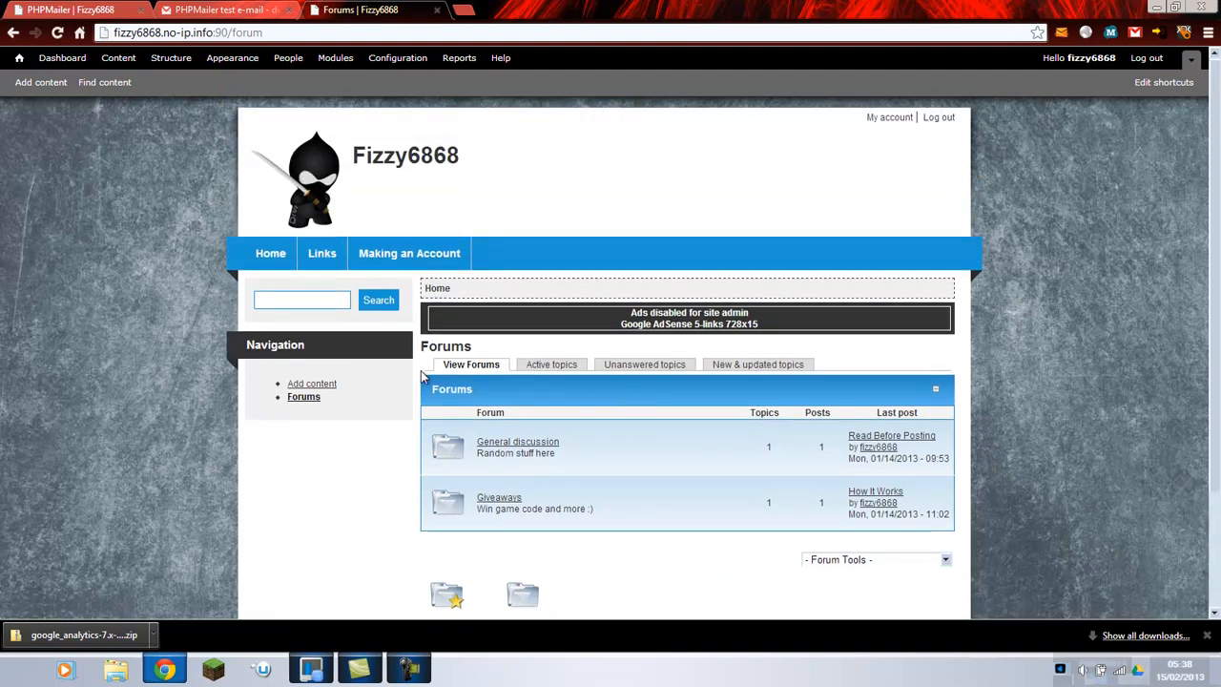
mouse_move(668, 489)
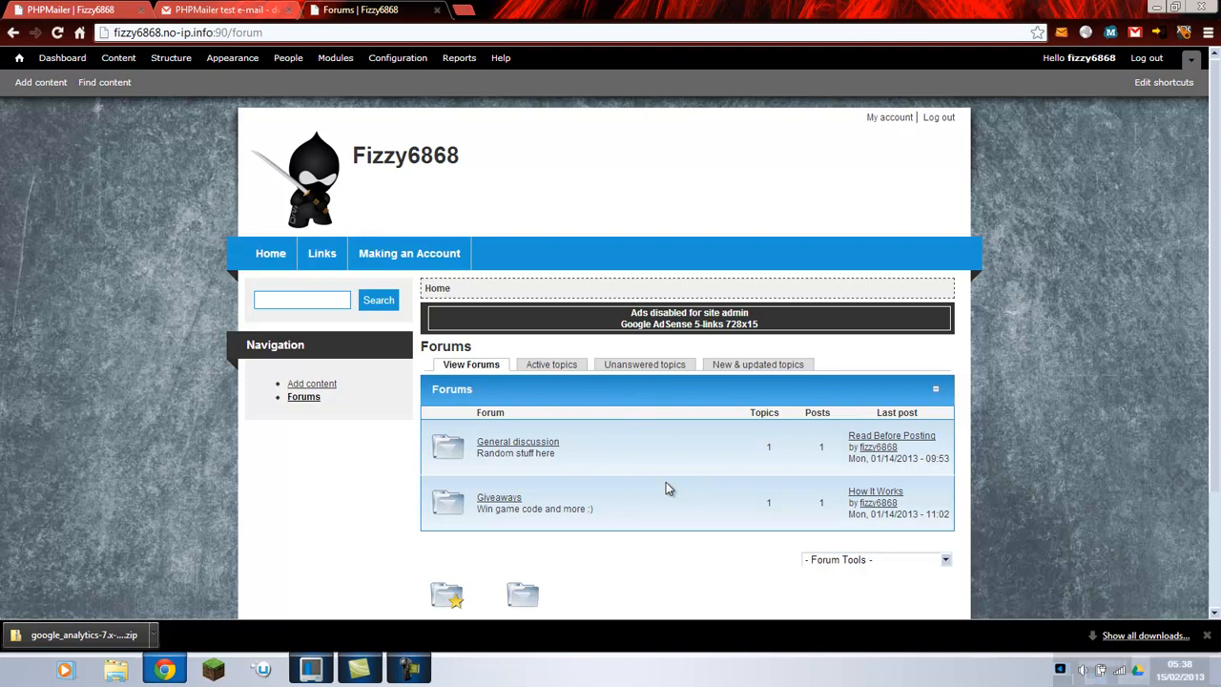
mouse_move(303, 74)
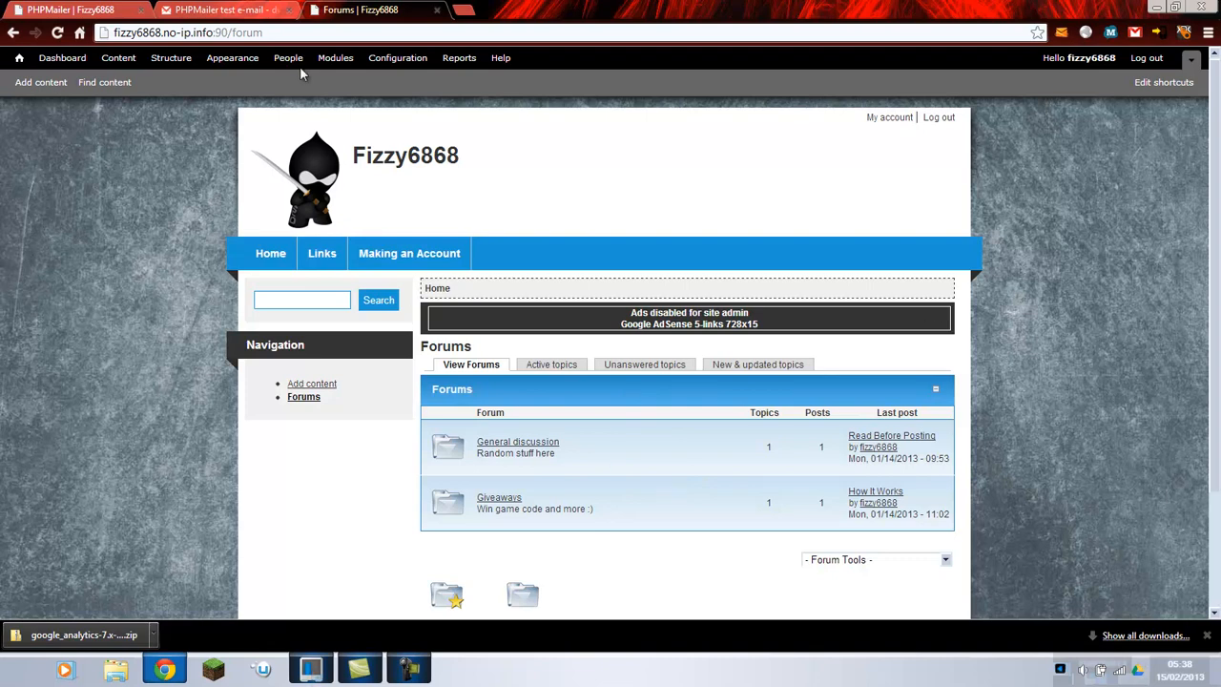
mouse_move(401, 160)
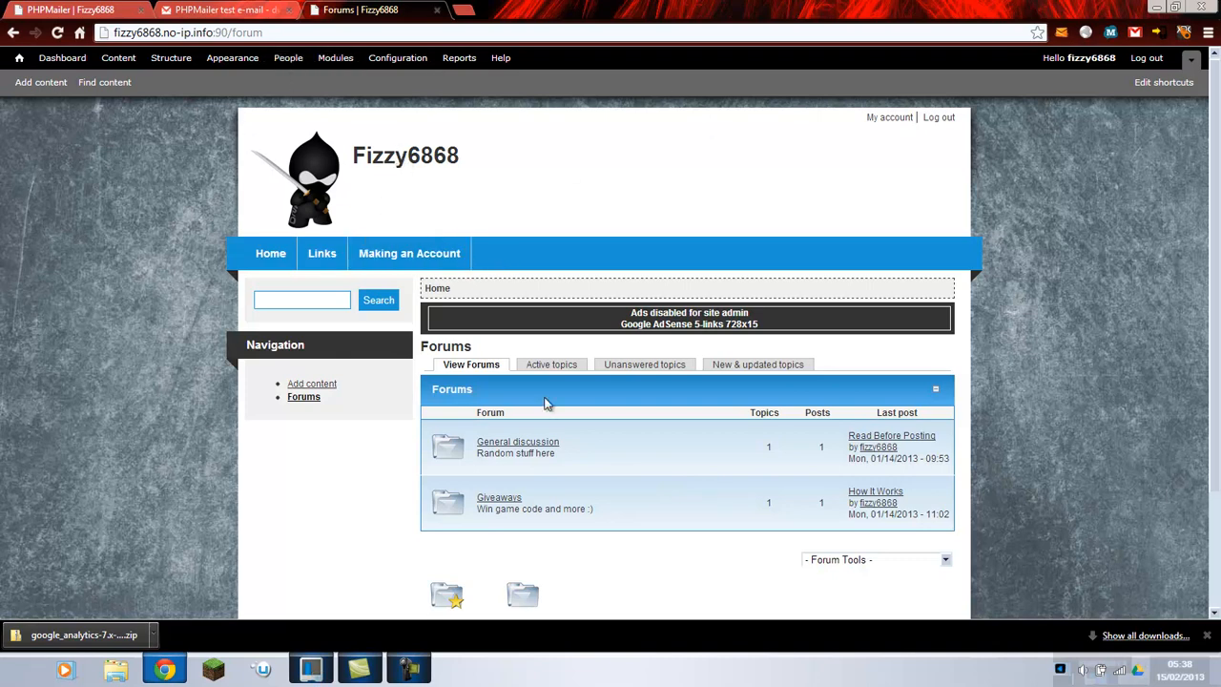
mouse_move(442, 189)
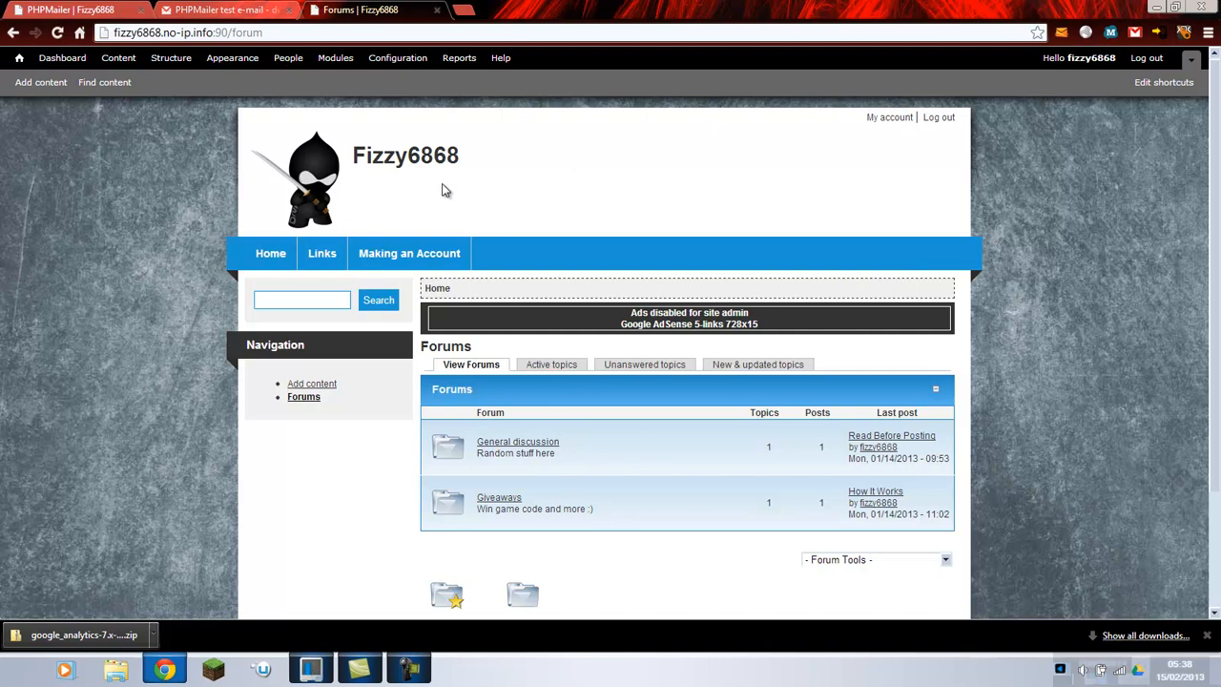
mouse_move(324, 168)
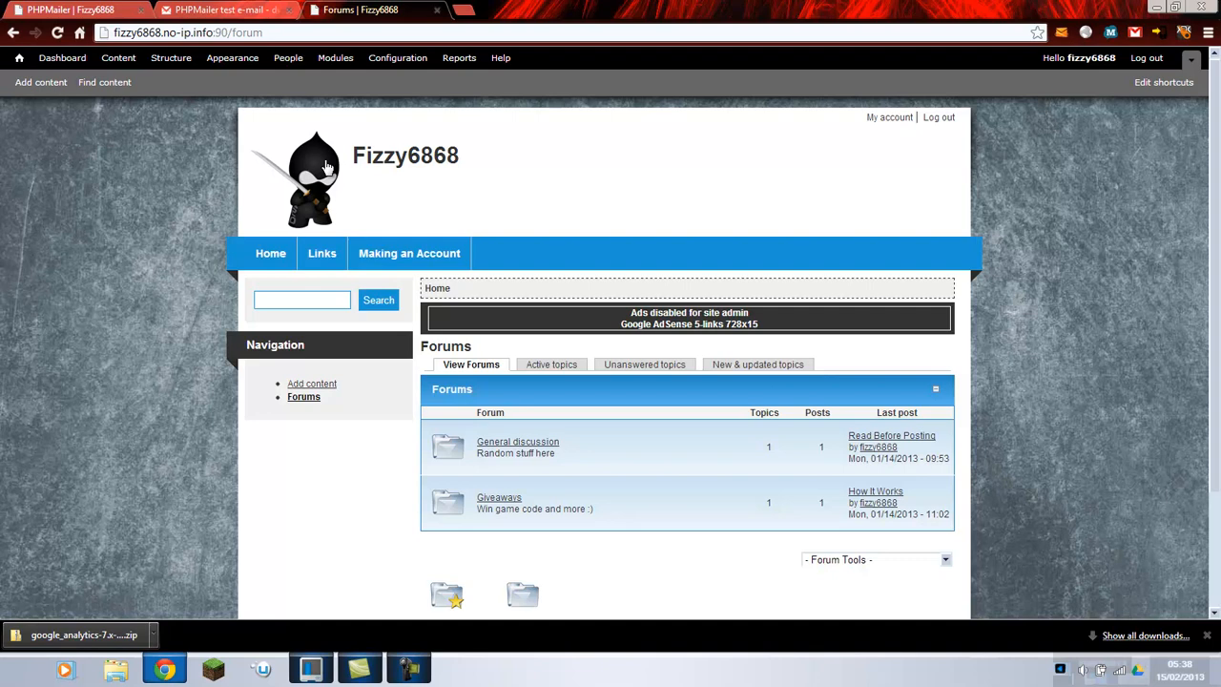
mouse_move(496, 165)
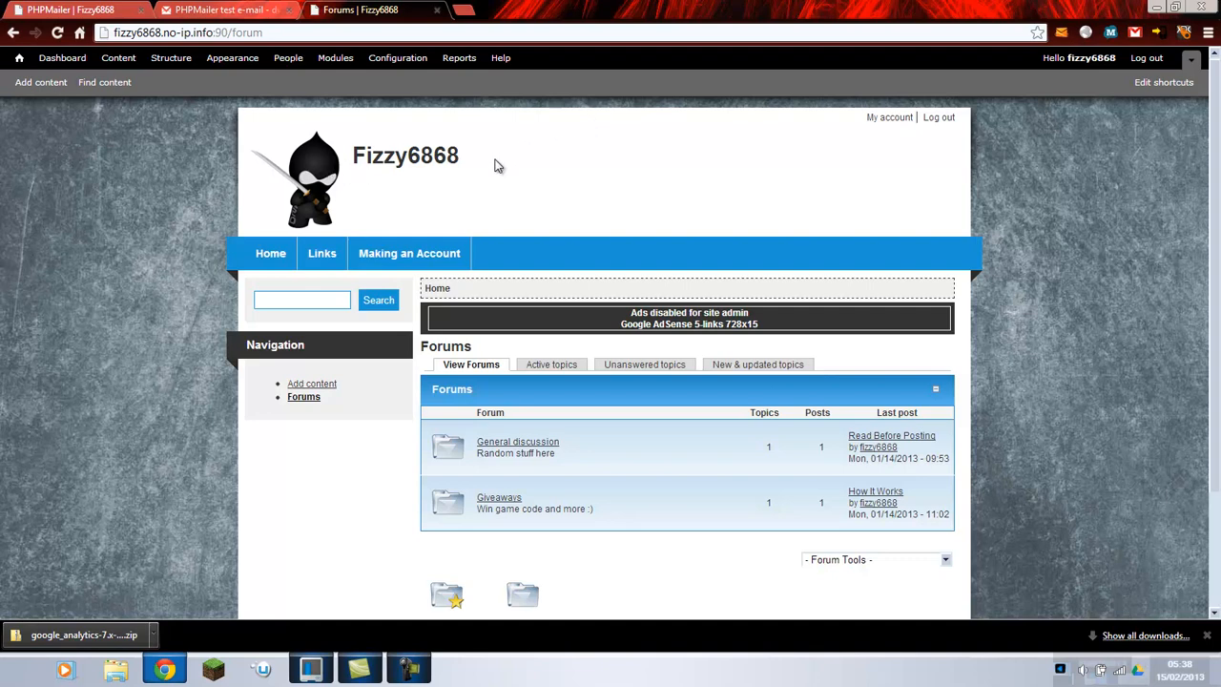
mouse_move(593, 257)
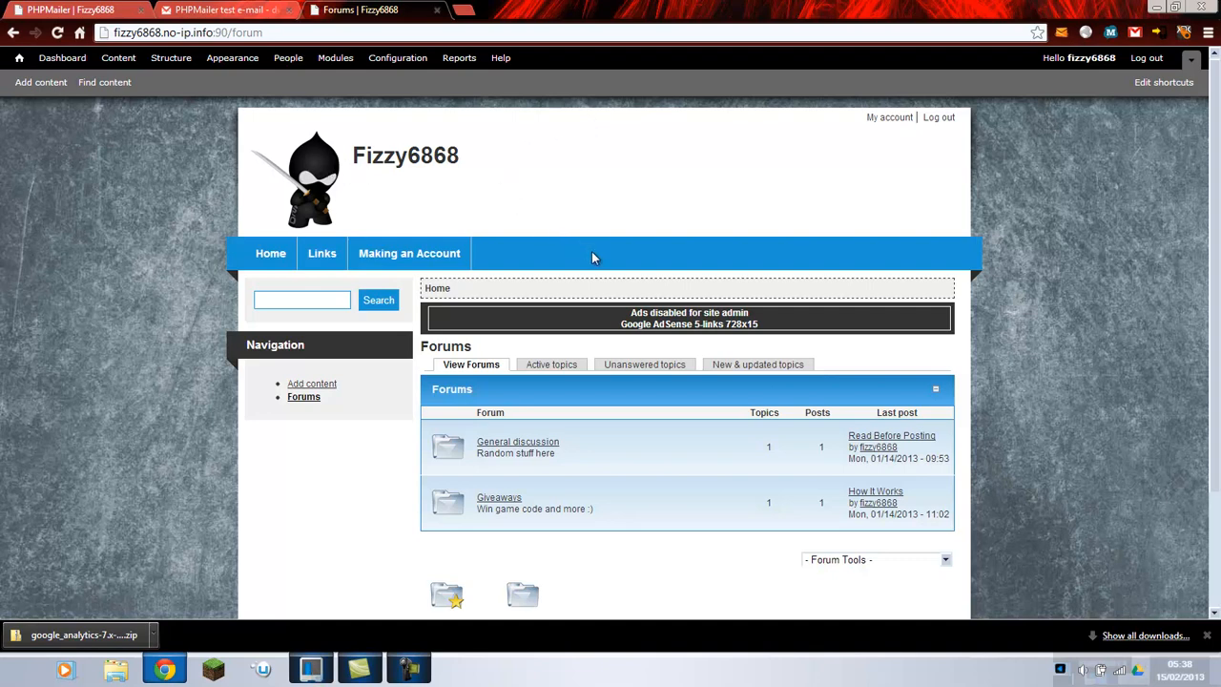